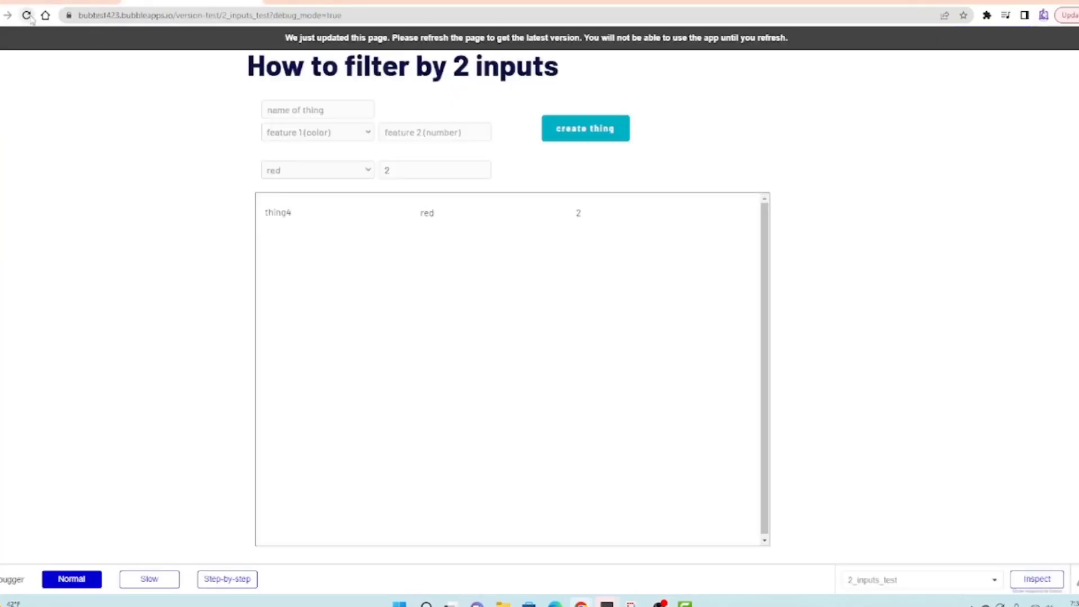
Reload the preview and create a red thing named 'thing 12' via the create form
click(25, 14)
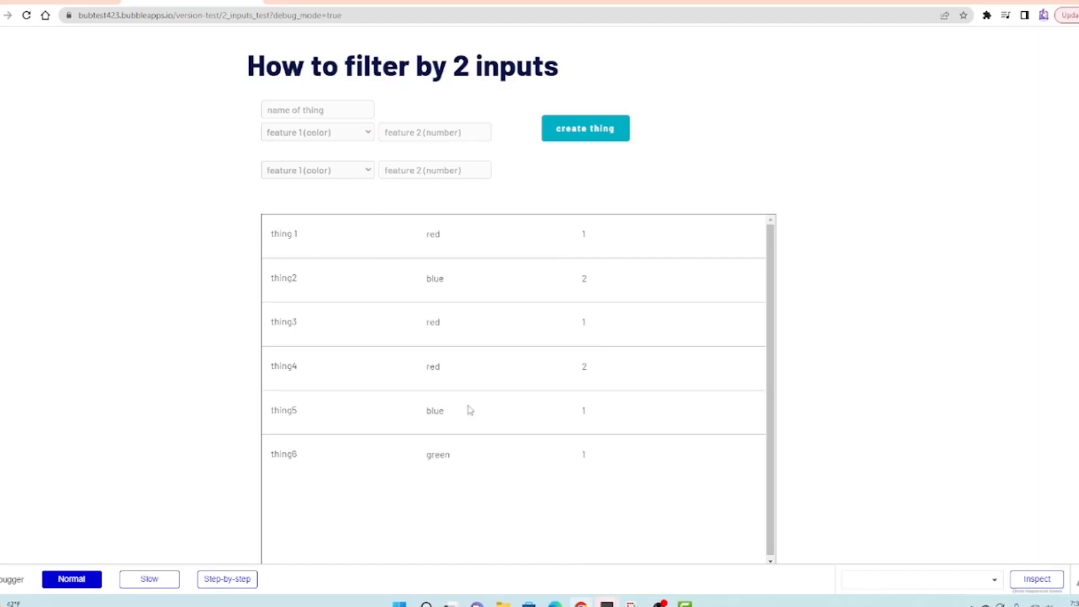
click(317, 109)
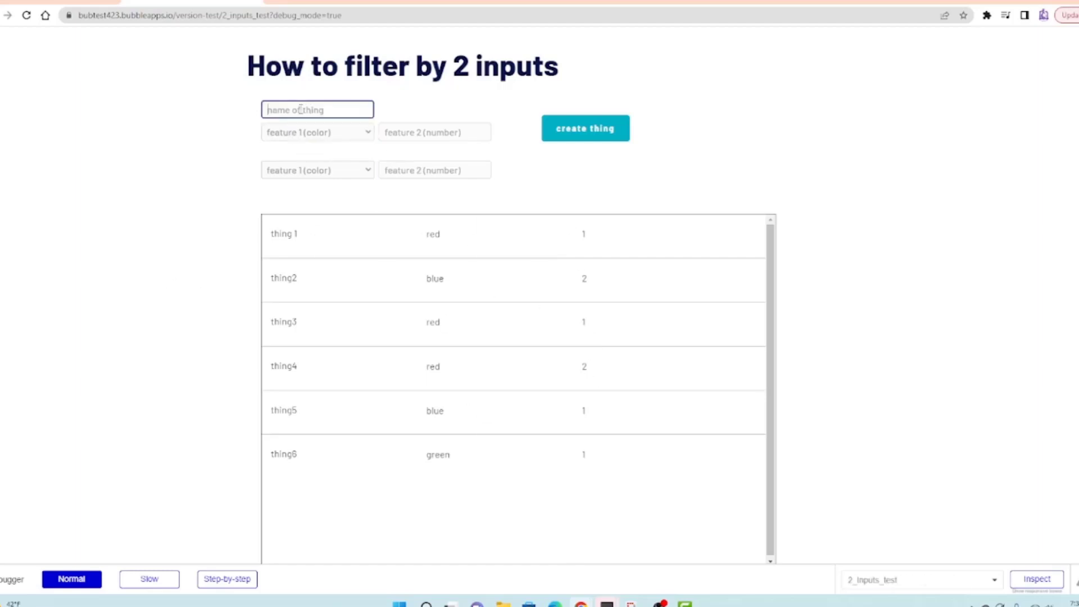
text(thing 12)
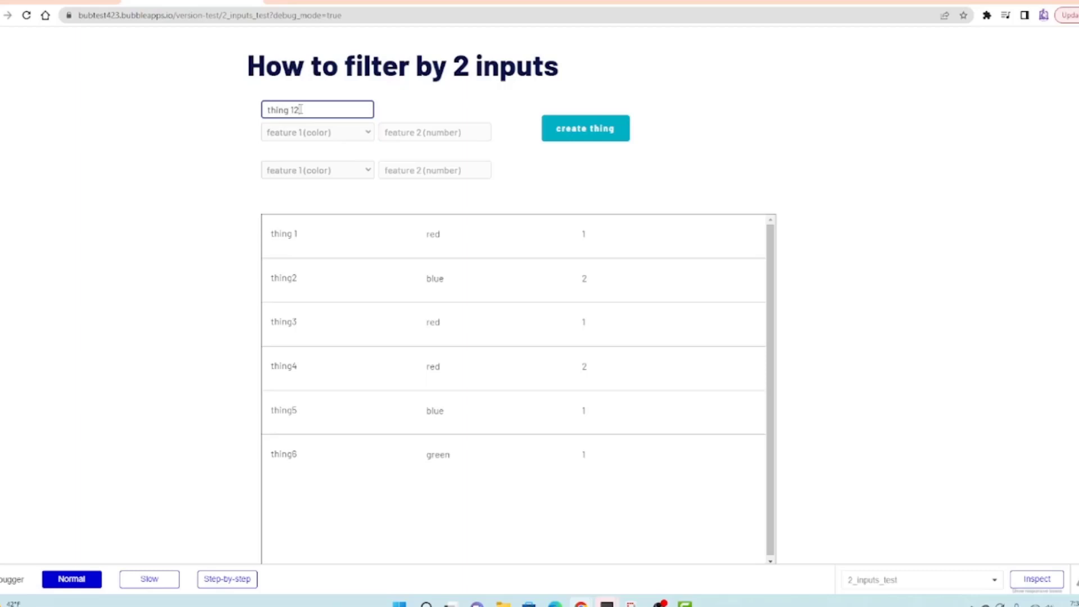
click(433, 132)
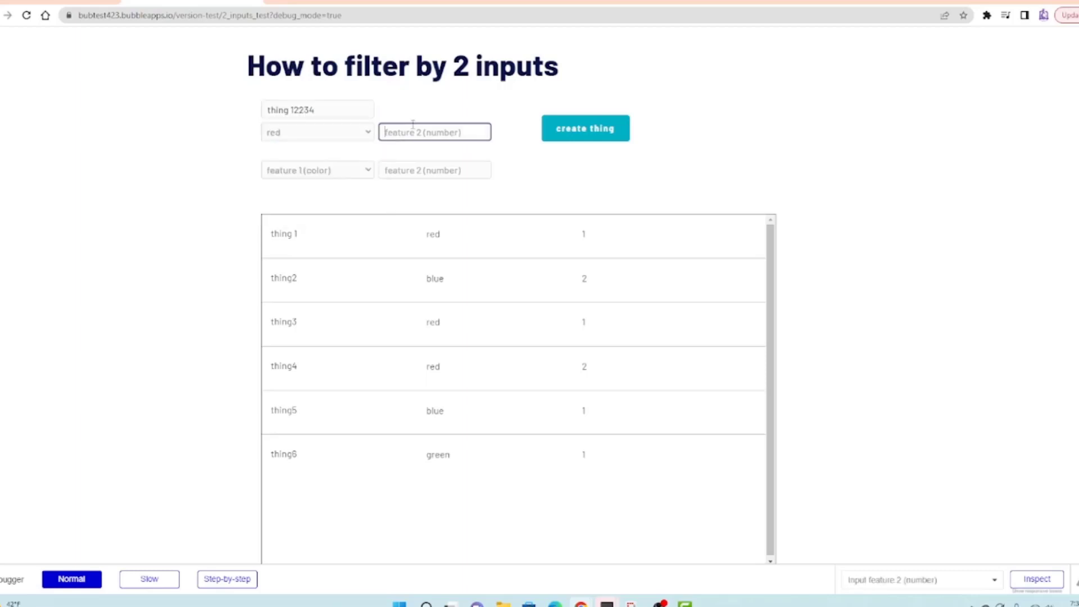
text(123)
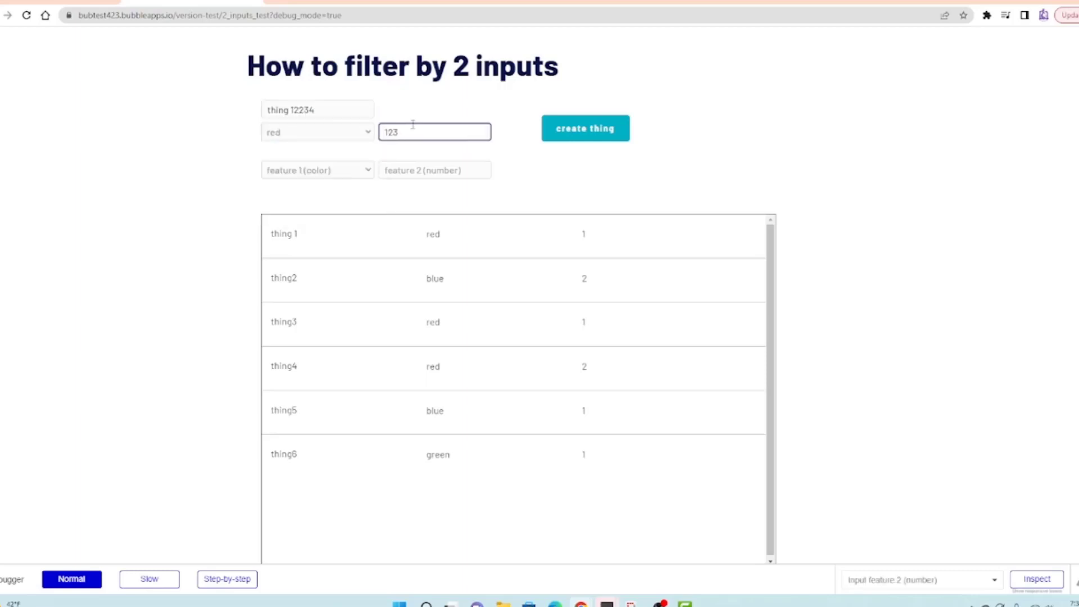
click(584, 128)
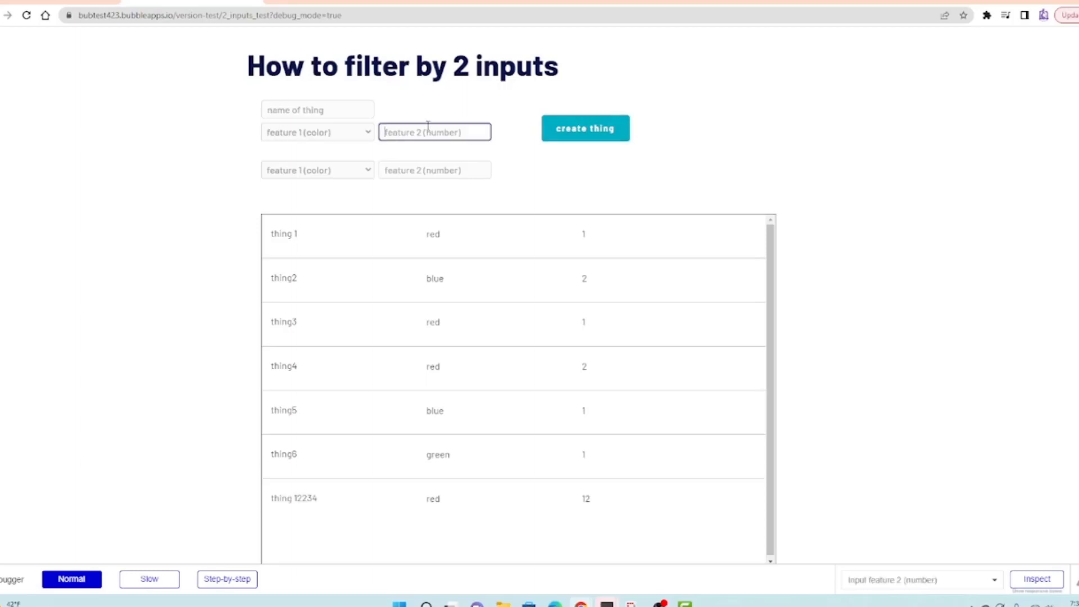
text(14)
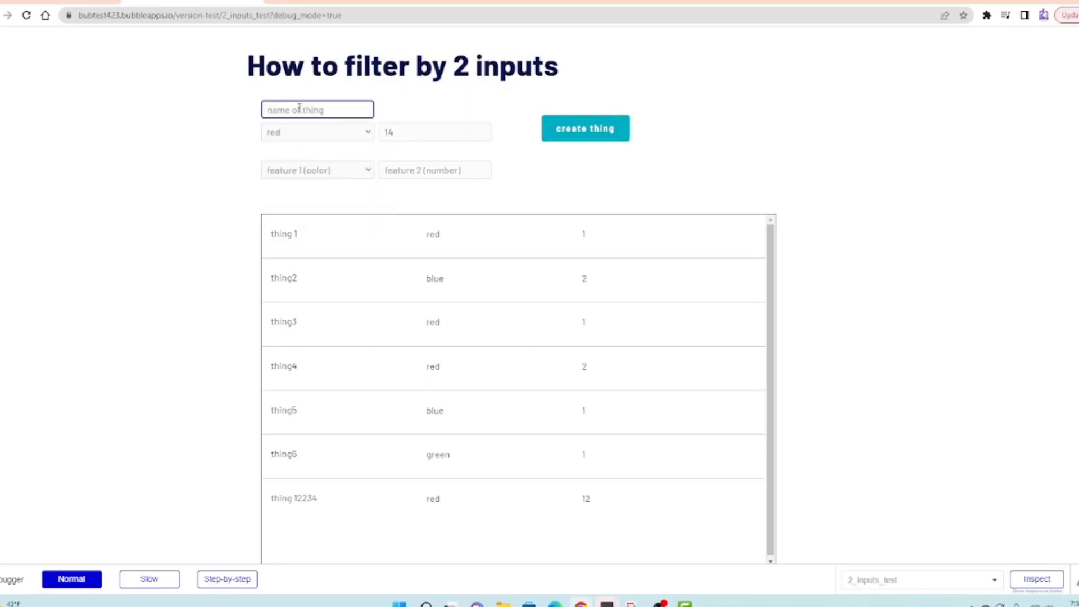
Create further red things, including 'thing 12345' with 14 and 'thing 147'
text(thing 1234)
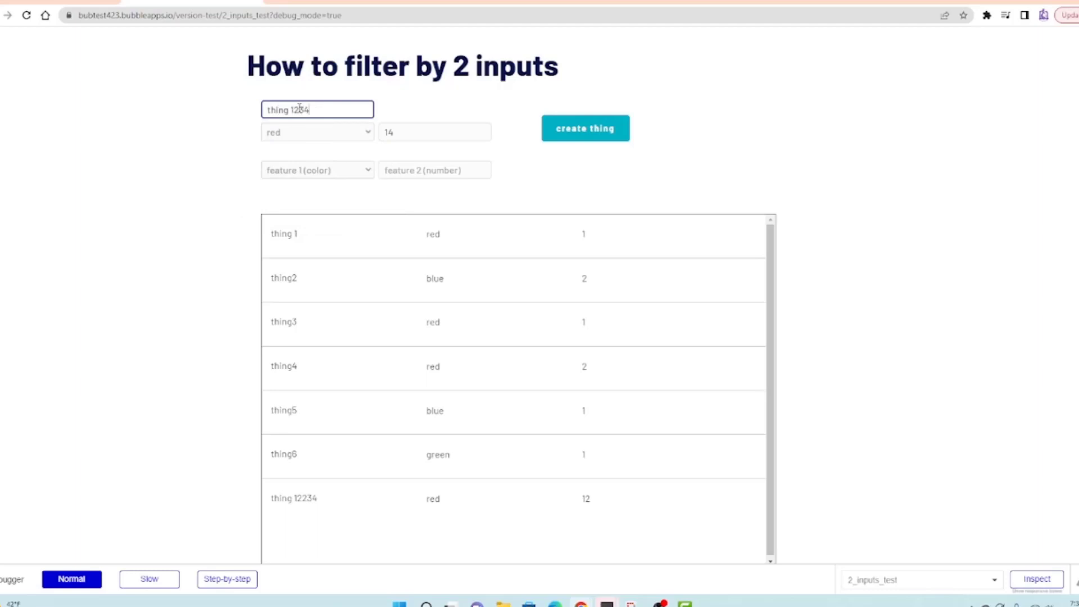
click(317, 133)
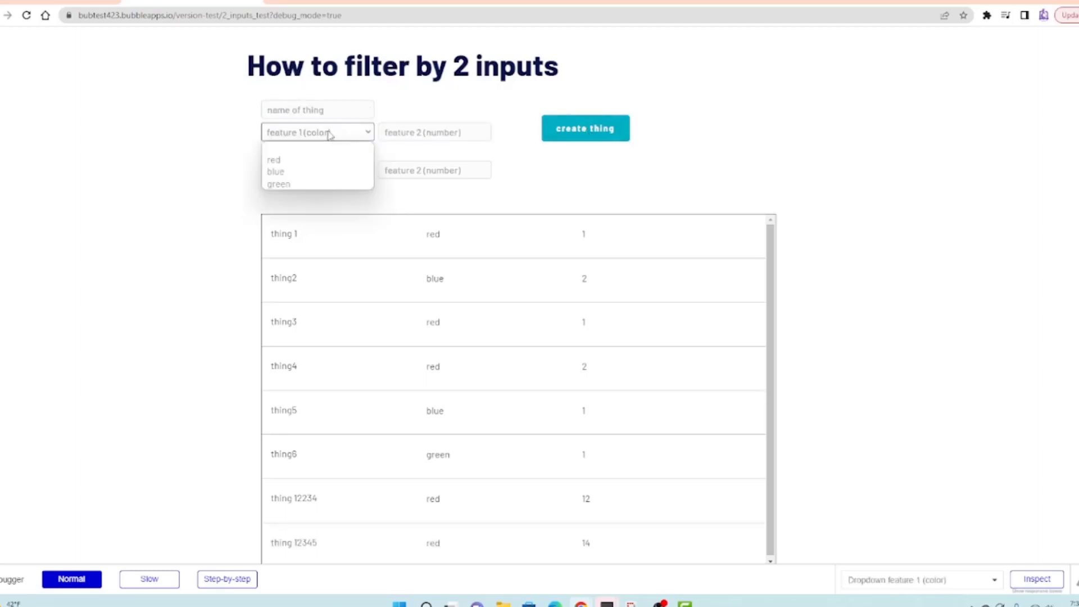
click(275, 171)
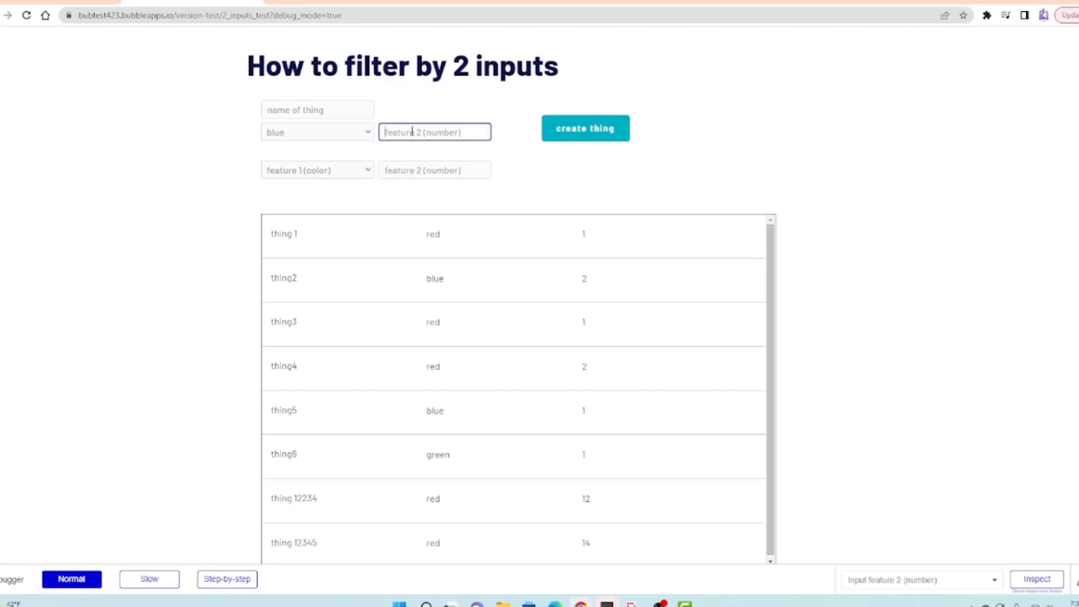
click(317, 133)
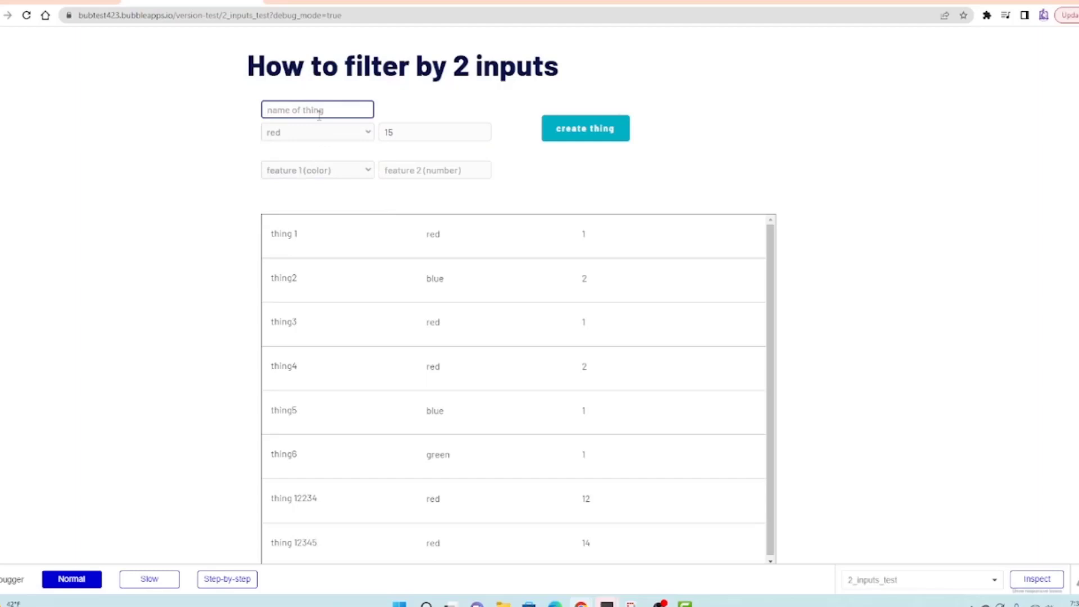
text(thing)
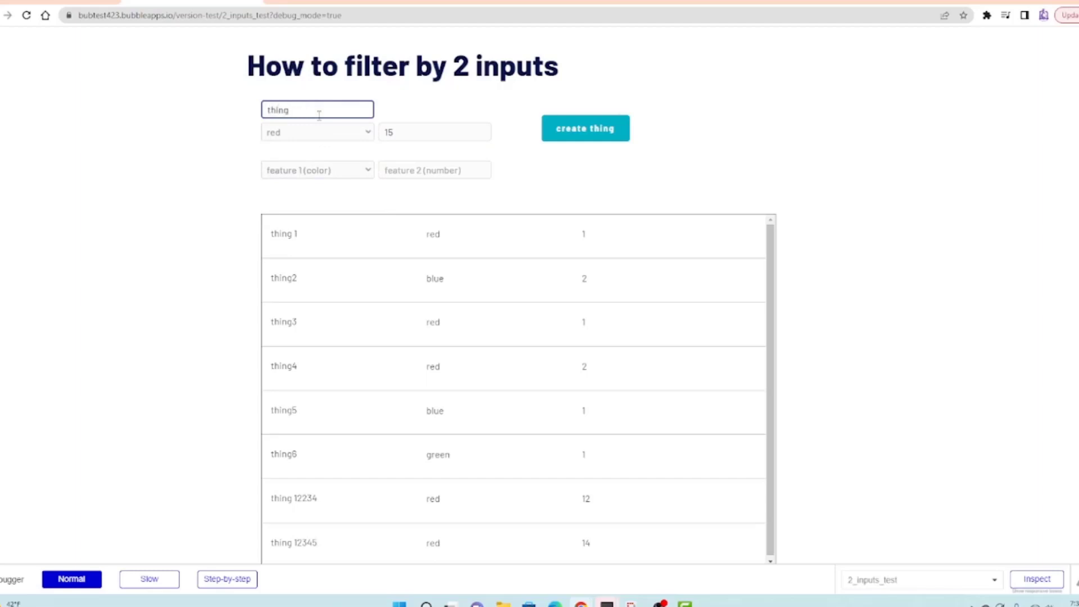
text(147)
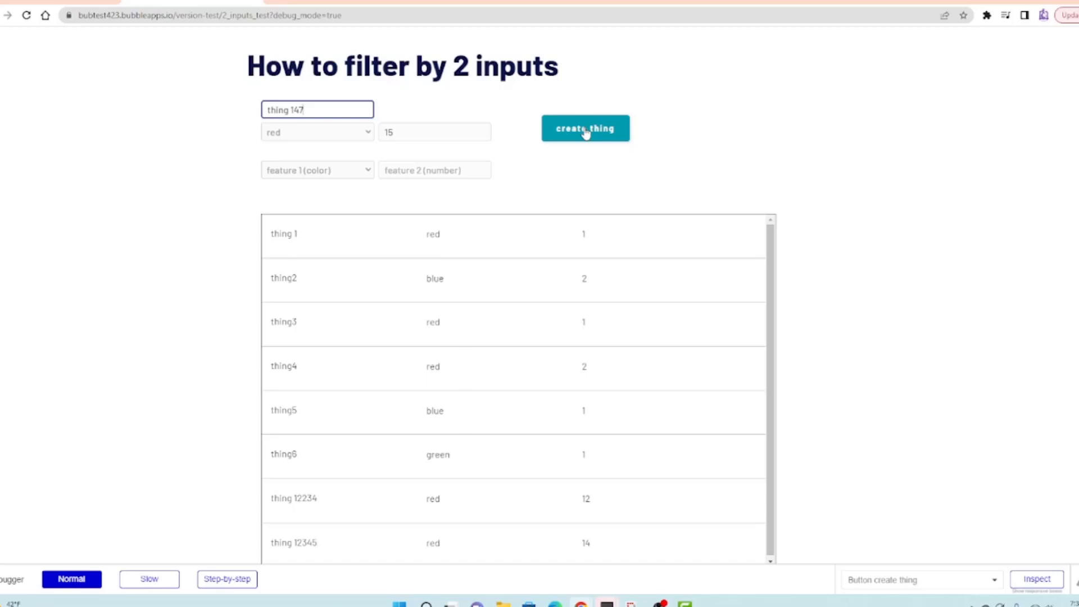
click(584, 128)
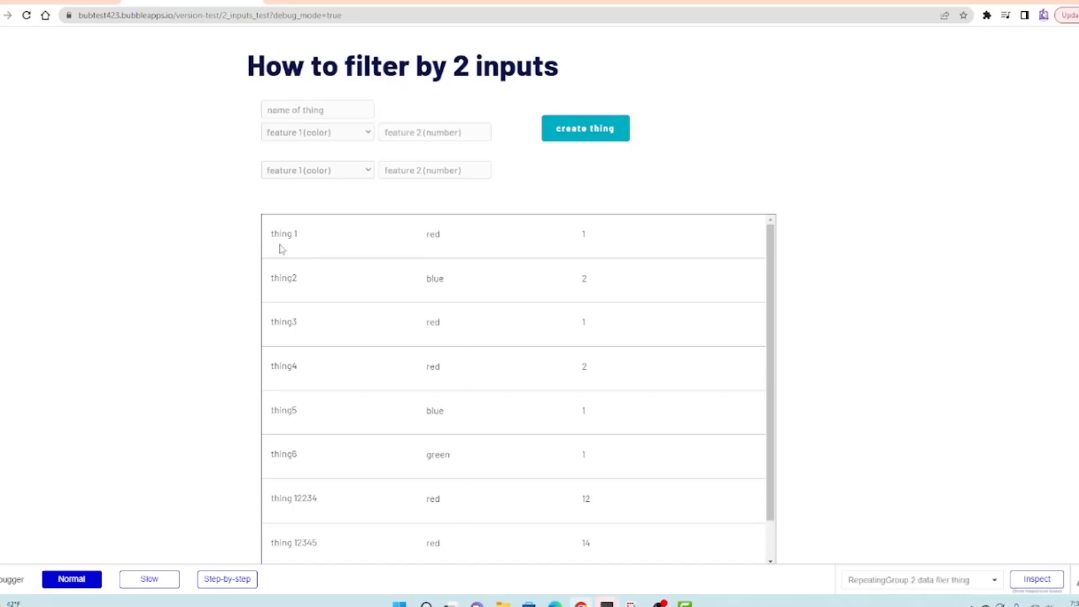
Select the thing 1 name in the preview list and return to the Bubble editor
double_click(283, 234)
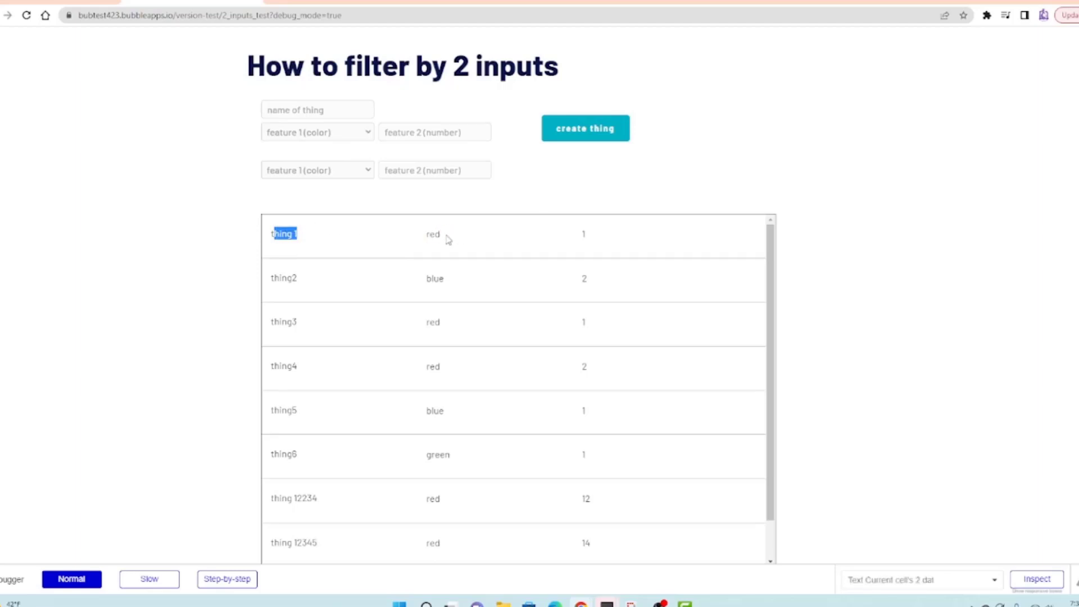
click(434, 170)
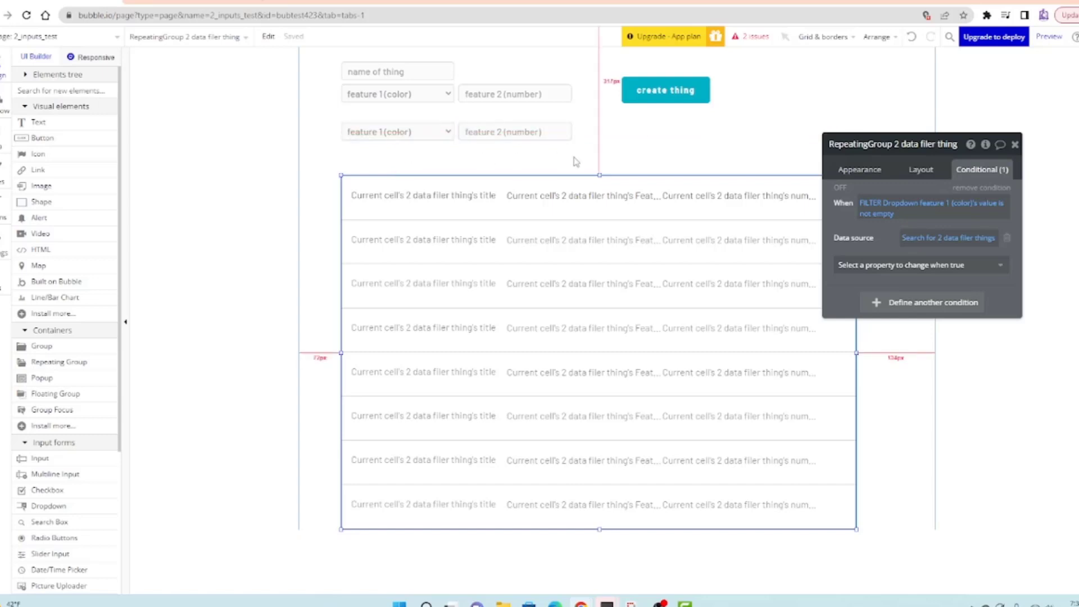
Delete the colour and number filter inputs and remove the repeating group's broken condition
click(461, 142)
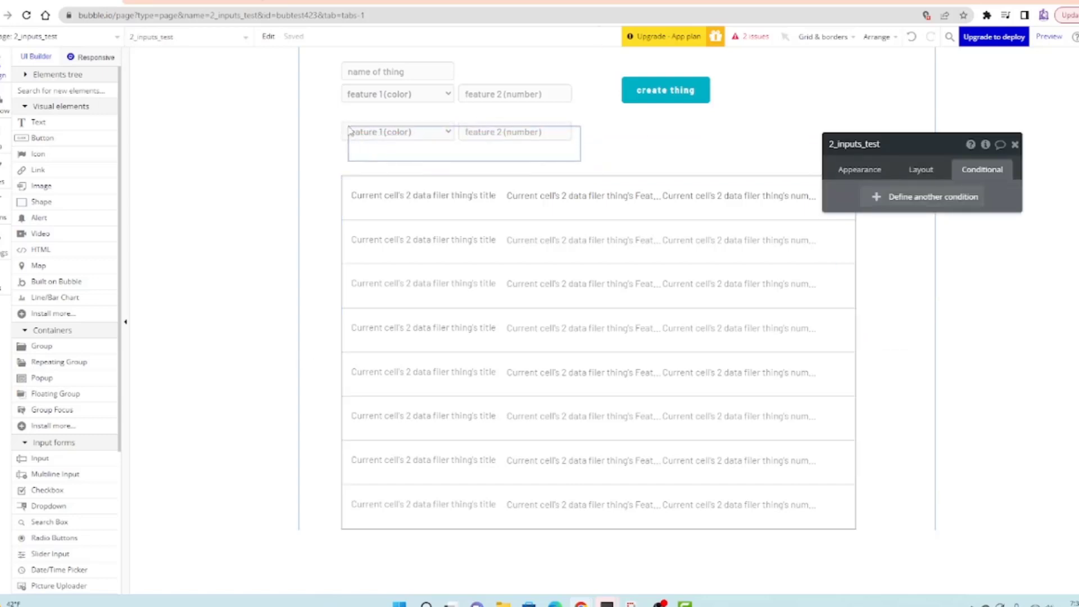
key(Delete)
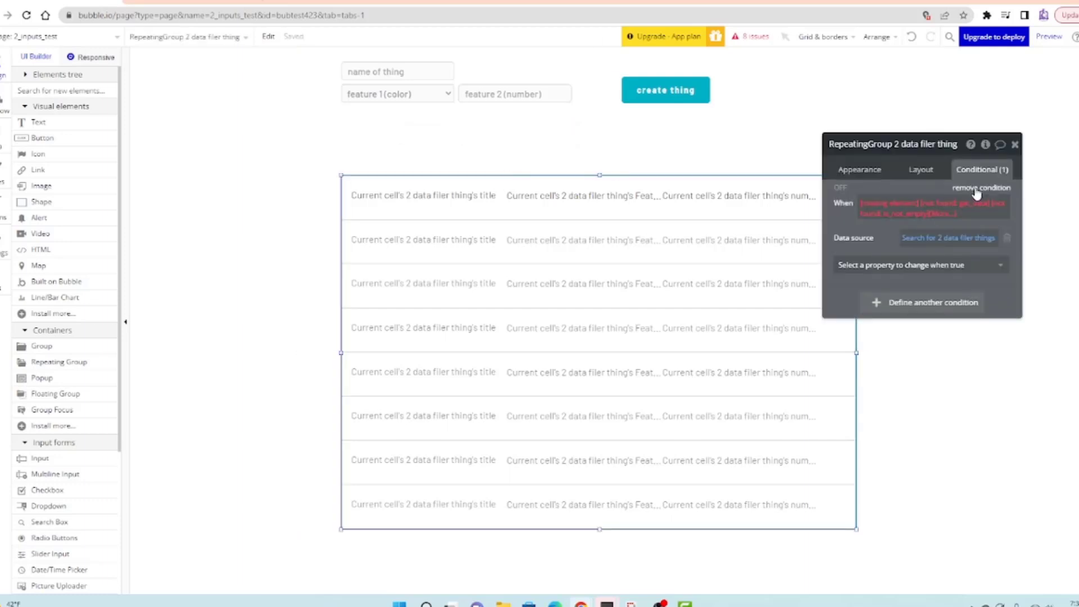
click(980, 187)
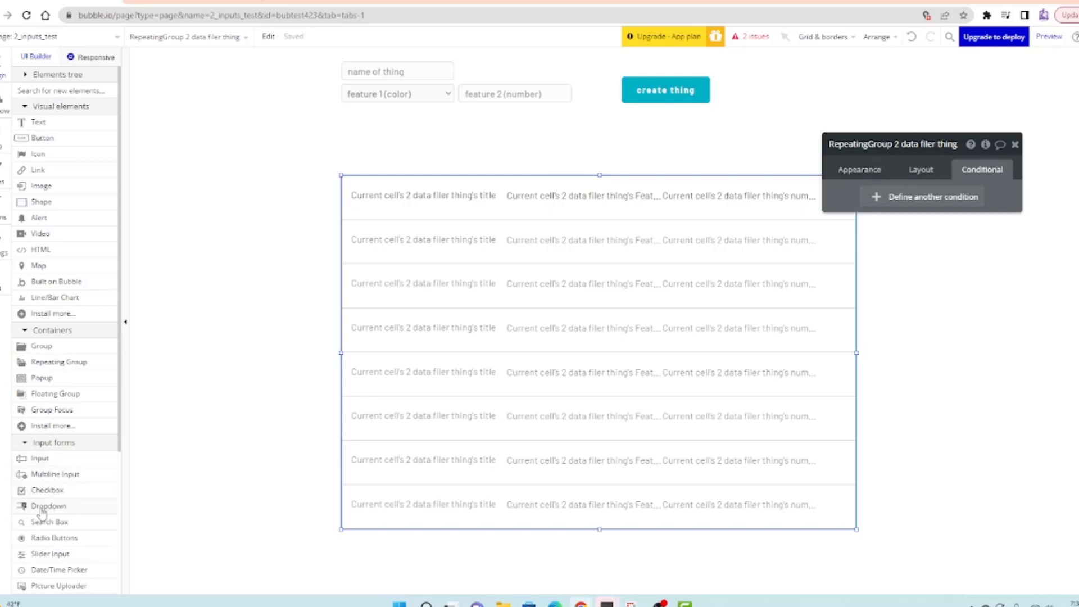
mouse_move(90, 479)
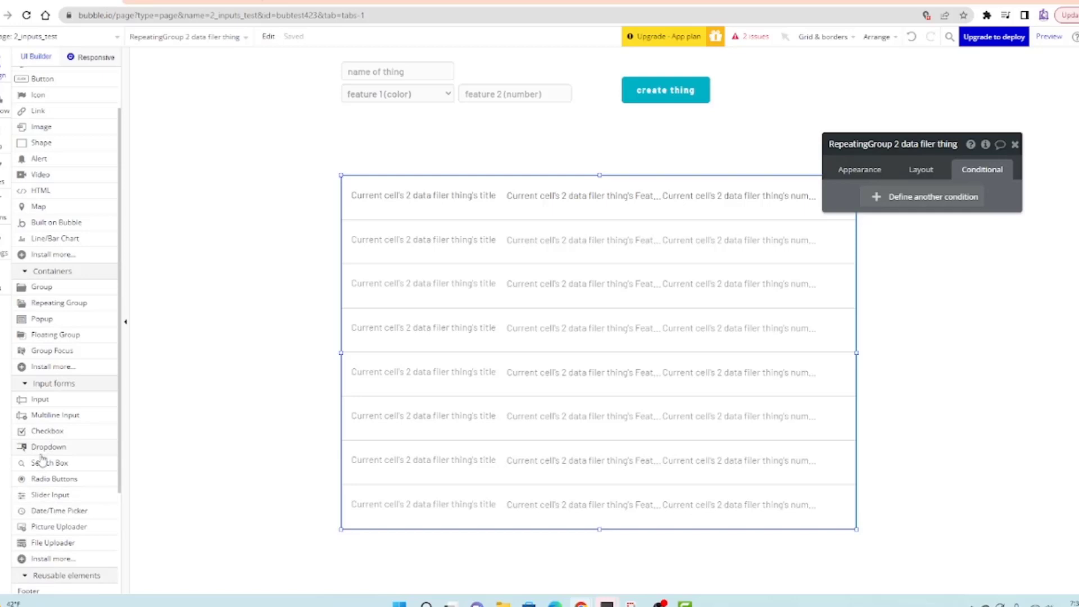
mouse_move(246, 379)
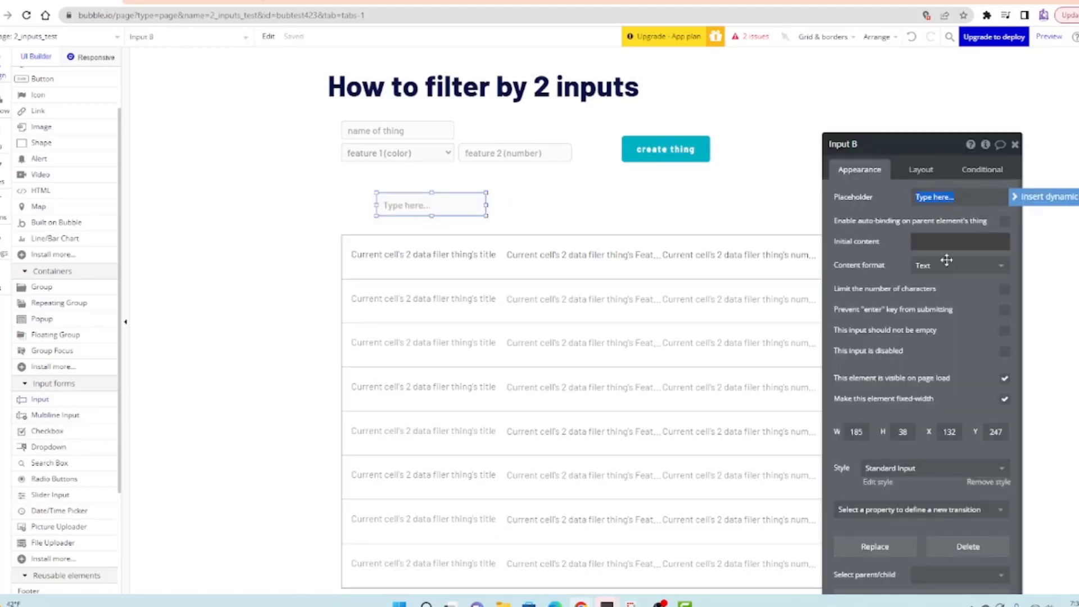
Give Input B a numeric content format and select the repeating group's conditional settings
click(957, 266)
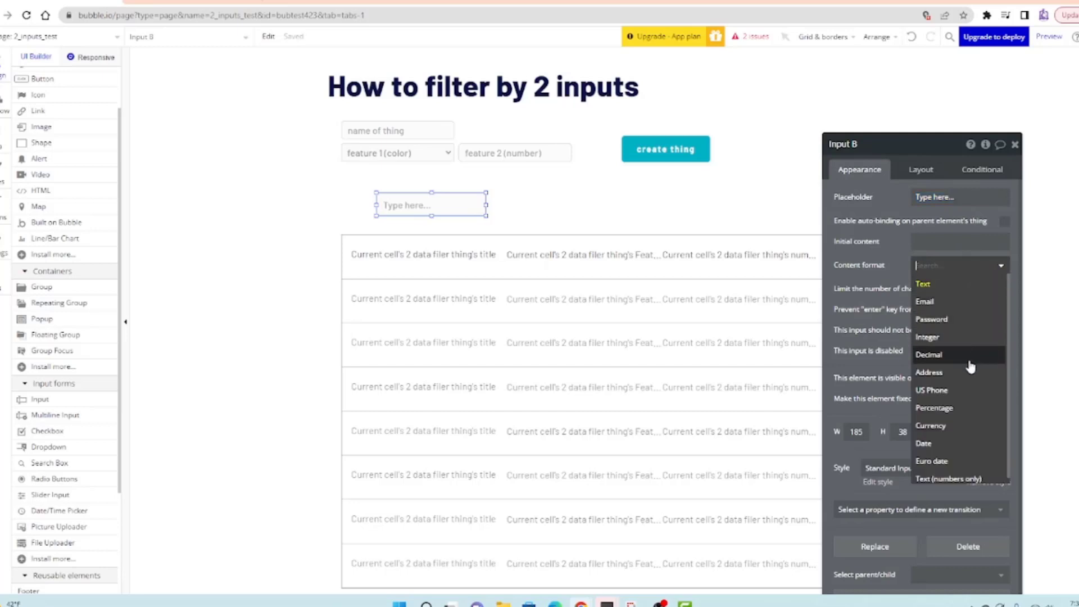
click(927, 336)
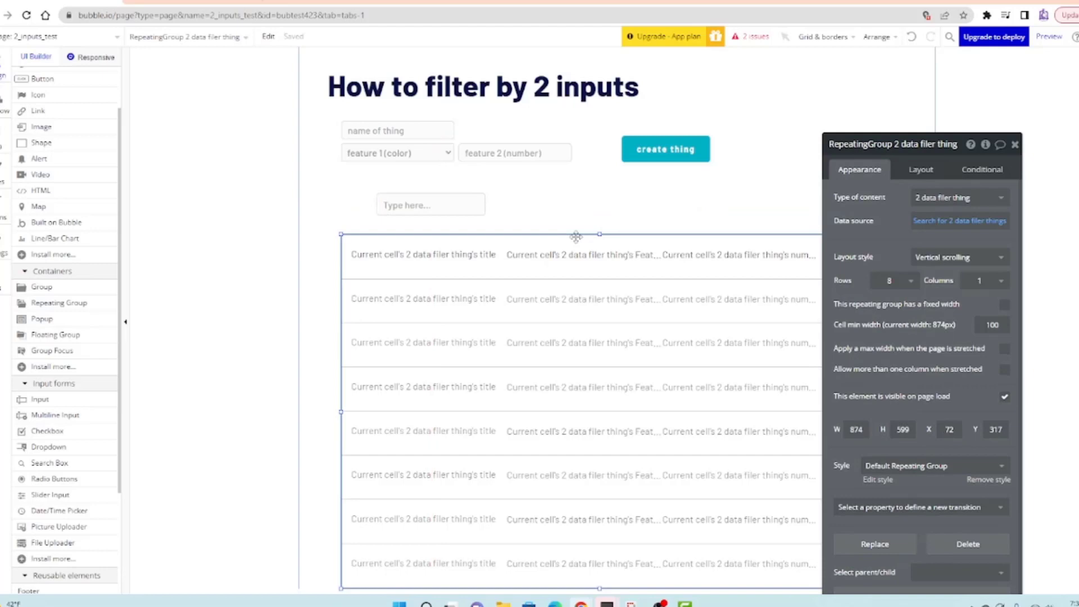
click(982, 169)
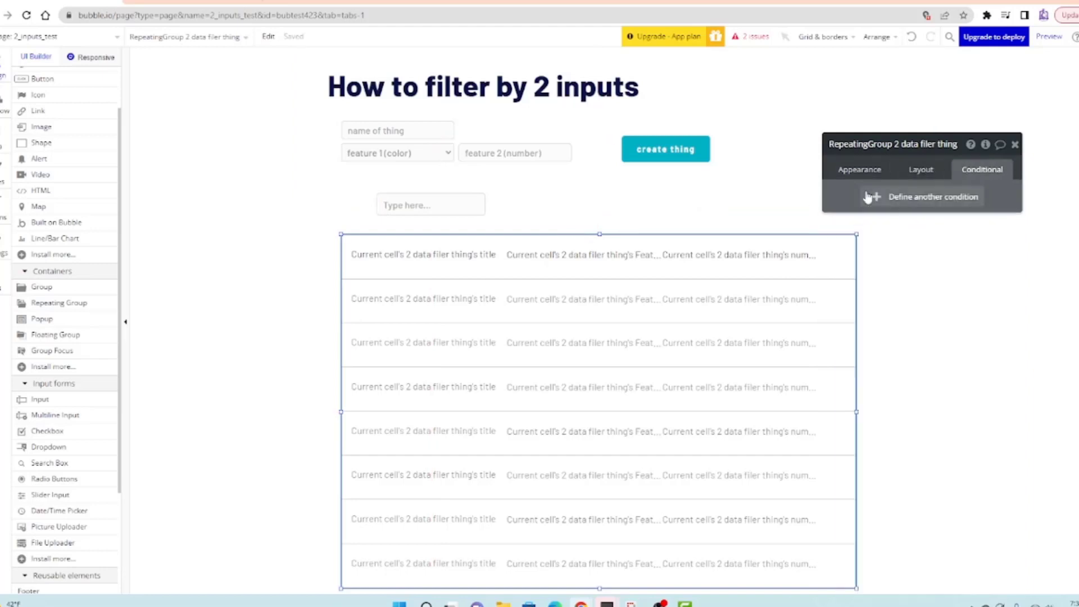
Add a repeating group condition 'Input B's value is not empty'
click(932, 195)
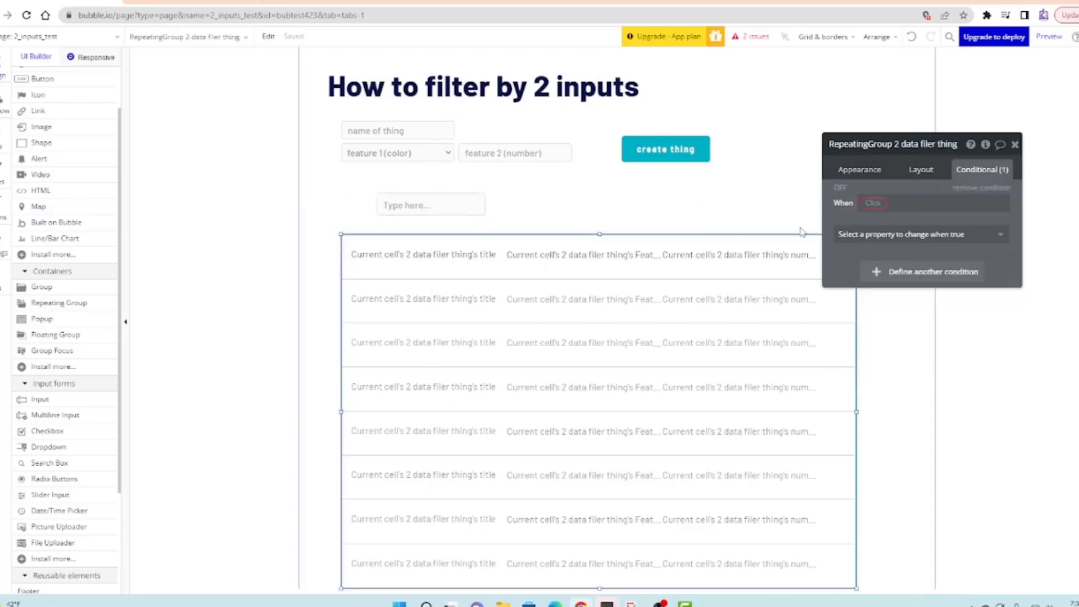
click(872, 202)
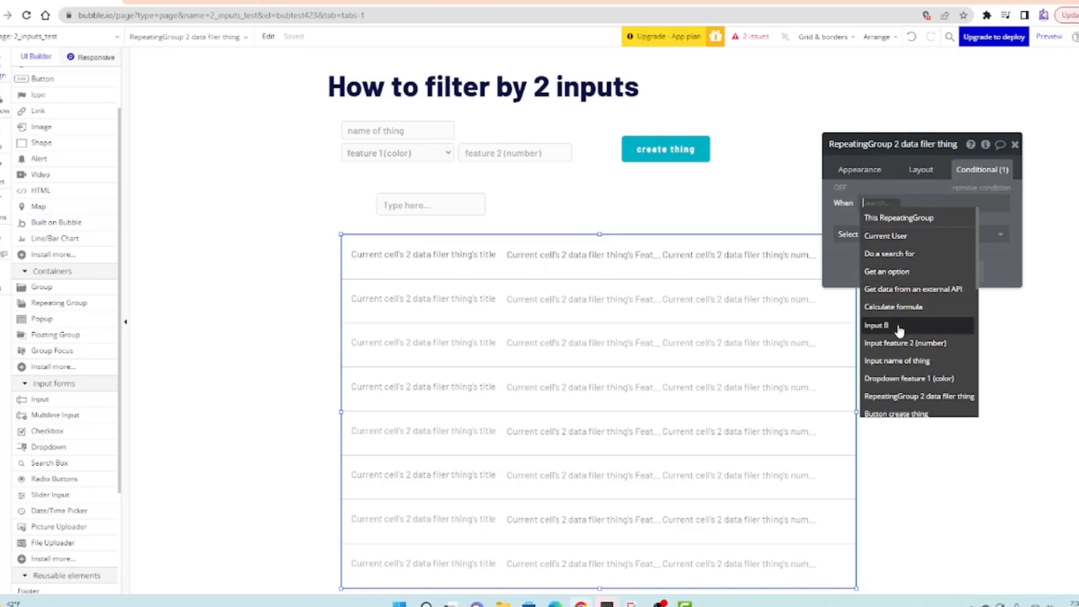
click(875, 325)
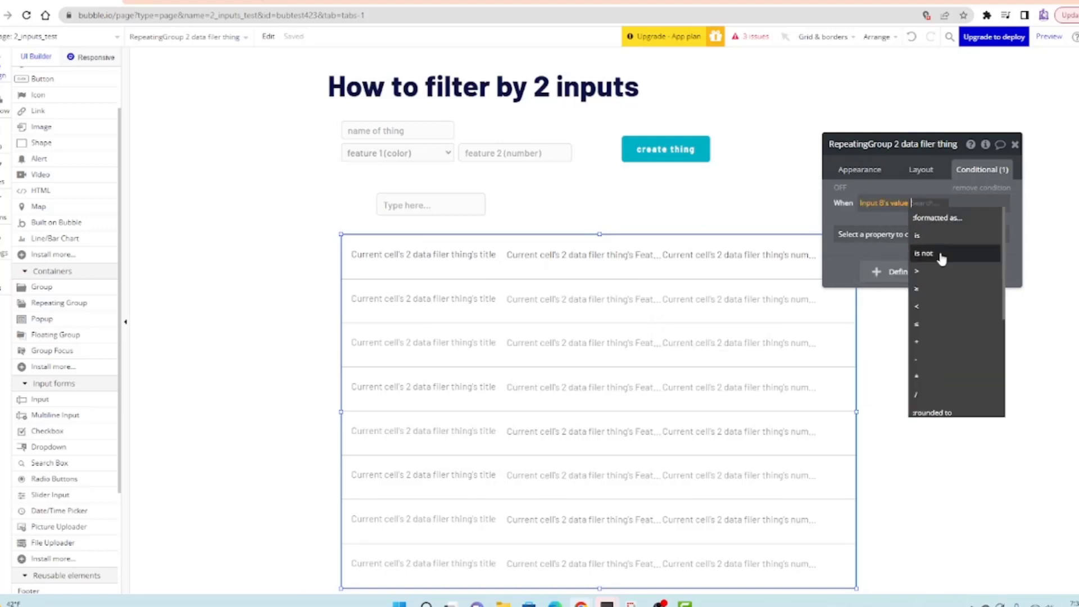
scroll(down, 3)
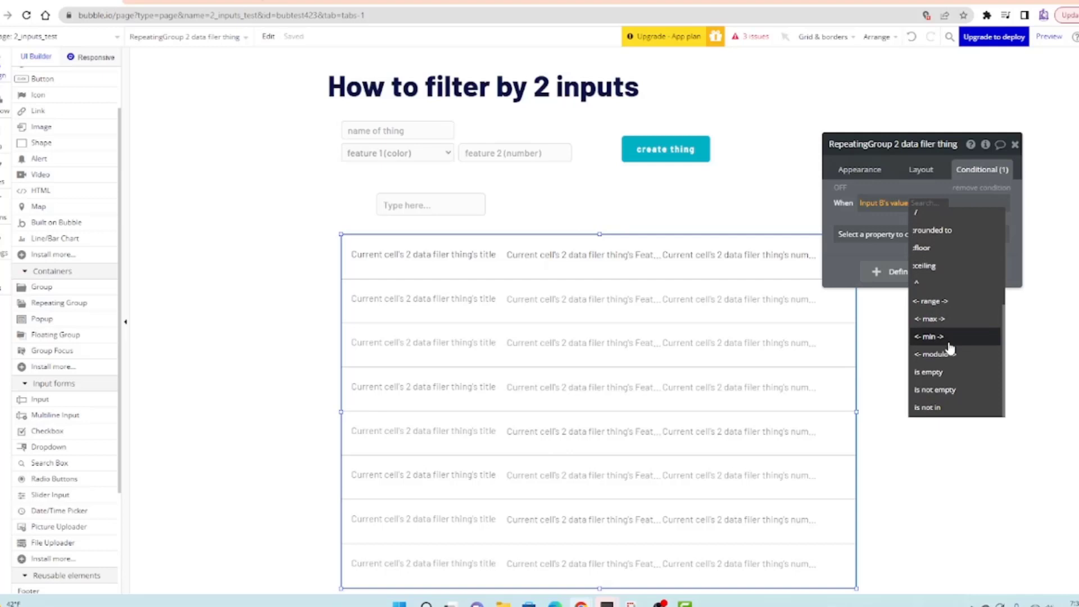
click(933, 390)
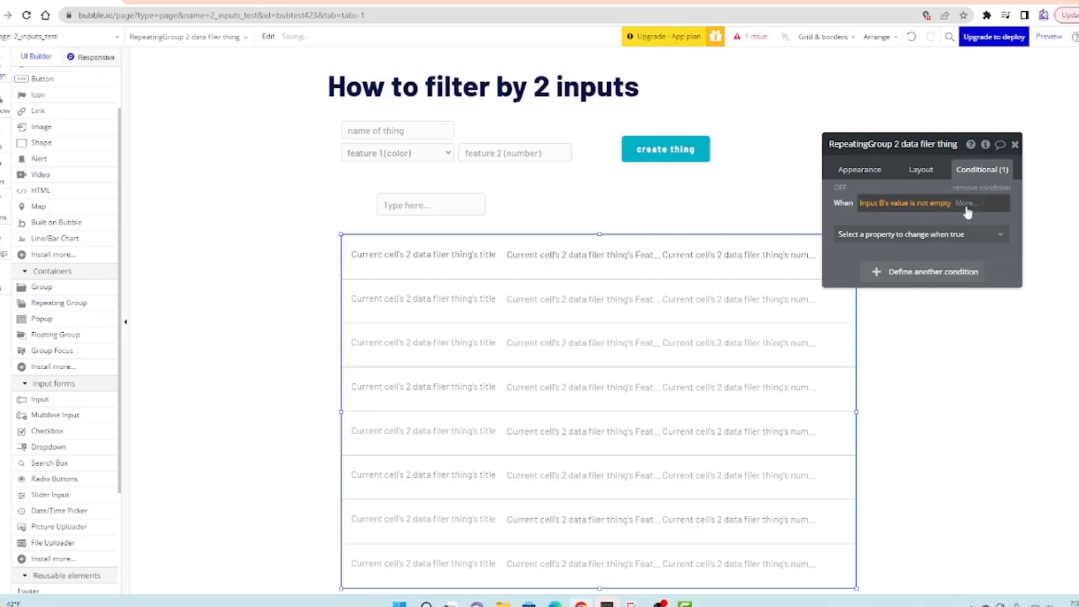
Have the condition change the data source to 'Do a search for'
click(918, 234)
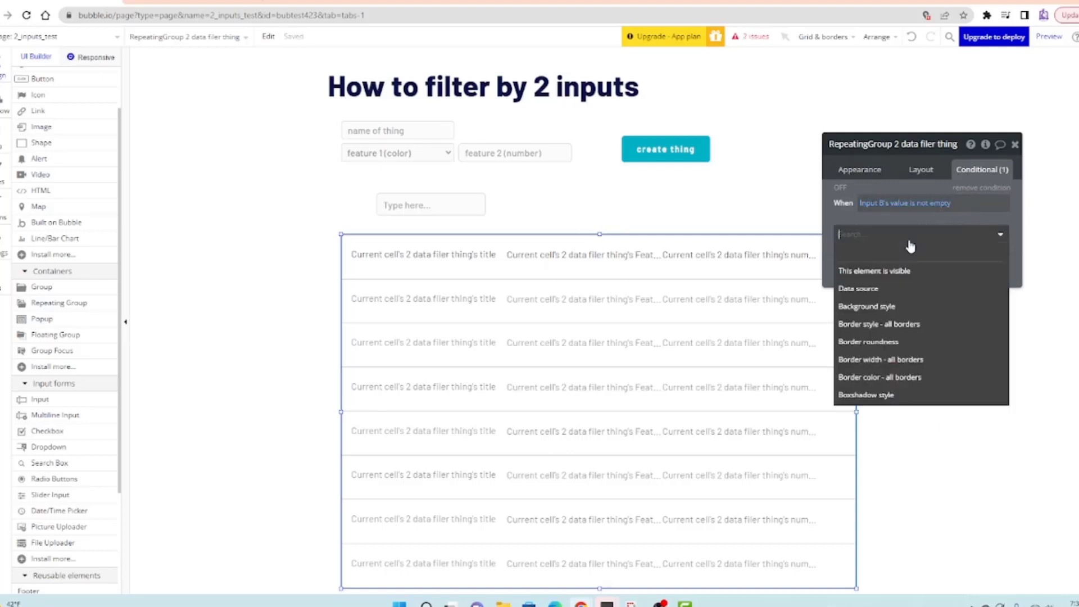
click(858, 289)
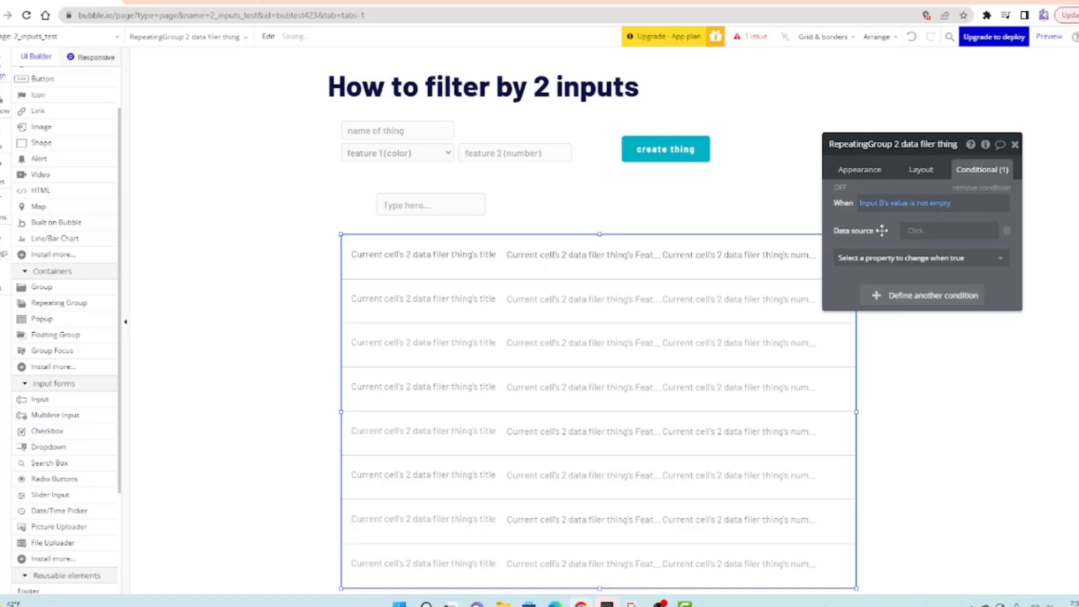
click(948, 231)
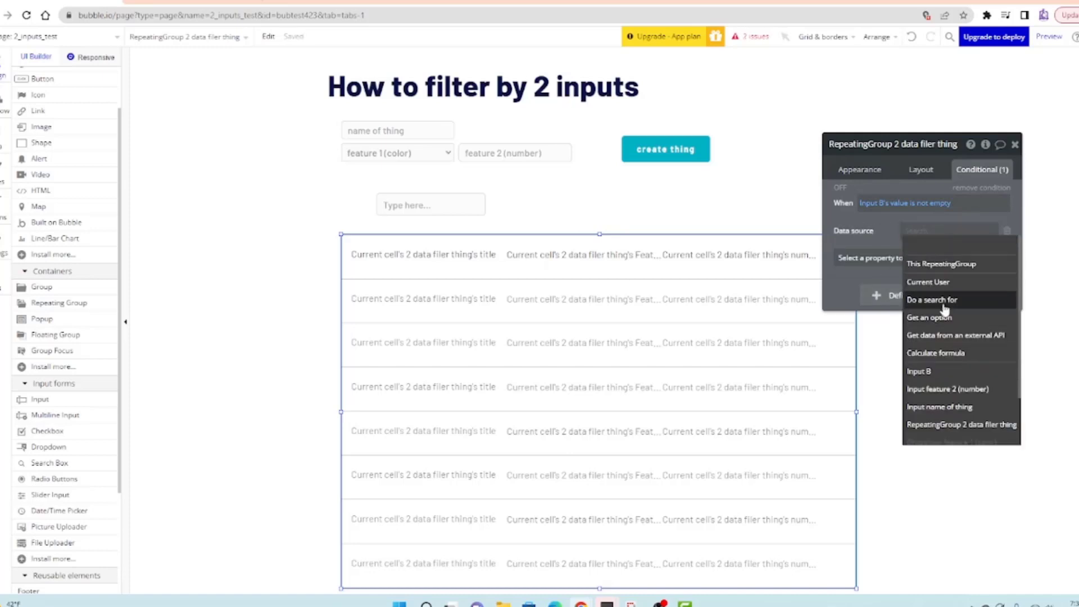
click(931, 298)
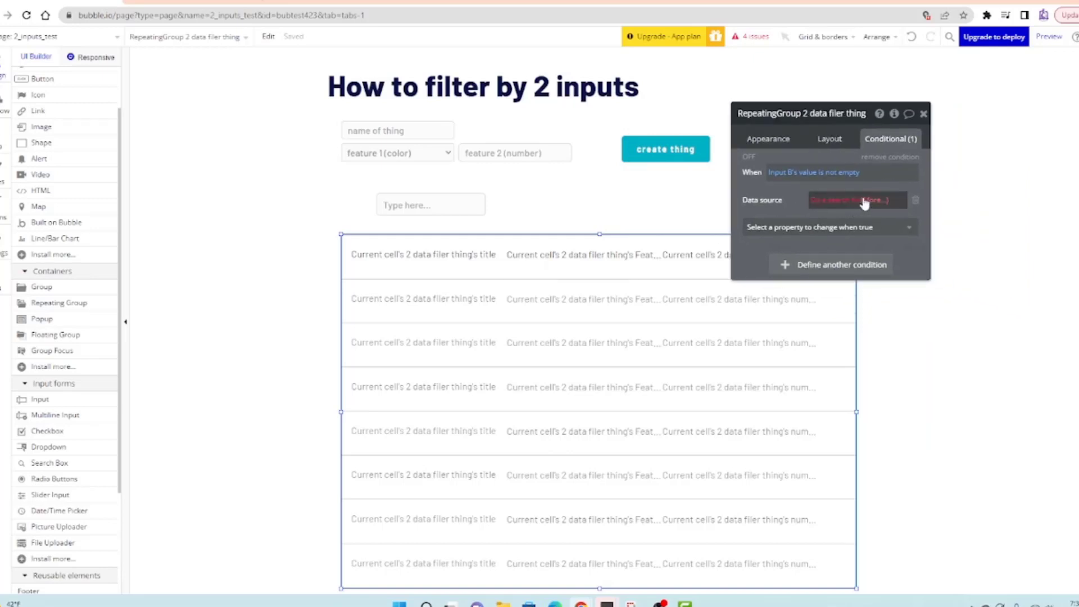
Set the conditional search's type to 2 data filer thing
click(855, 200)
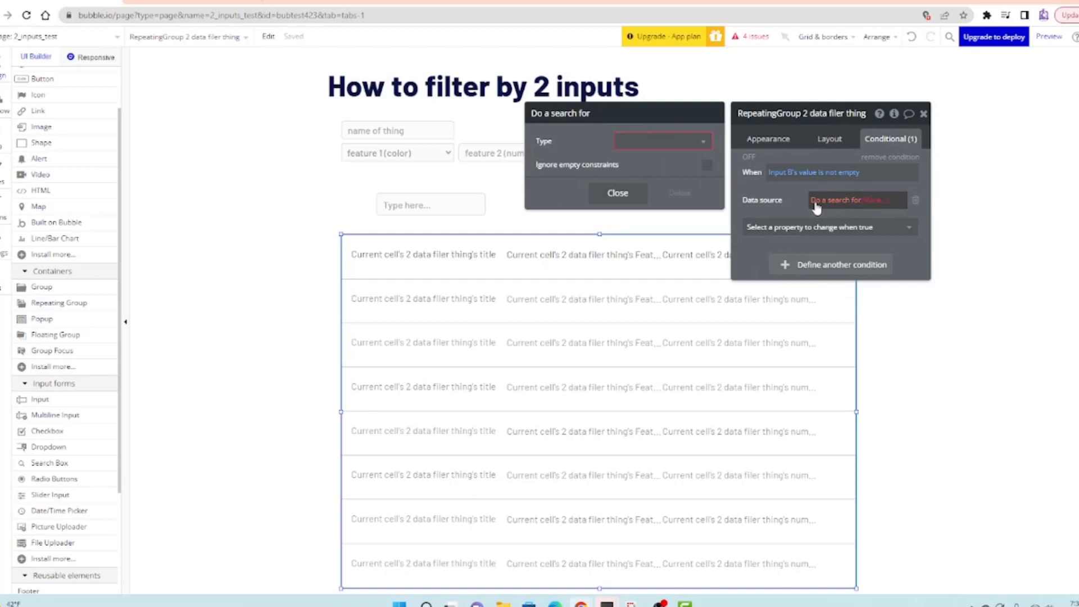
click(663, 140)
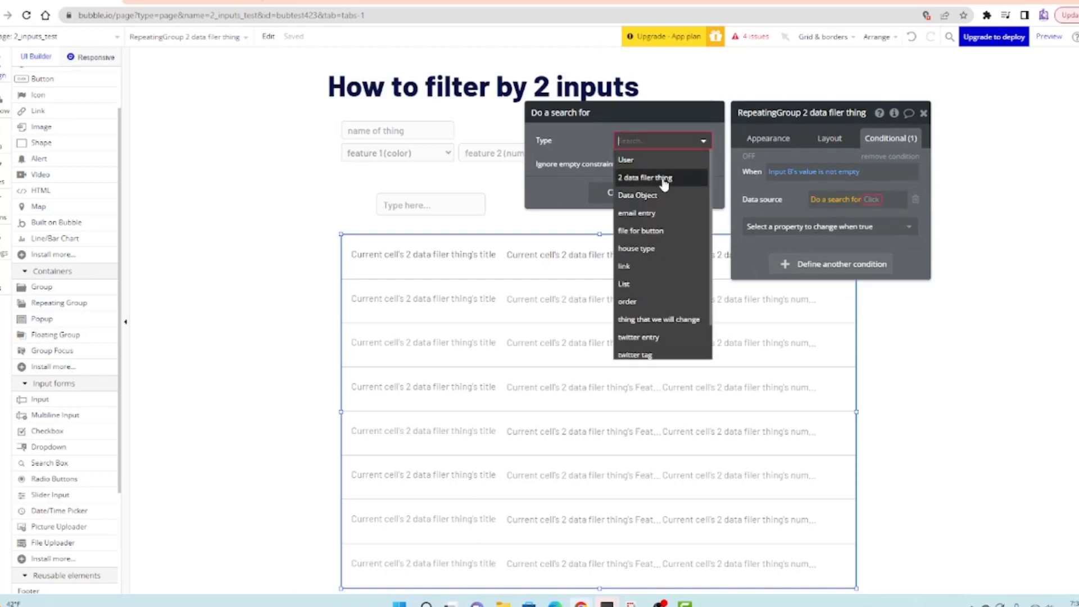
click(645, 177)
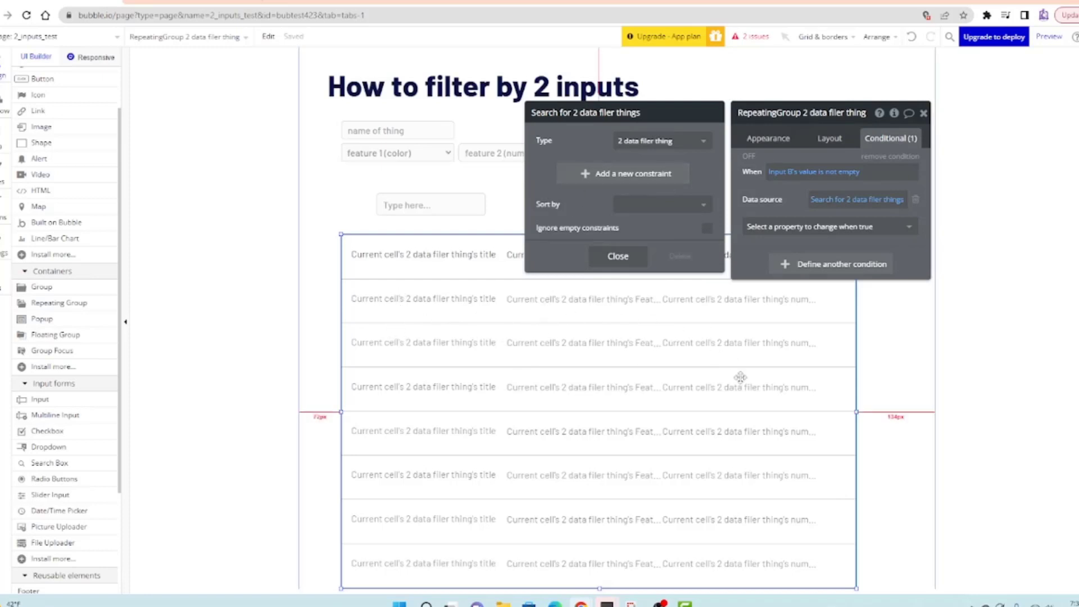
mouse_move(557, 357)
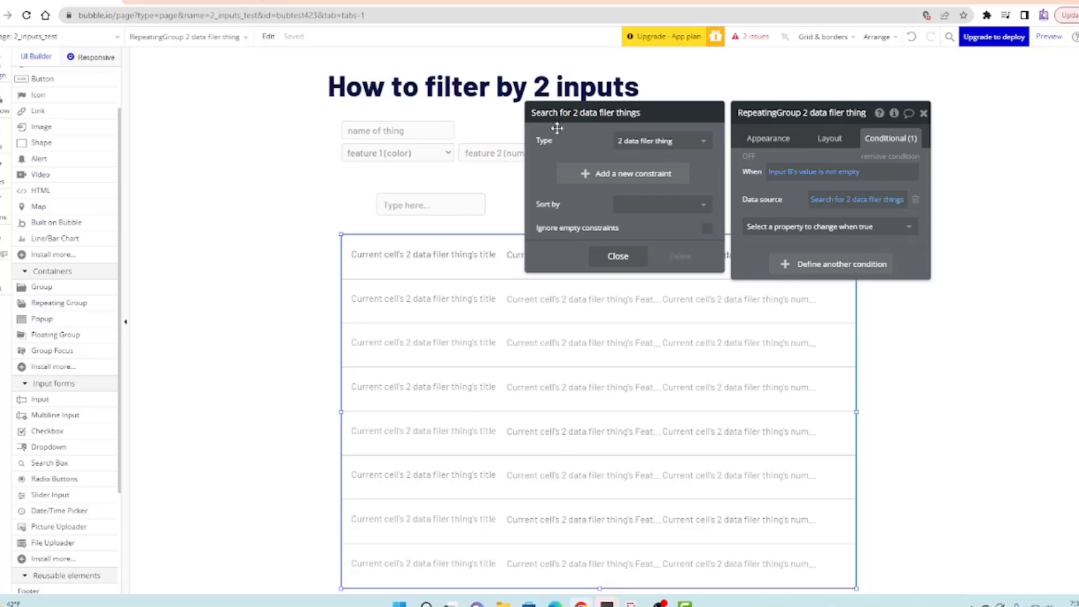
mouse_move(611, 112)
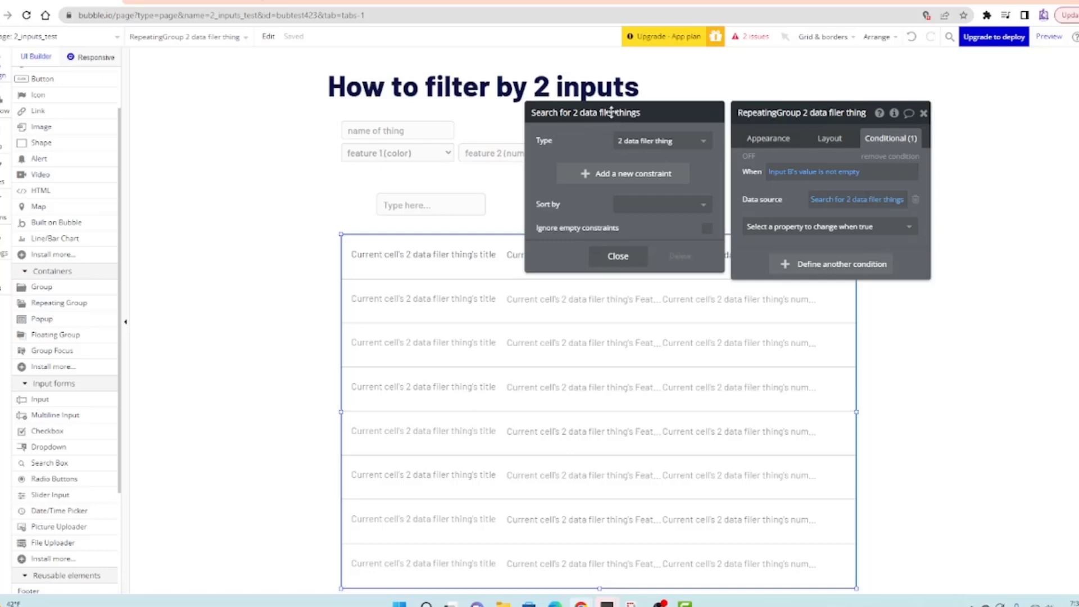
Add the search constraint number < Input B's value
click(621, 173)
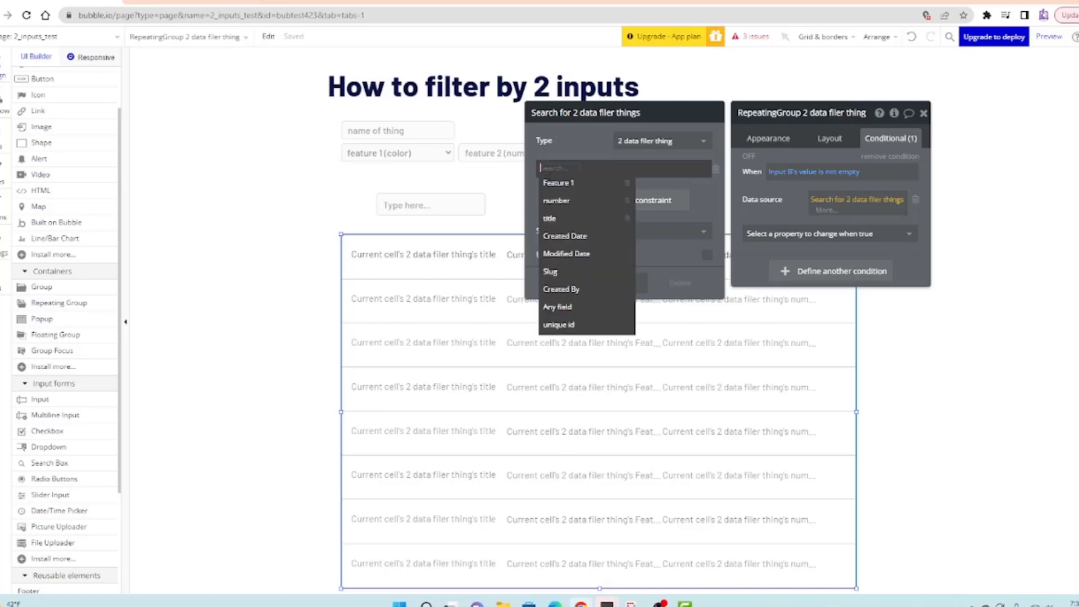
click(557, 200)
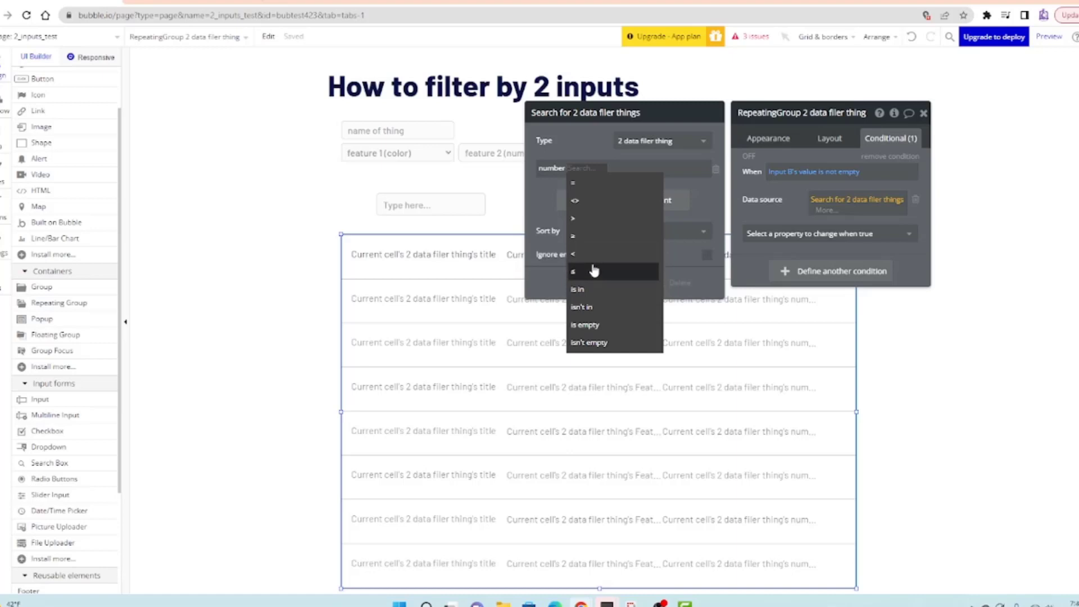
mouse_move(599, 263)
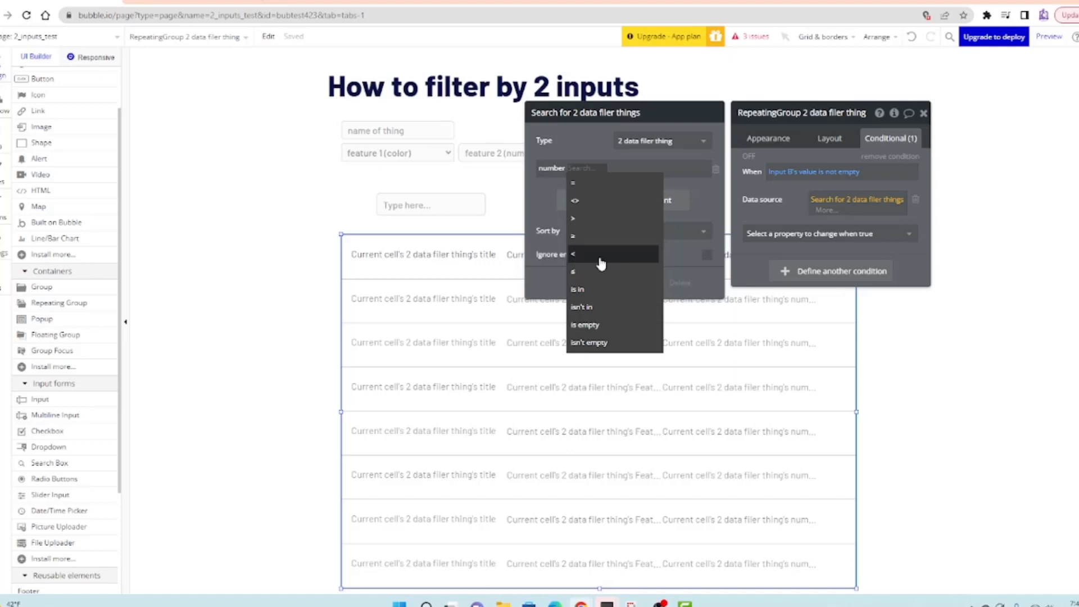
click(572, 254)
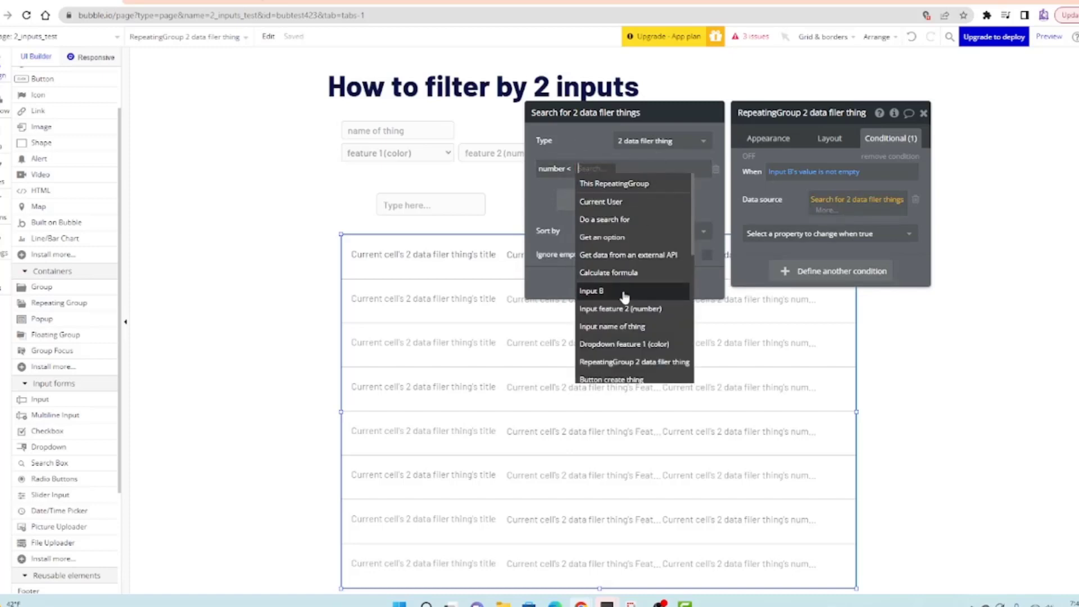
click(590, 290)
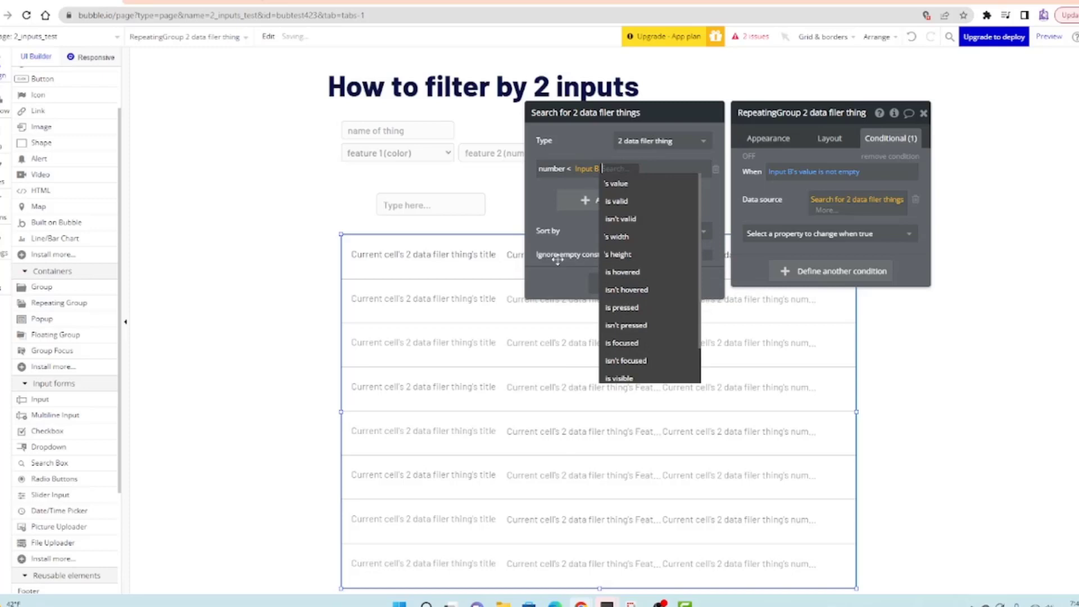
click(615, 183)
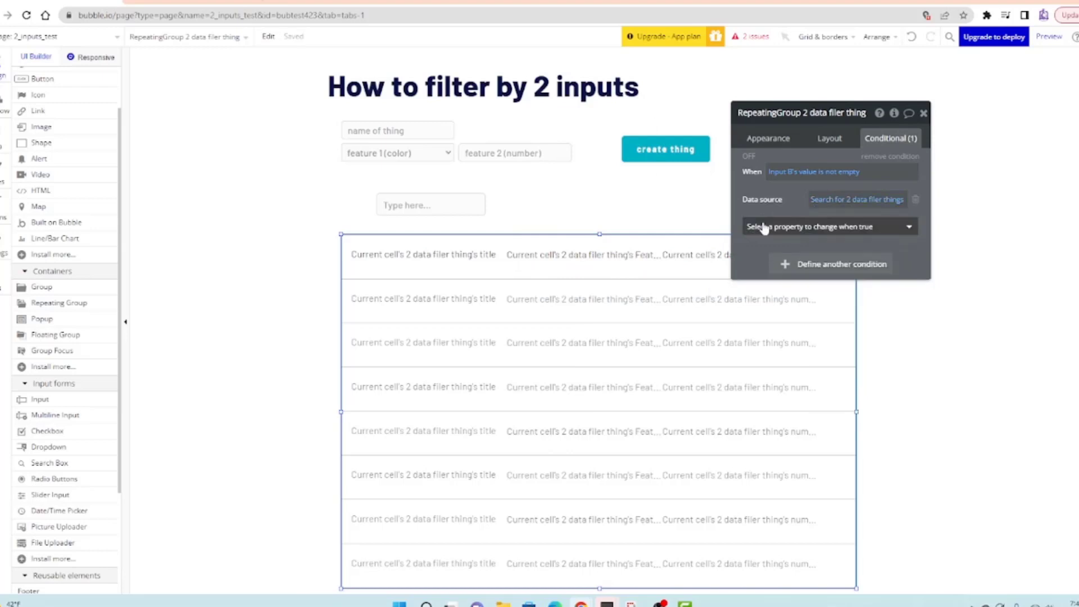
click(924, 112)
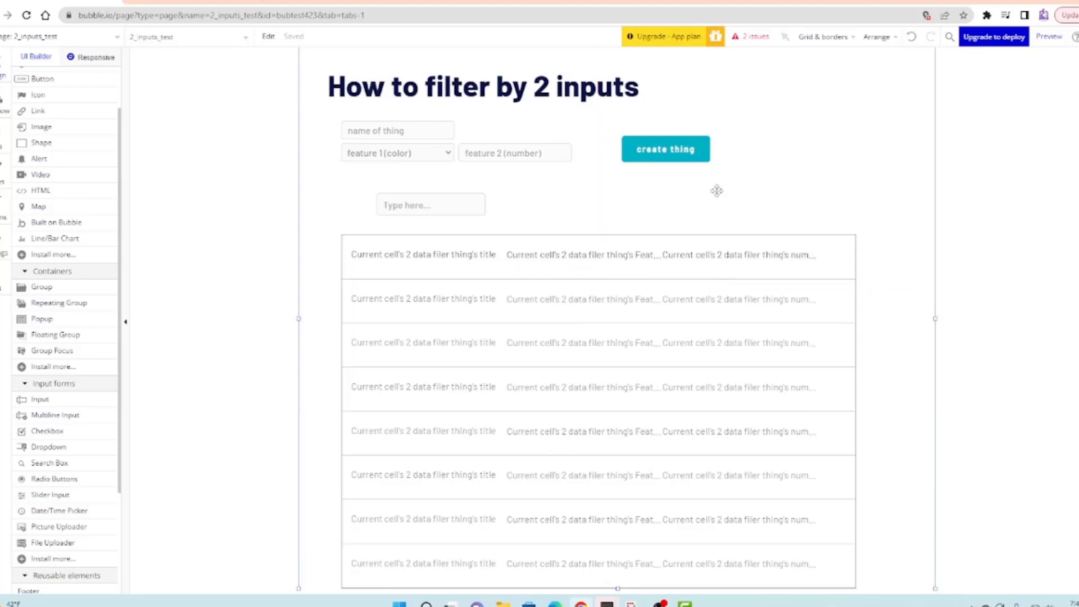
click(1049, 36)
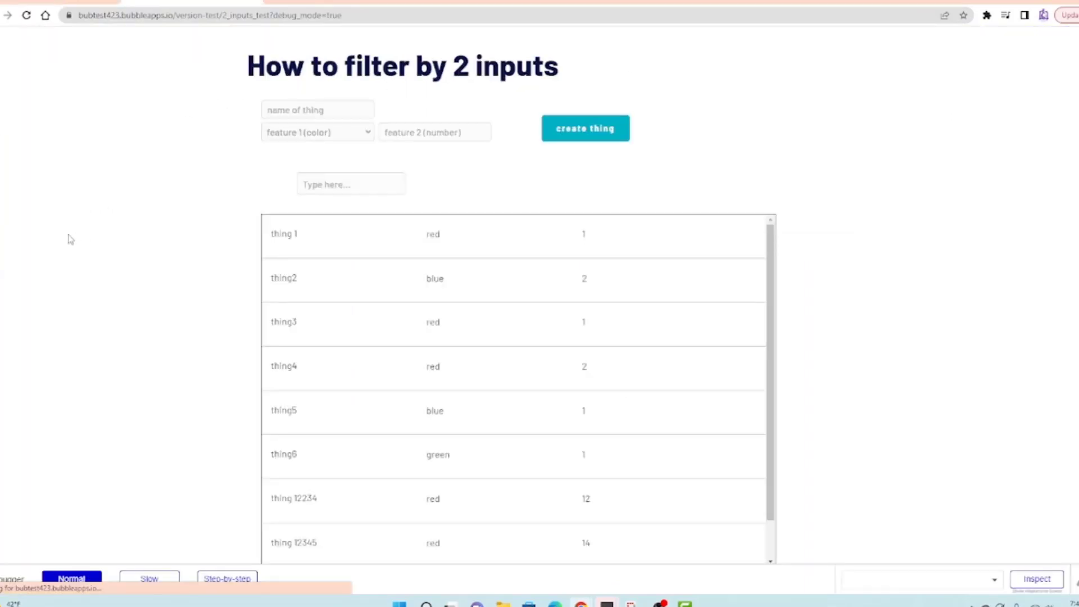
click(350, 184)
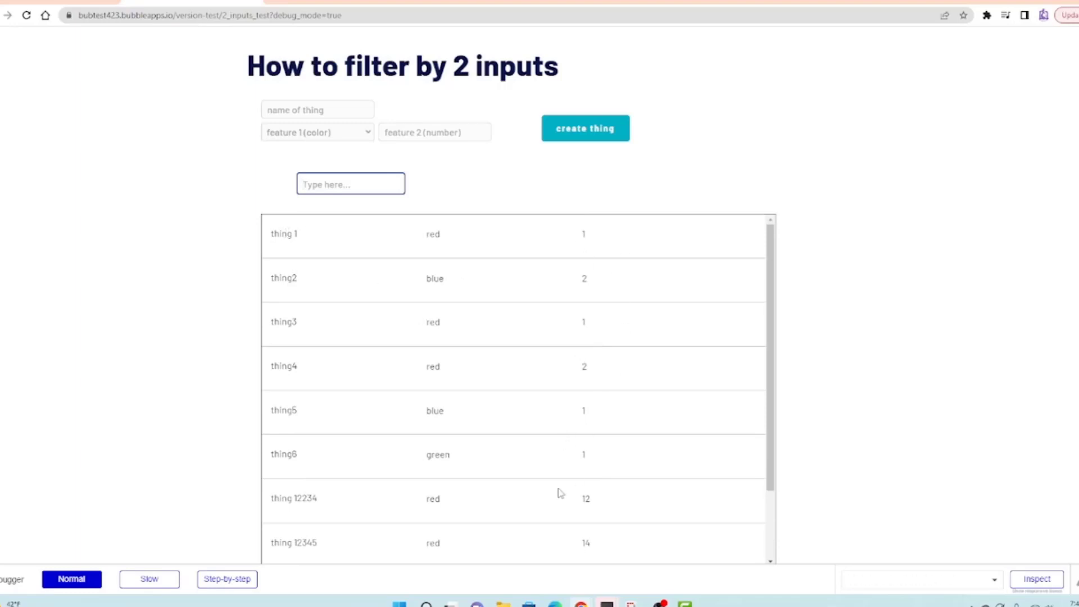
text(1)
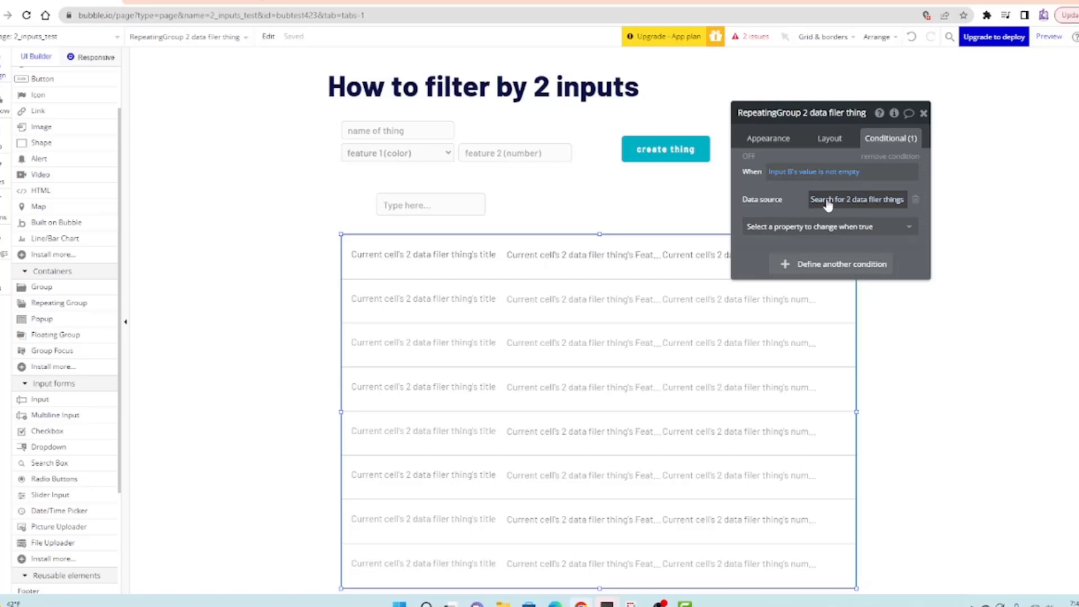
Add constraint number < Input B's value to the main data source search
click(856, 198)
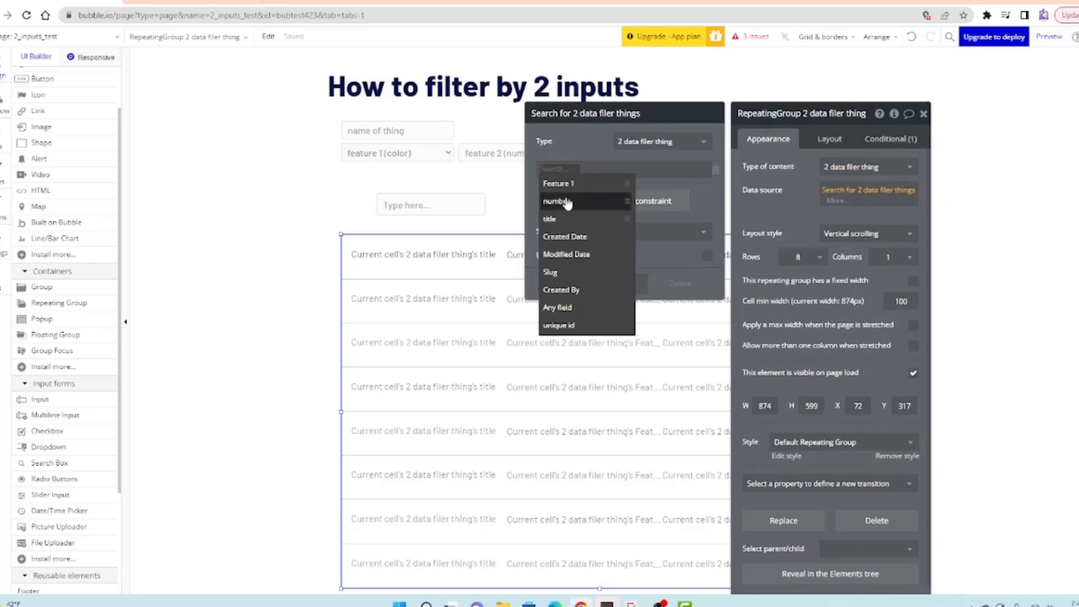
click(557, 201)
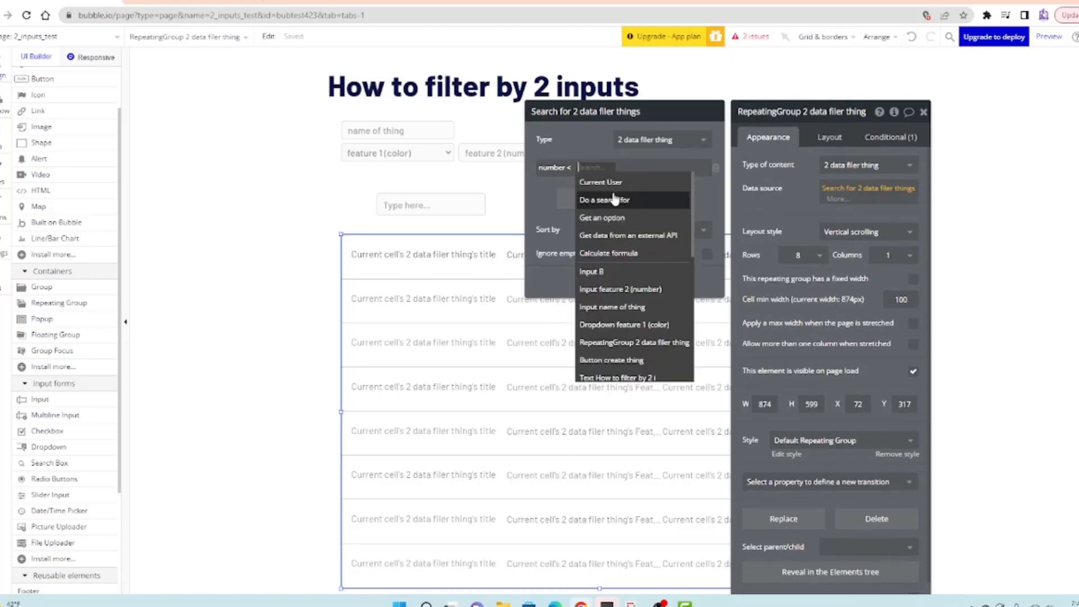
click(591, 271)
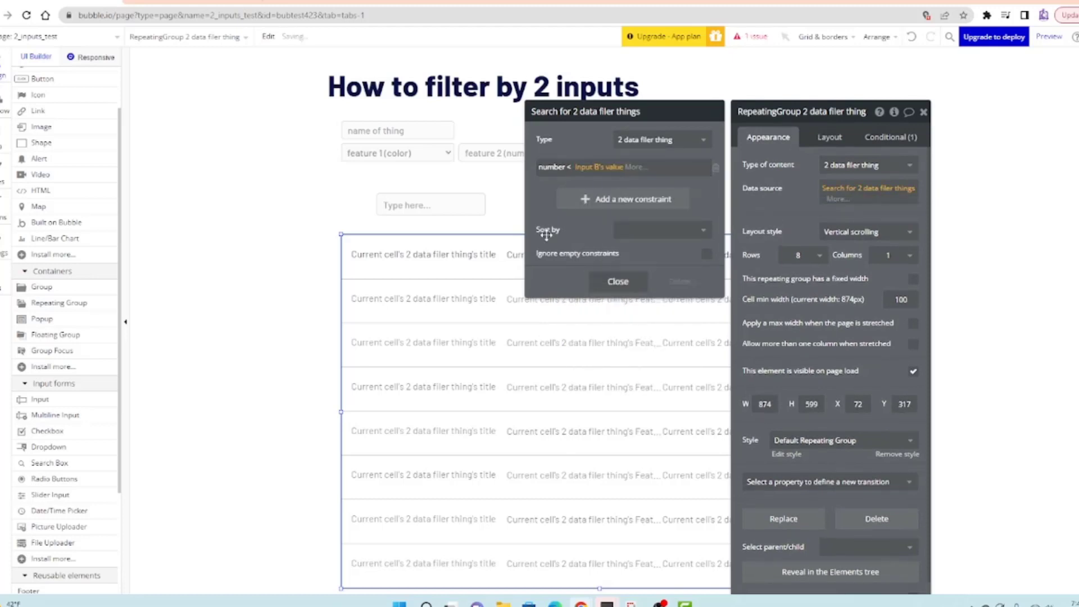
click(617, 280)
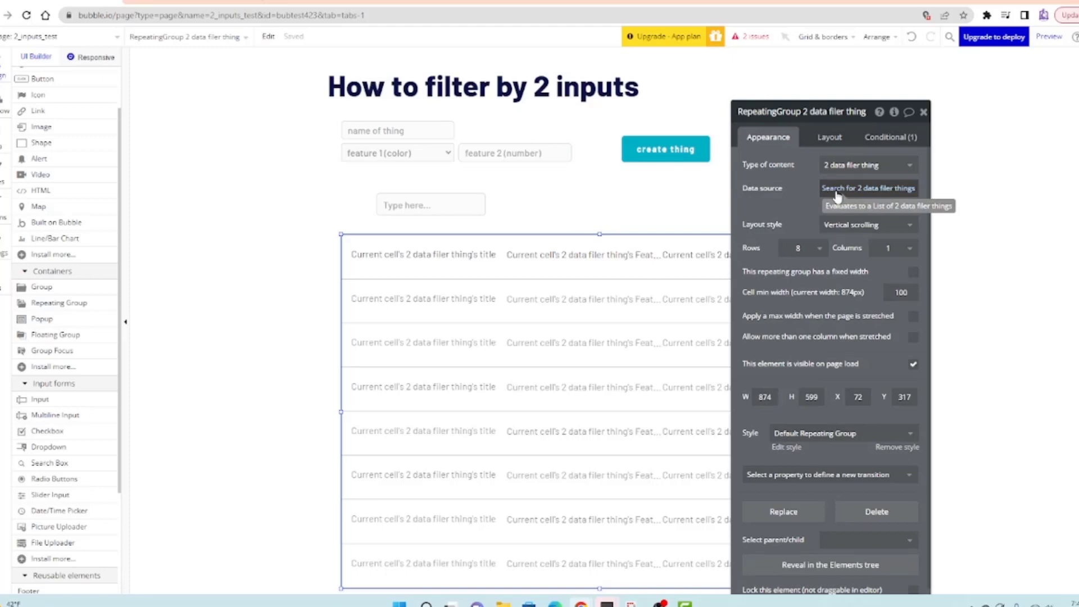
Recheck the main search constraint and review the conditional data source search
click(869, 187)
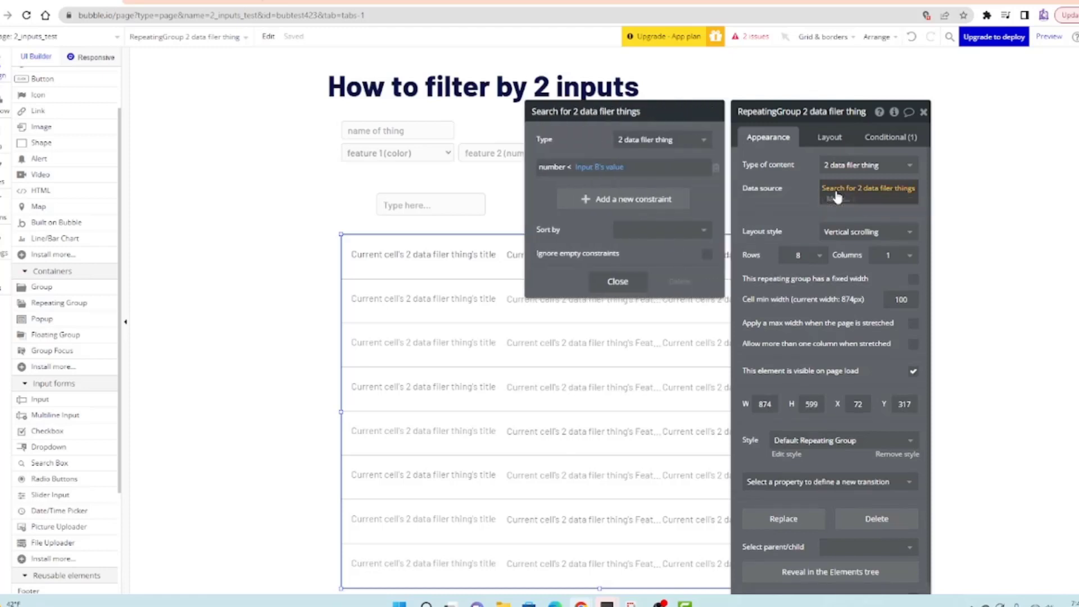
click(616, 281)
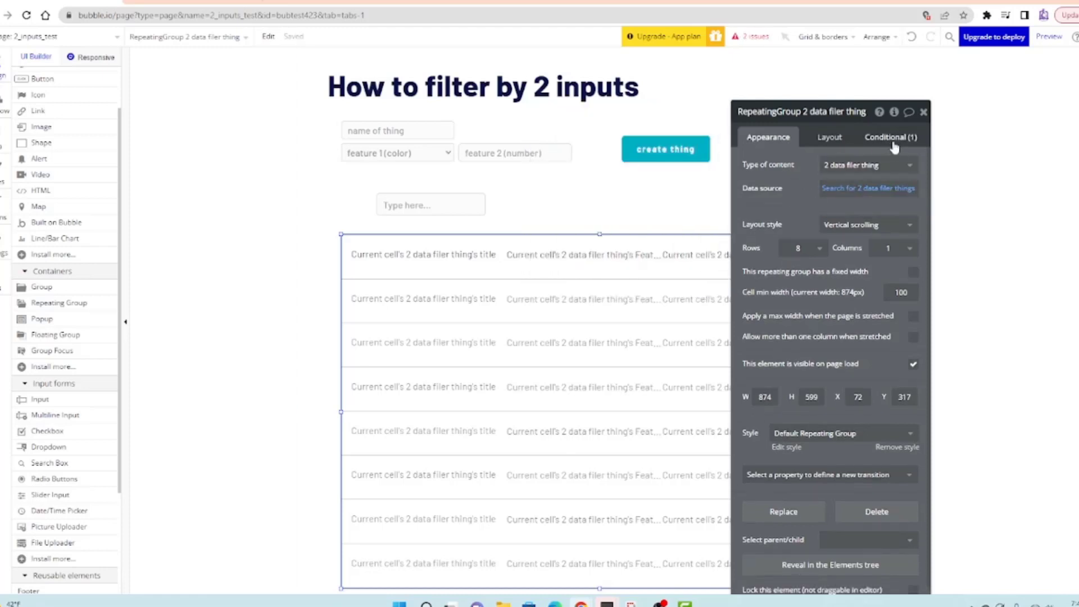
click(890, 136)
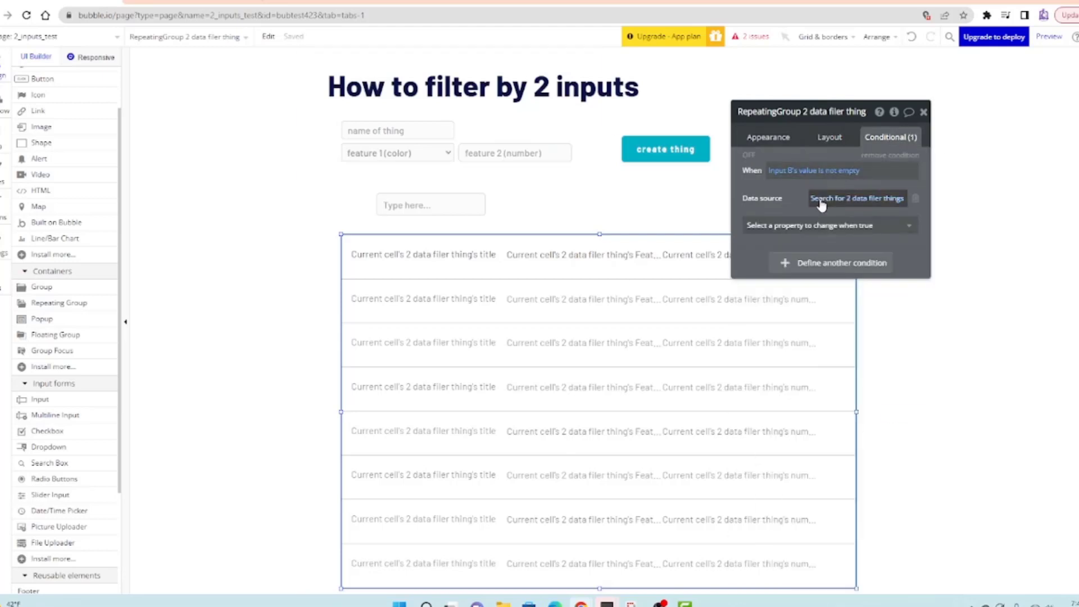
click(856, 198)
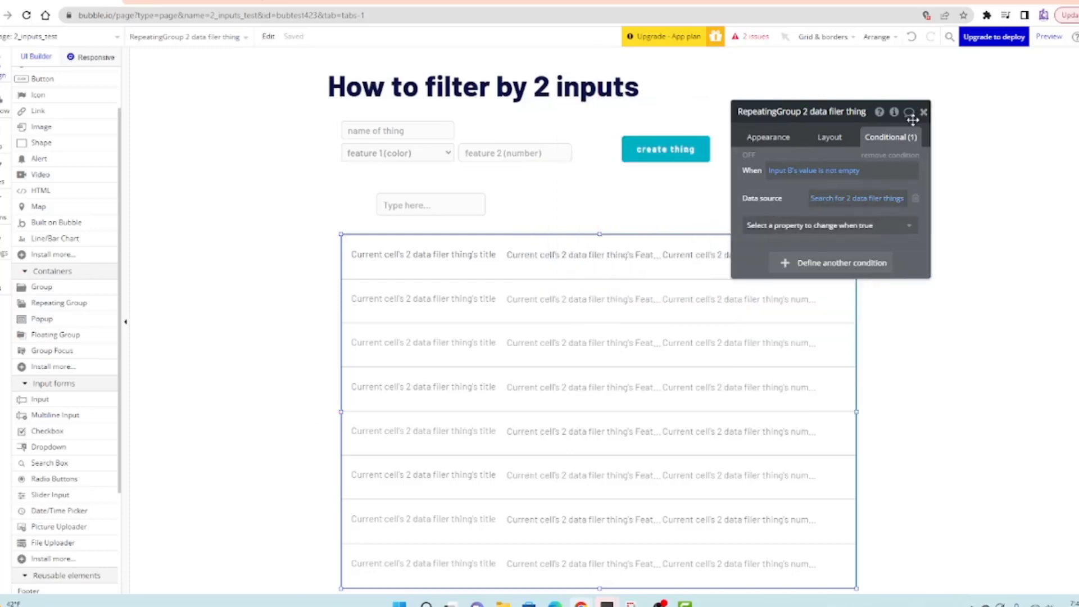
Close the repeating group's settings and enter 1 in the number box
click(924, 111)
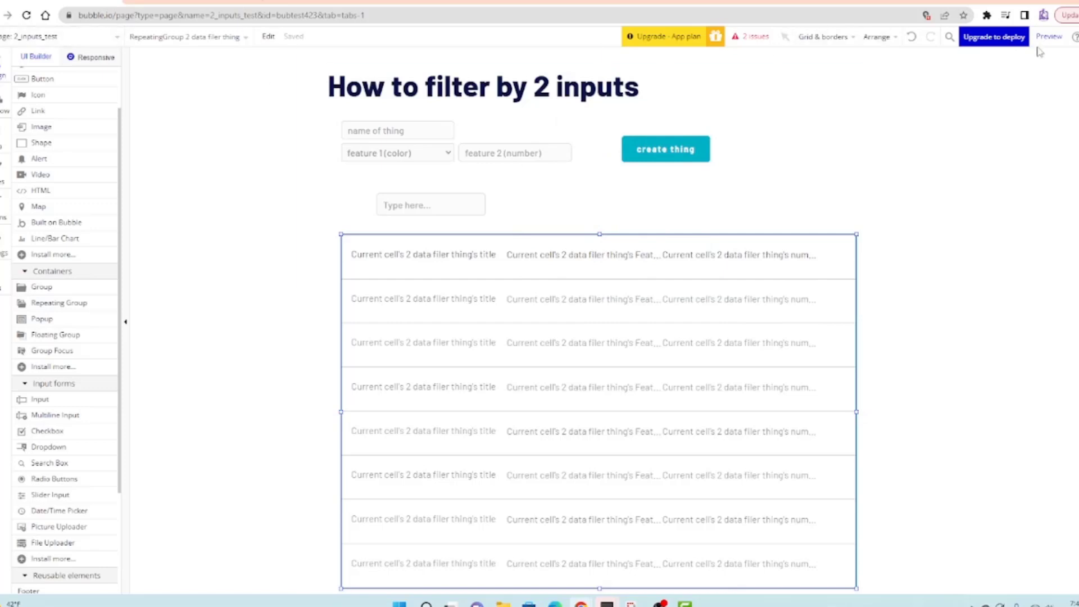
click(1049, 36)
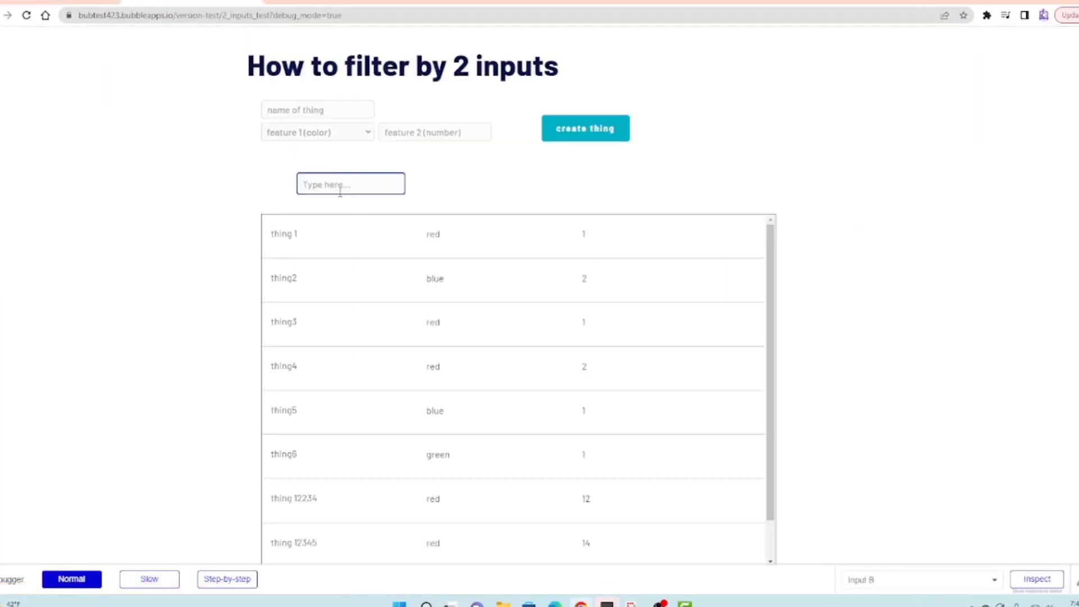
text(1)
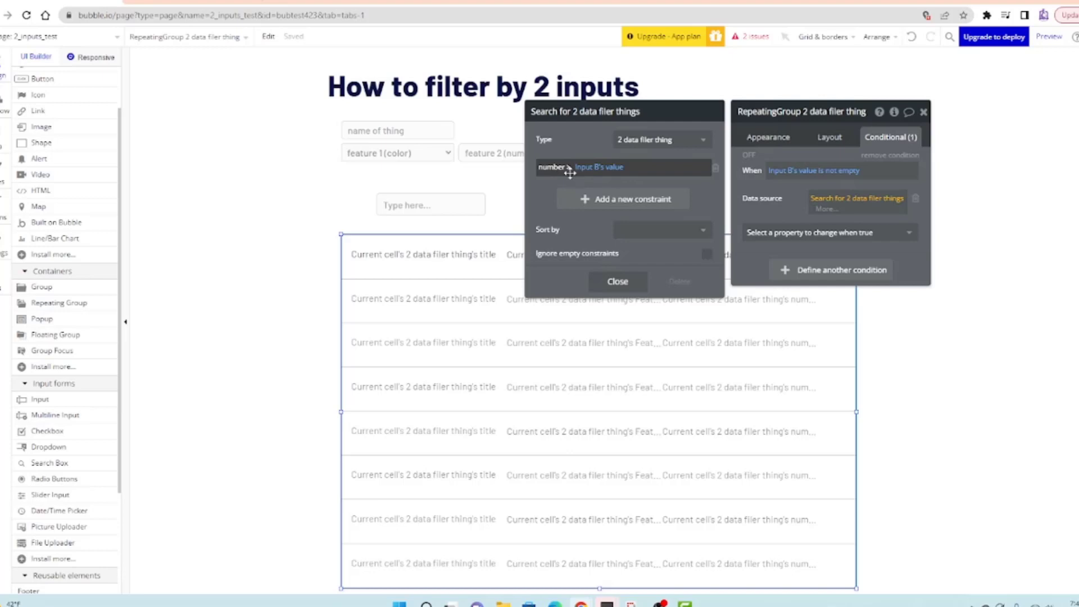
mouse_move(569, 173)
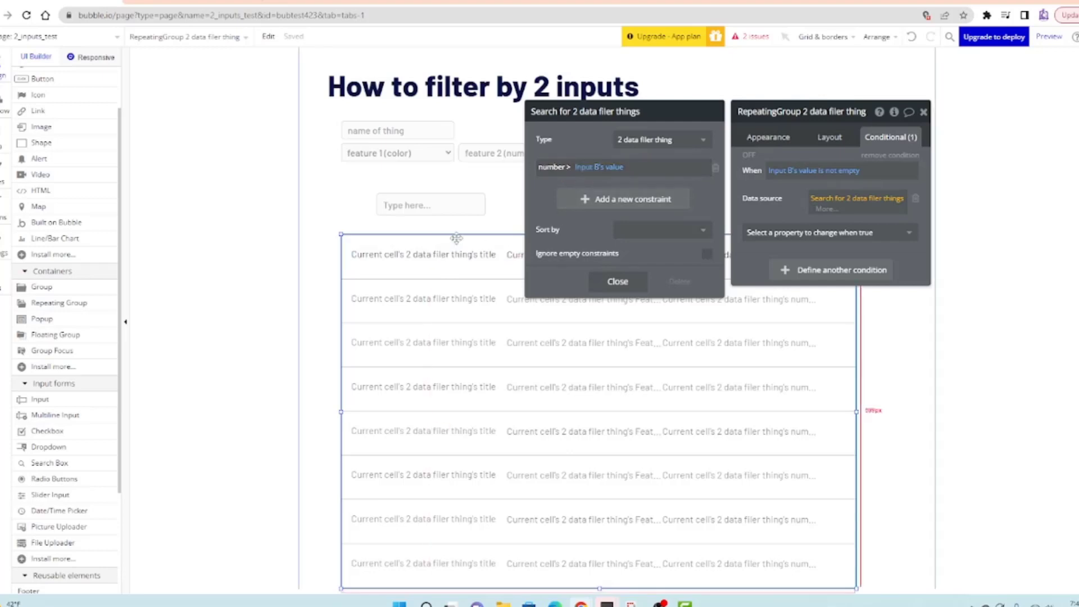
Launch the page preview in debug mode to test the number filter
click(570, 167)
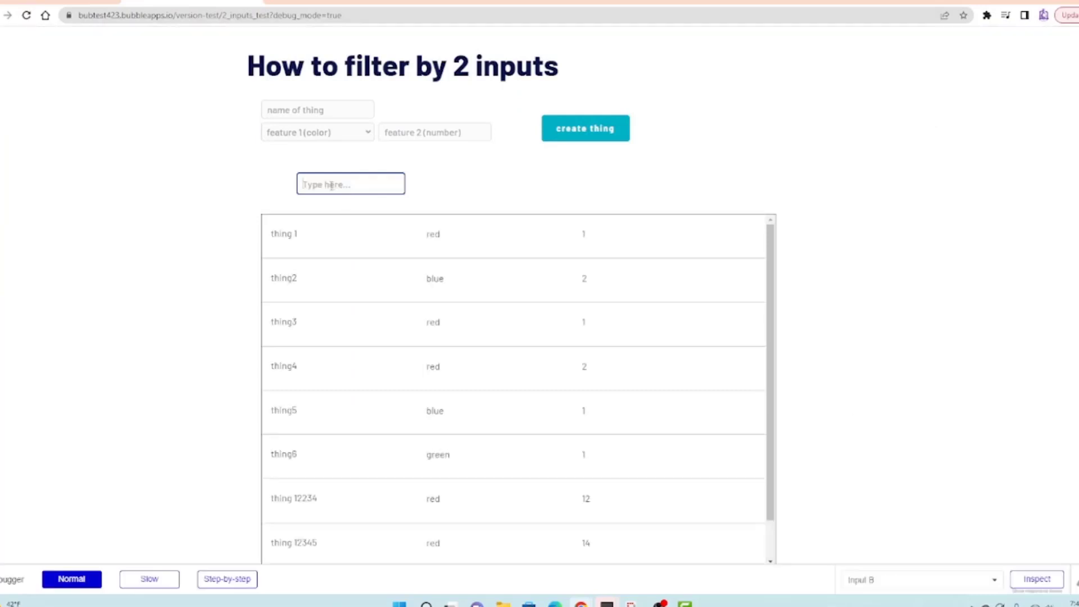
Test Input B with values 1, 2, 21 and 3, confirming 3 leaves things 12, 14 and 15
text(1)
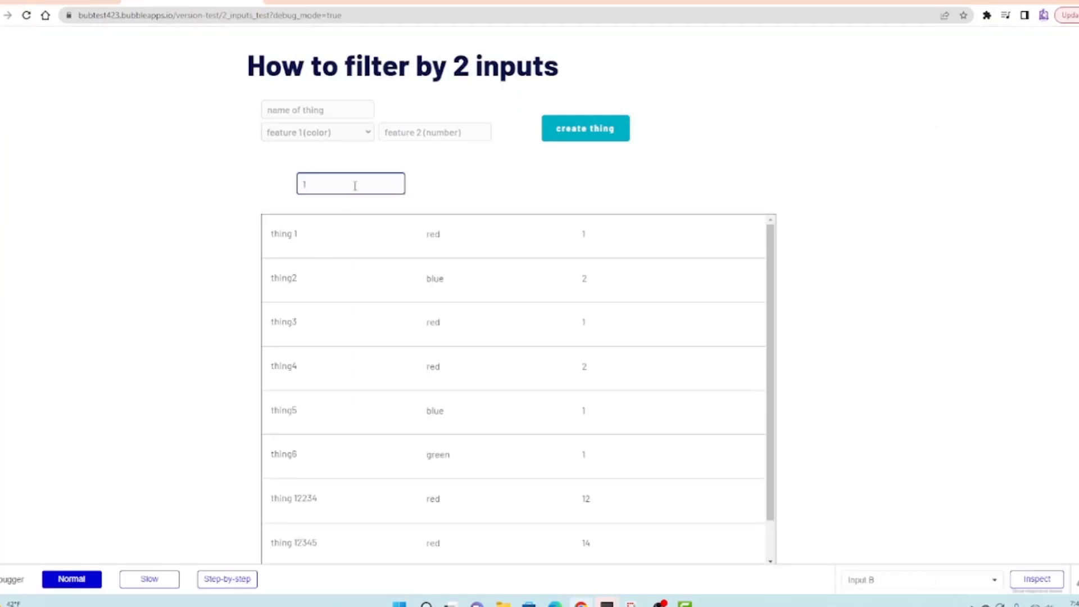
text(2)
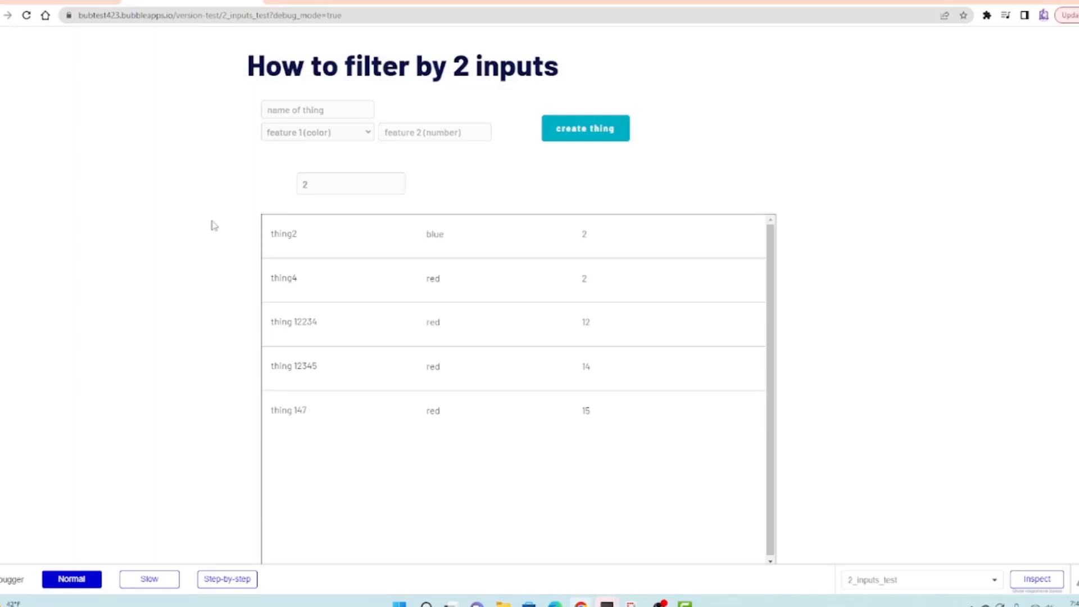
click(350, 183)
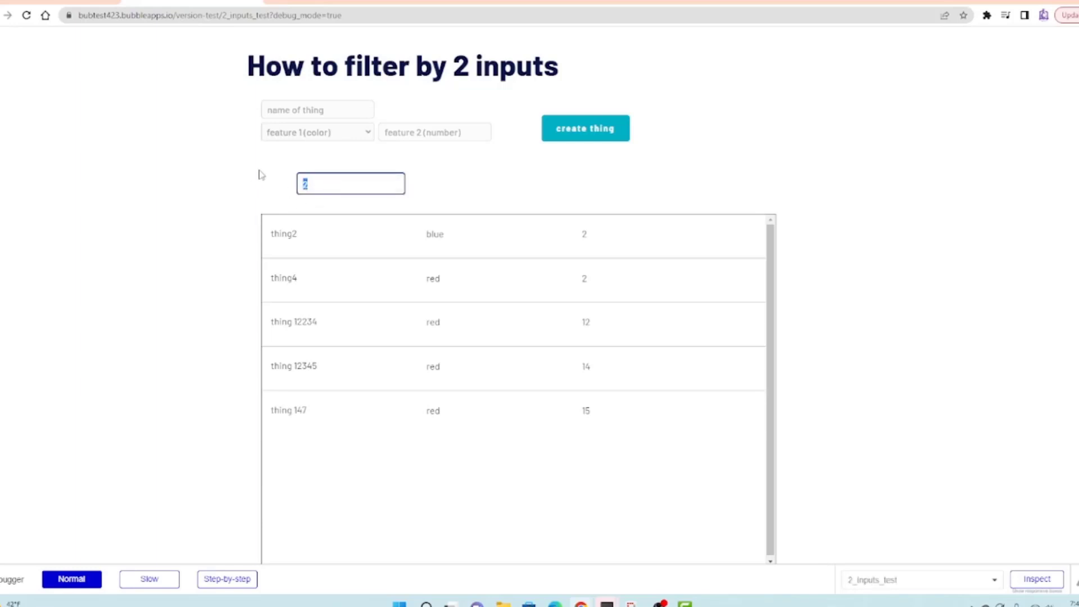
text(21)
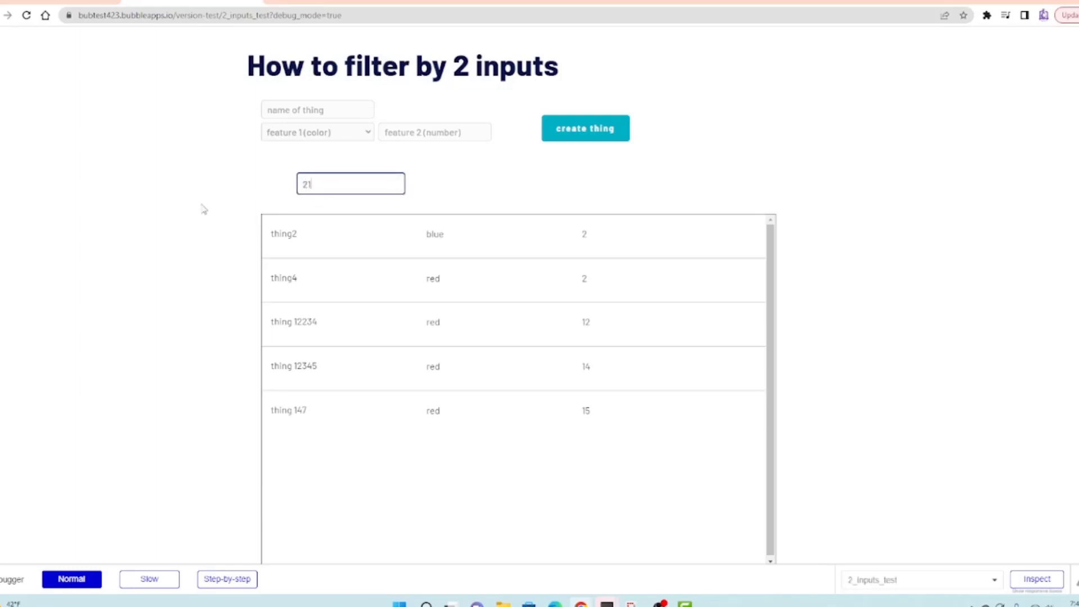
text(2)
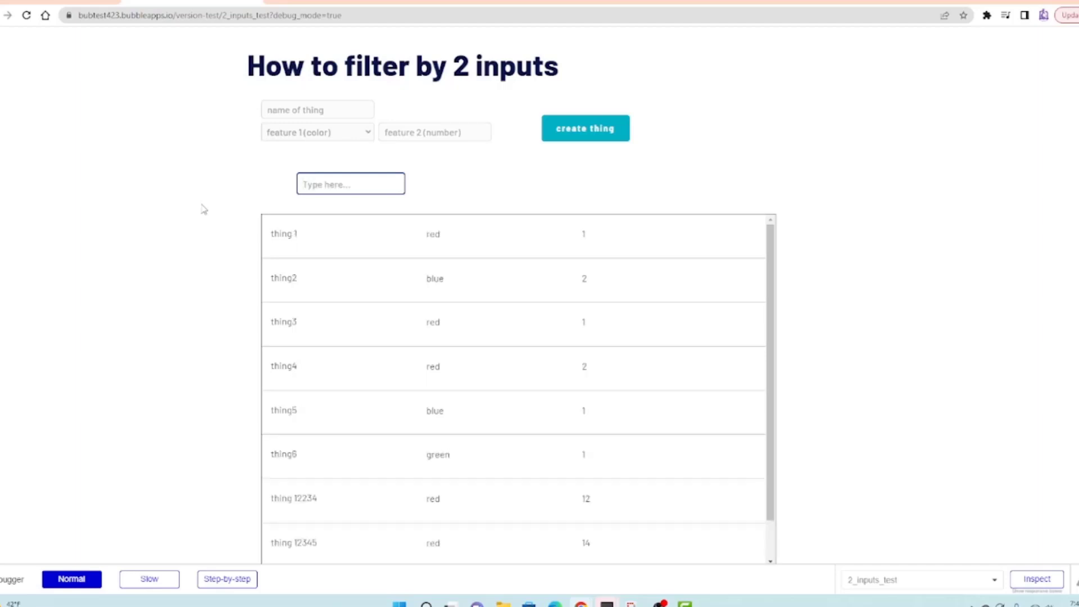
text(3)
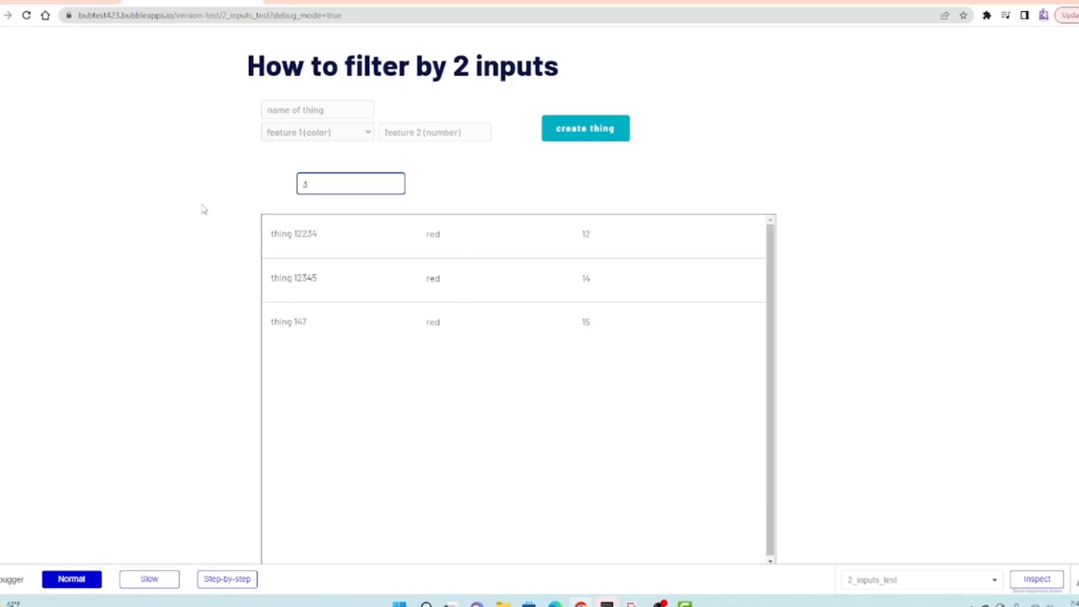
click(350, 183)
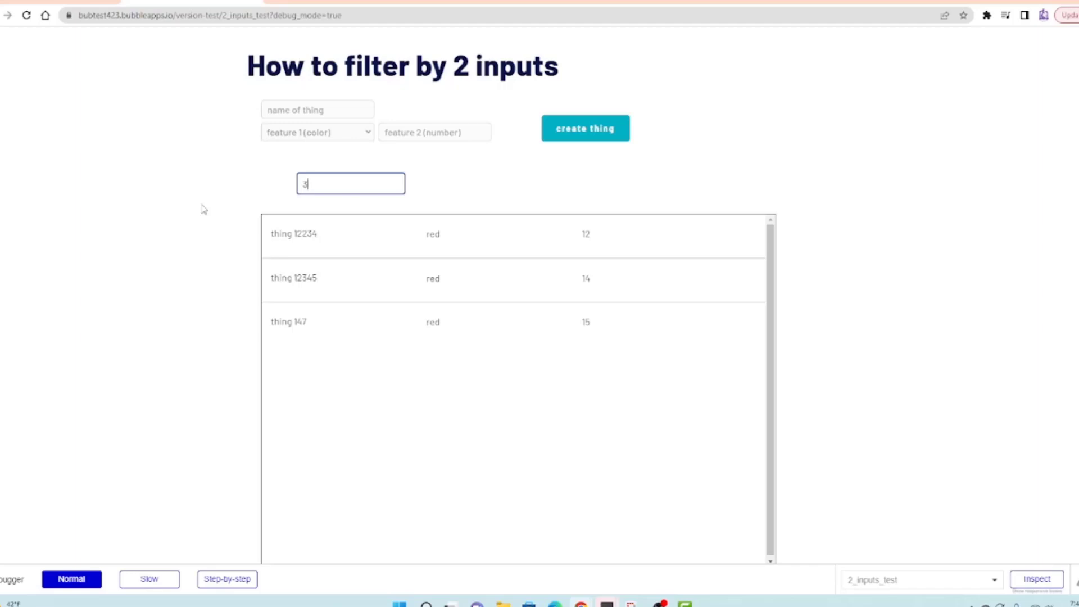
mouse_move(218, 281)
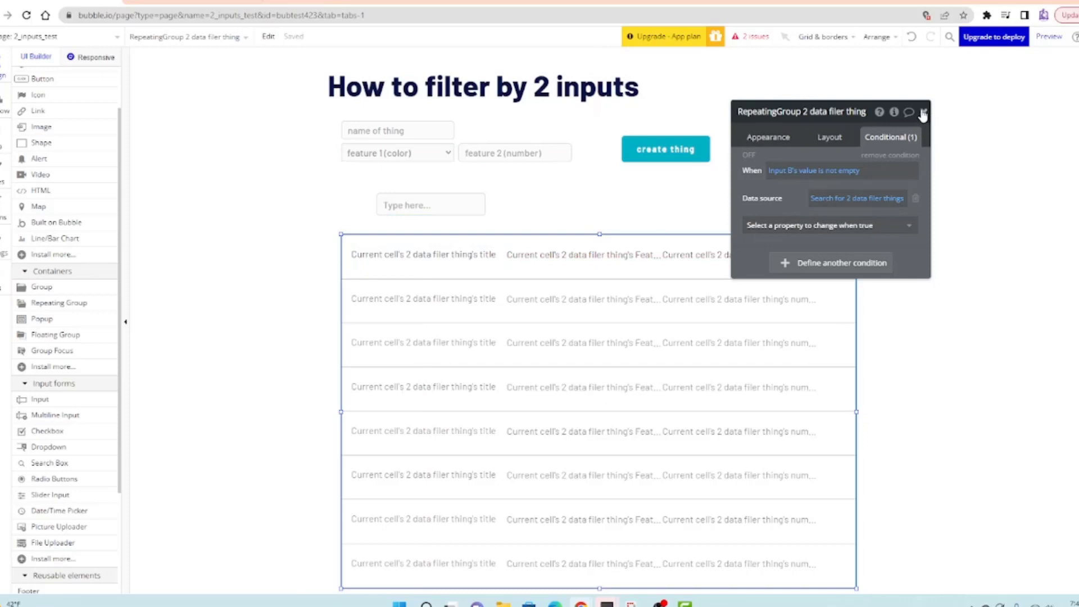
Place a dropdown beside Input B with choices Greater Than and Less Than and placeholder Greater/Less
click(921, 113)
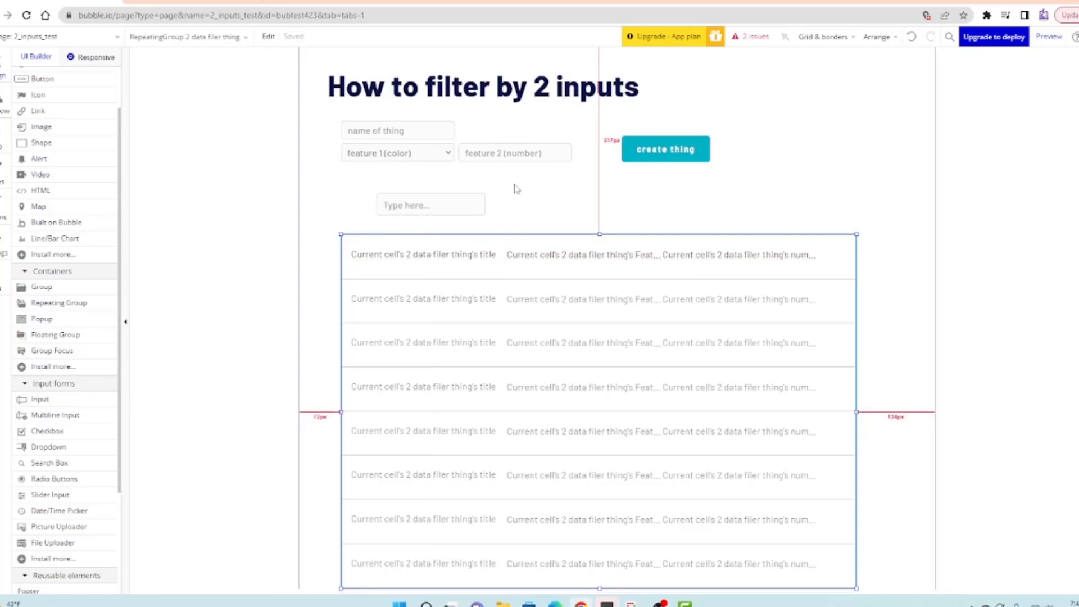
mouse_move(279, 247)
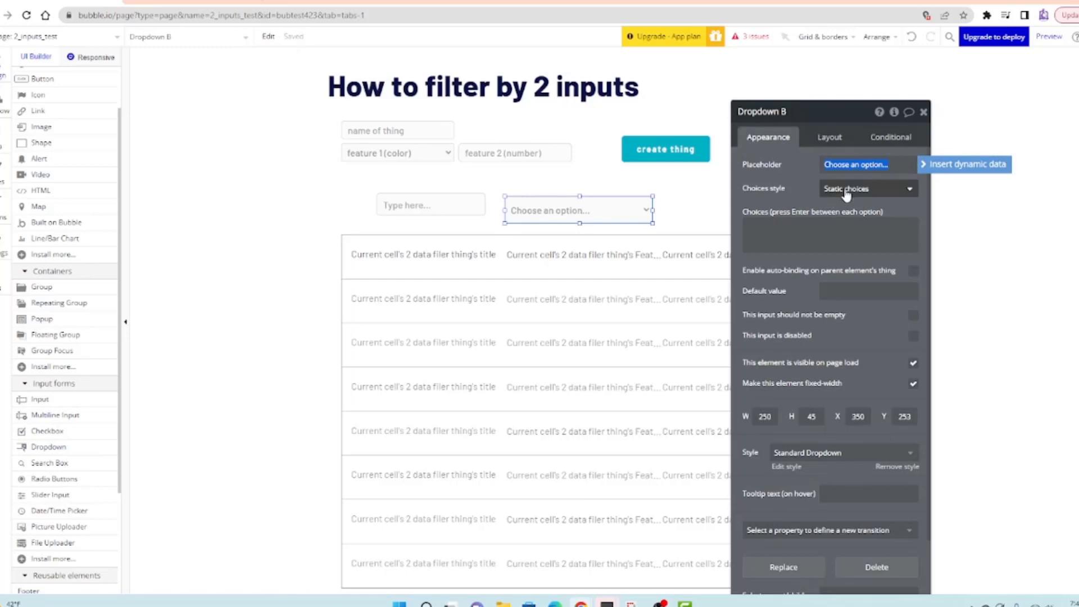
text(Green)
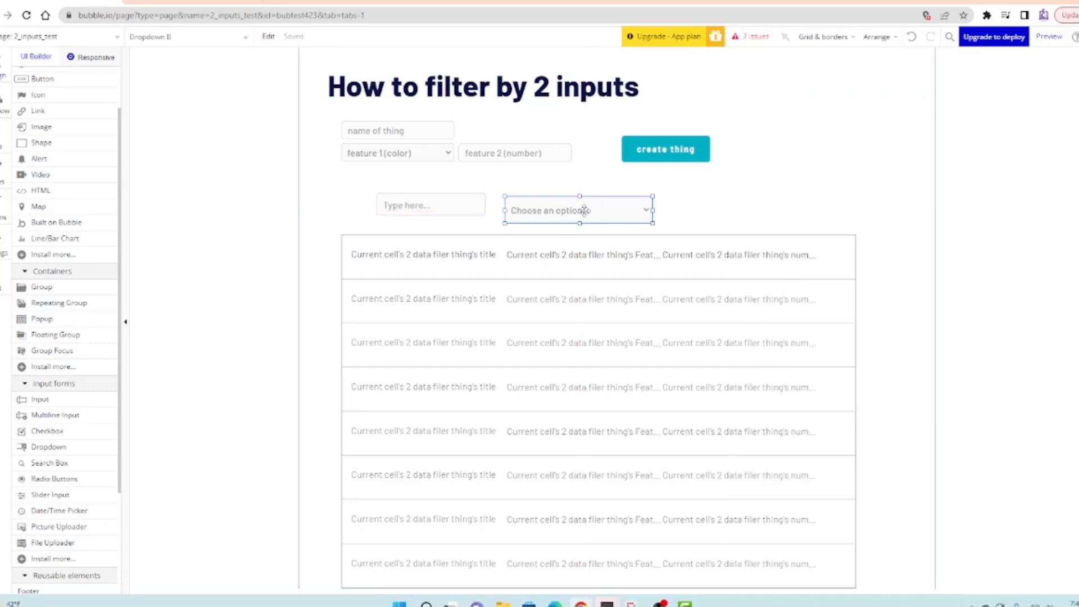
click(577, 210)
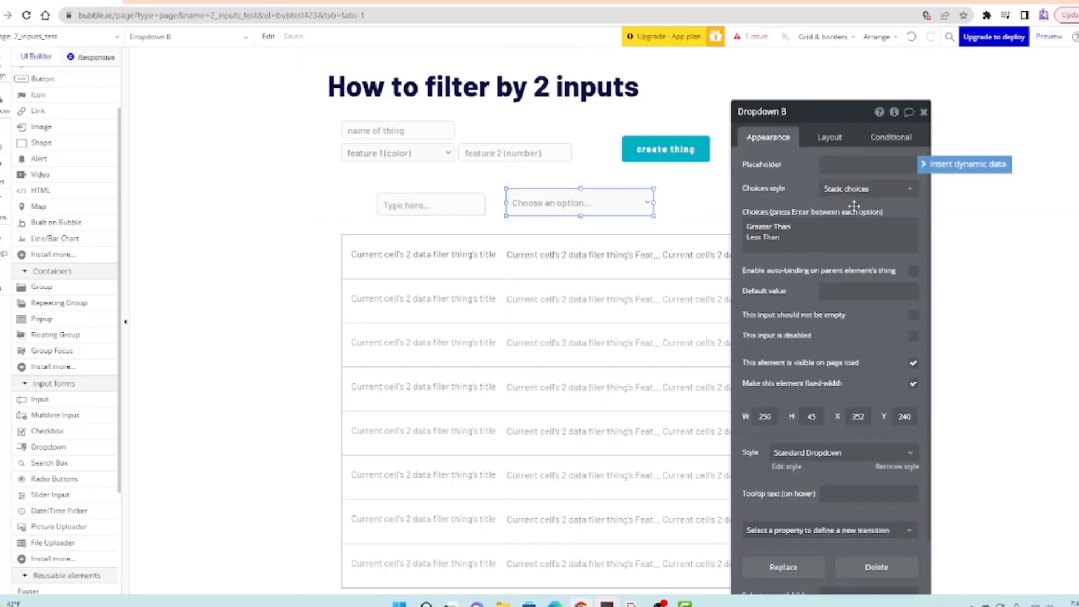
text(G)
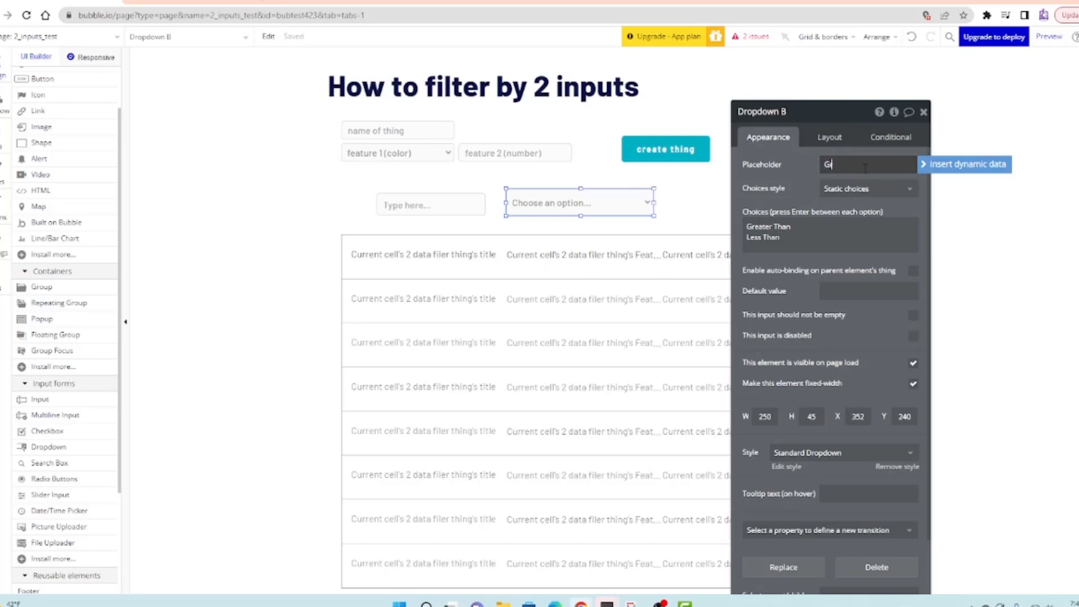
text(reater/Less)
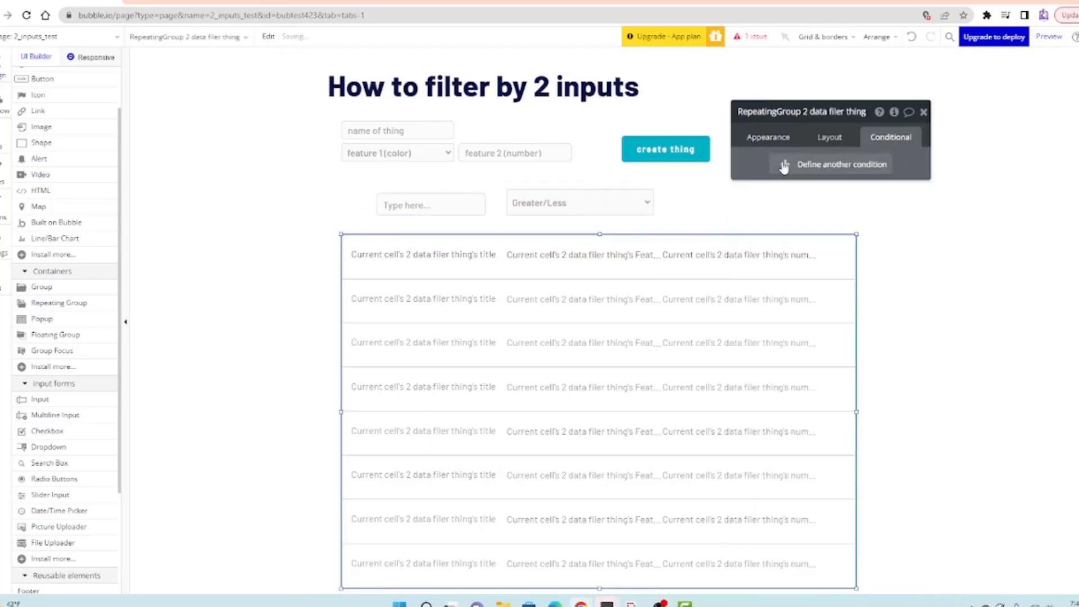
Add a repeating-group condition: Dropdown Greater/Less's value is Greater Than
click(841, 164)
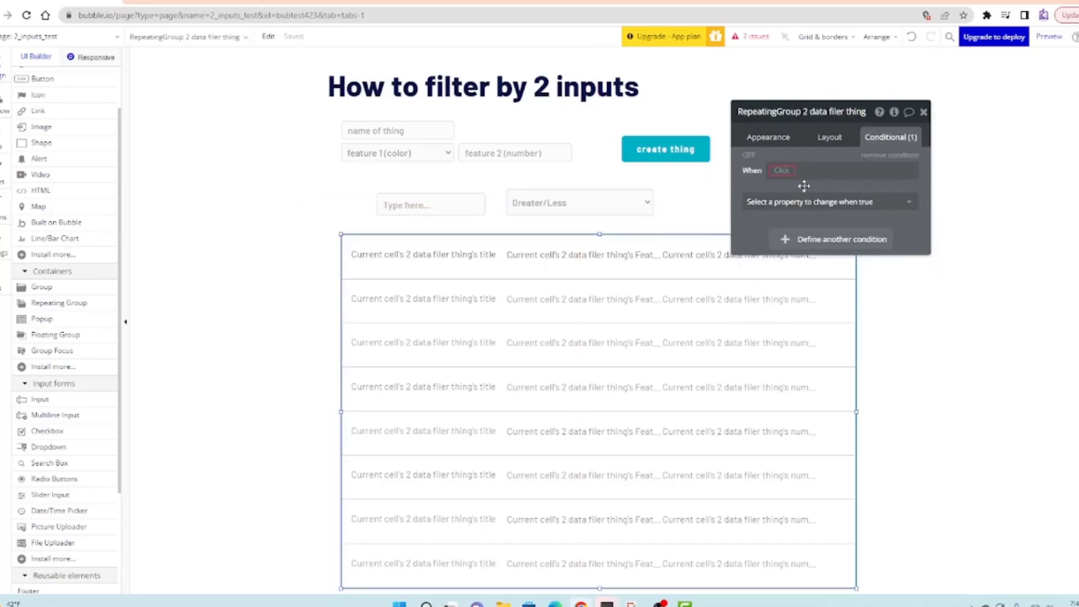
click(781, 170)
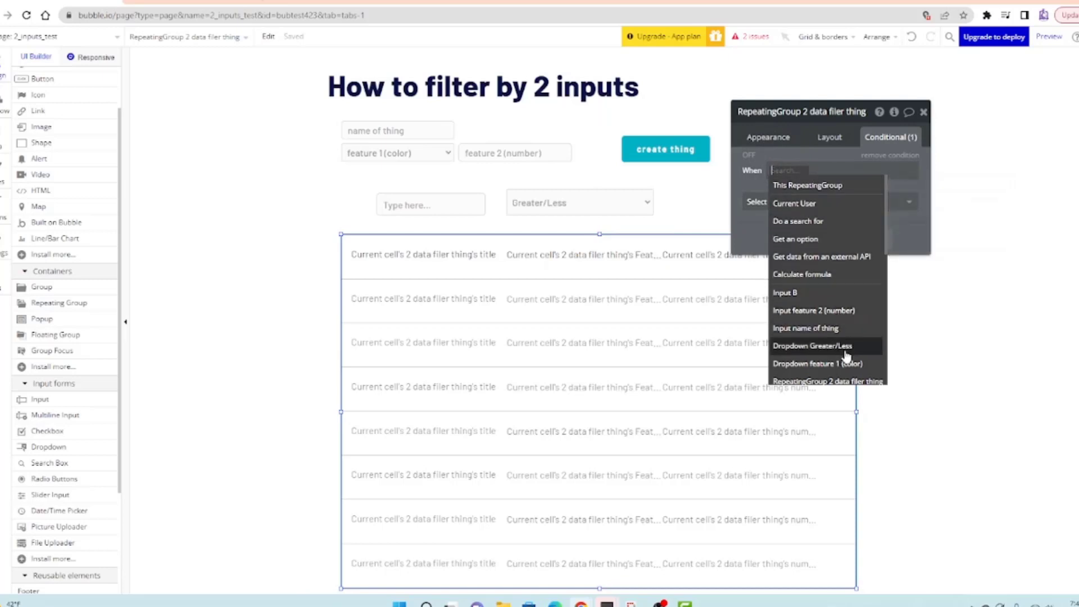
click(813, 345)
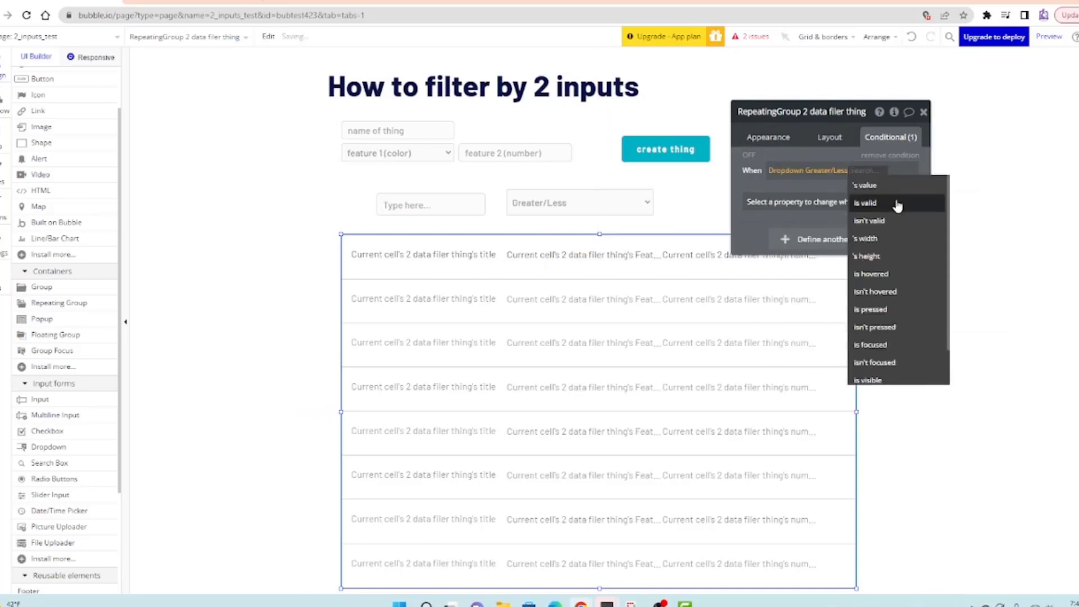
click(864, 185)
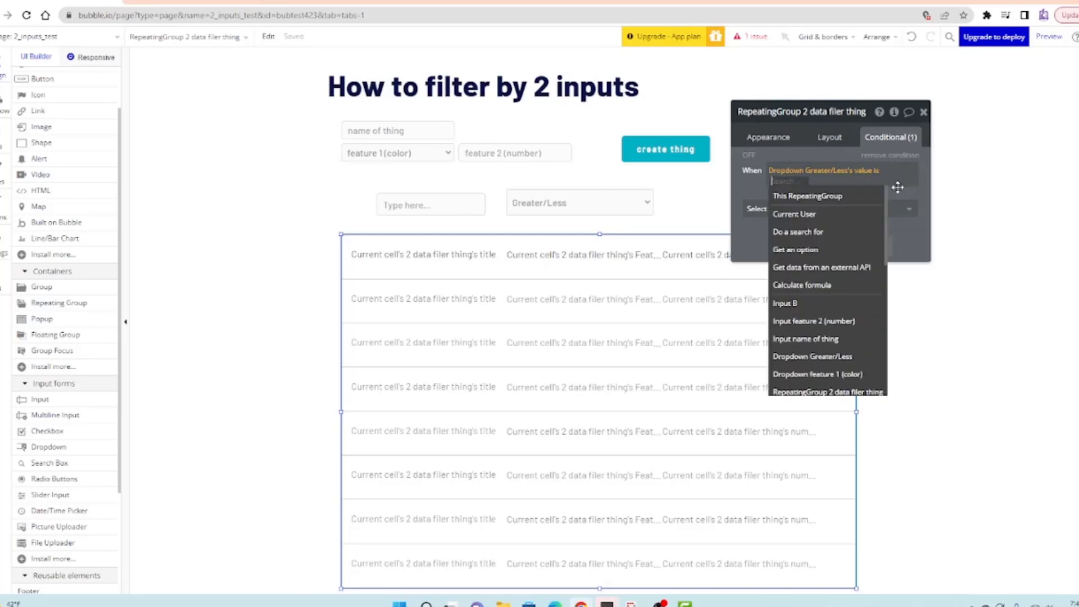
text(G)
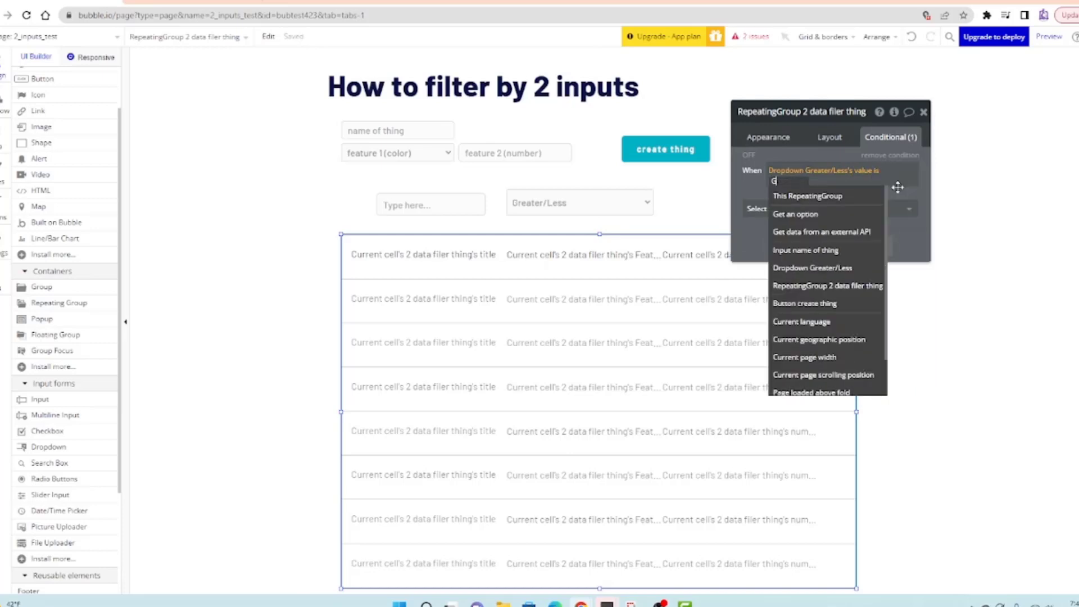
text(reater Than)
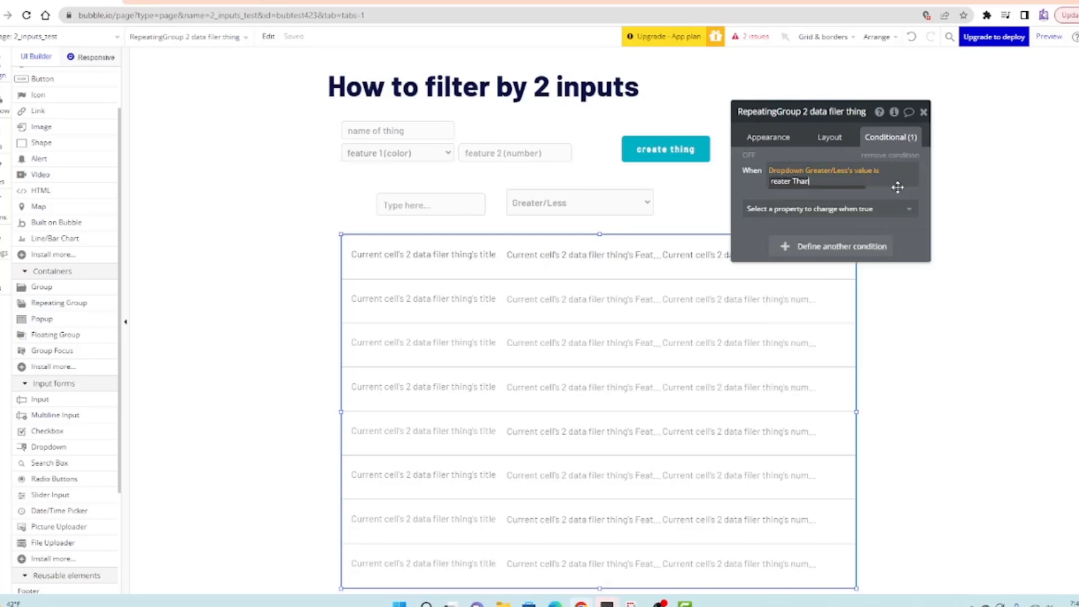
Under that condition, set Data source to a search constrained to number > Input B's value
click(826, 209)
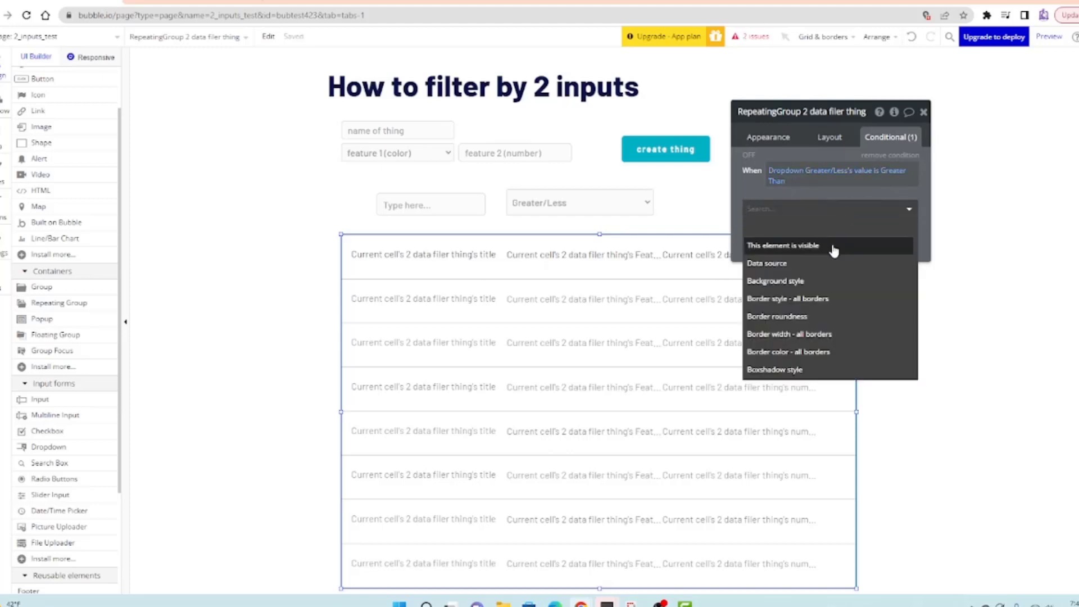
click(766, 263)
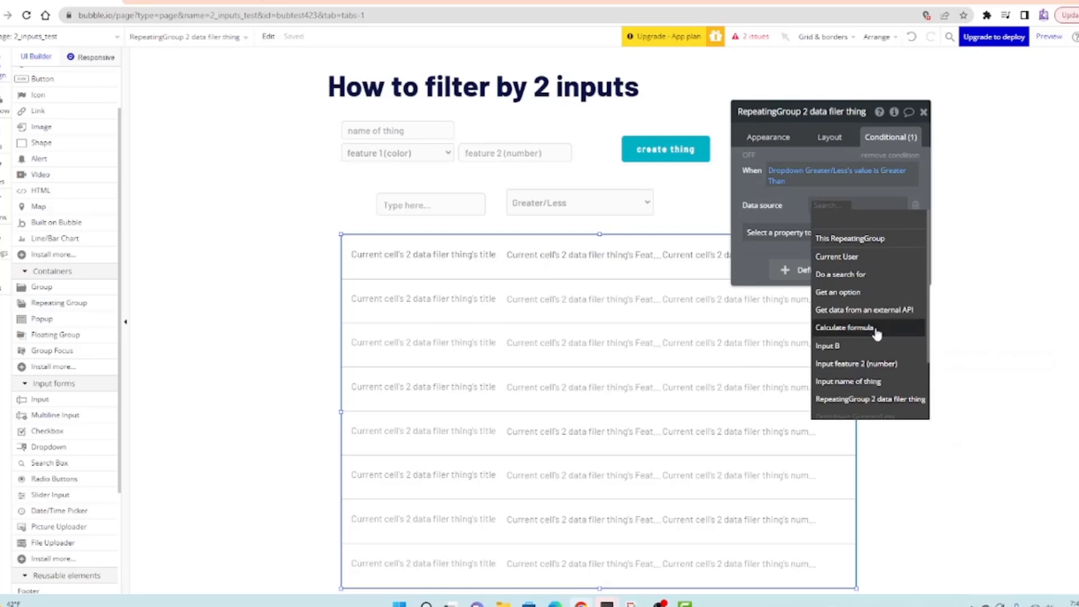
click(841, 274)
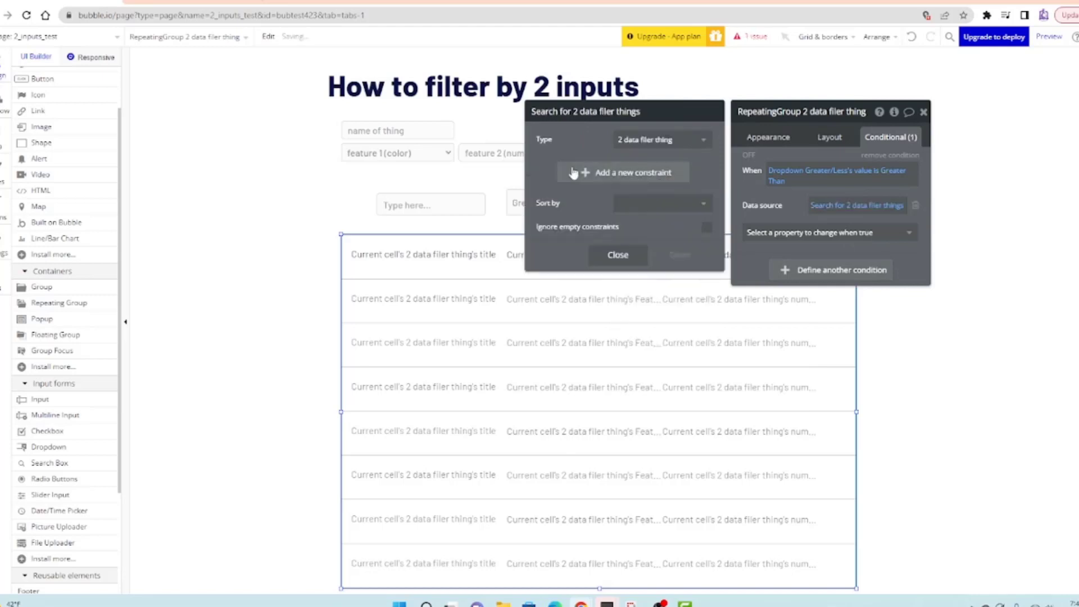
click(621, 172)
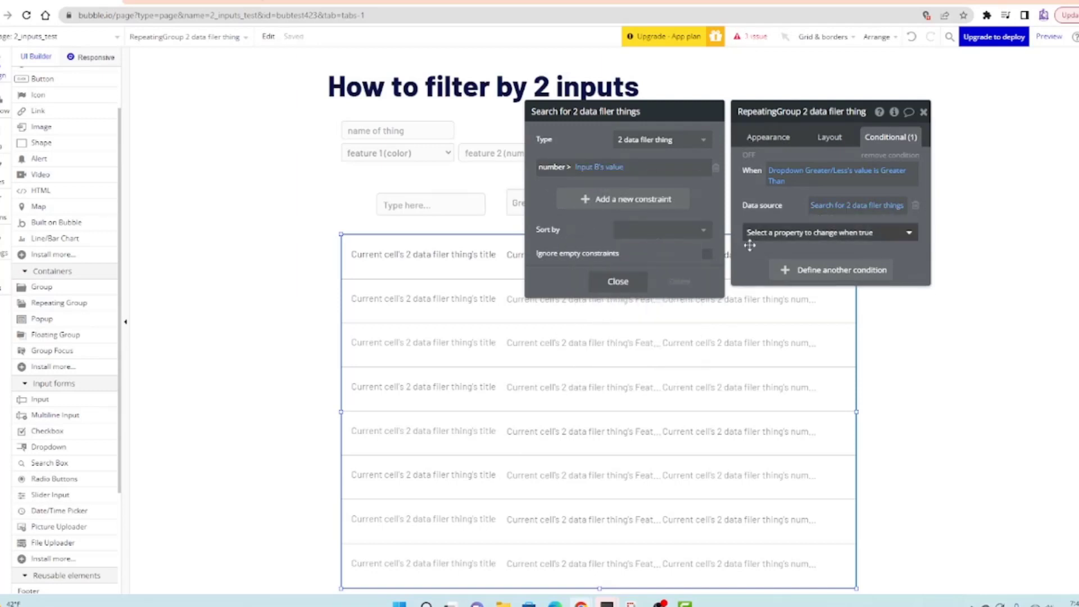
click(617, 281)
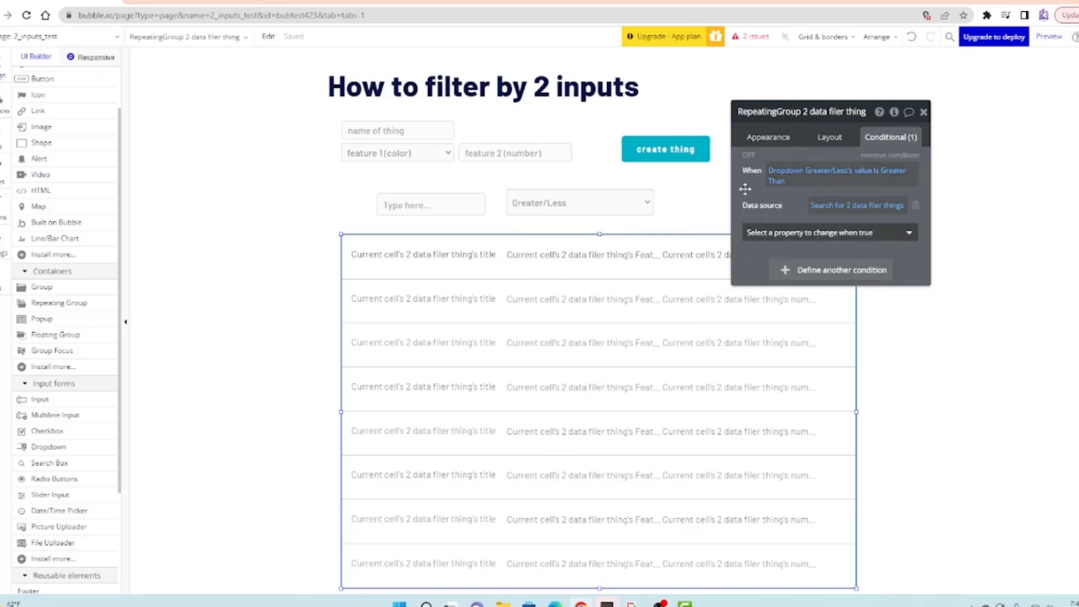
Add a second condition for Dropdown Greater/Less's value is Less Than that changes the data source to a search
click(839, 269)
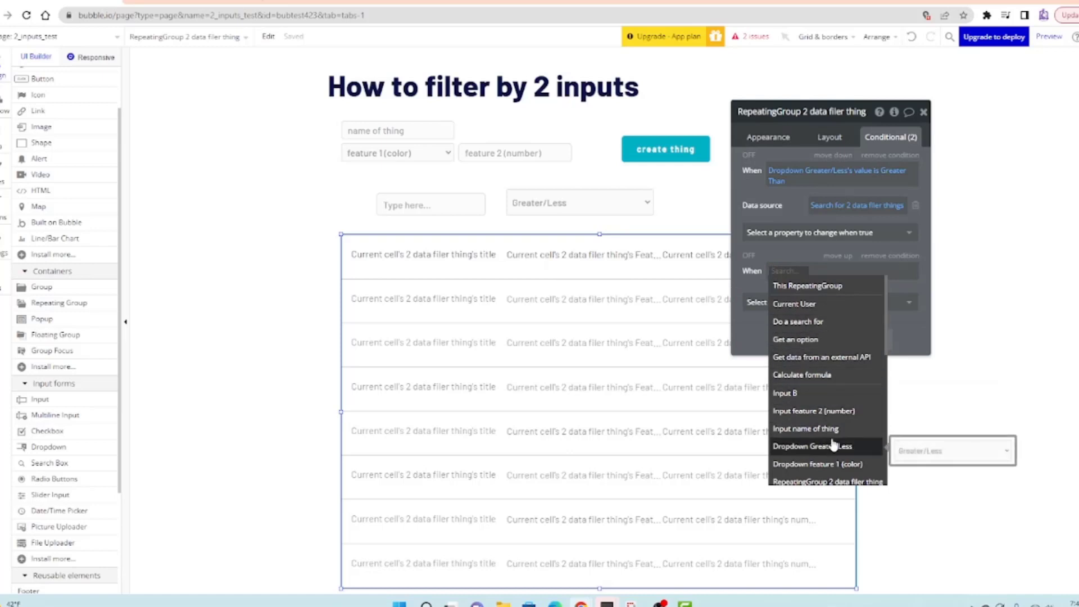
click(811, 446)
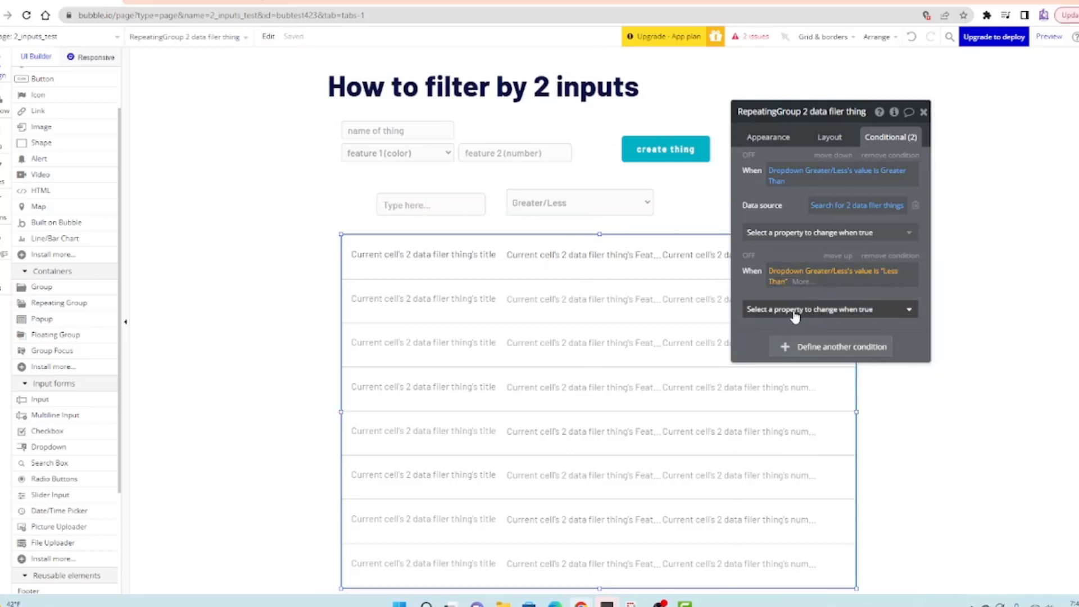
click(828, 308)
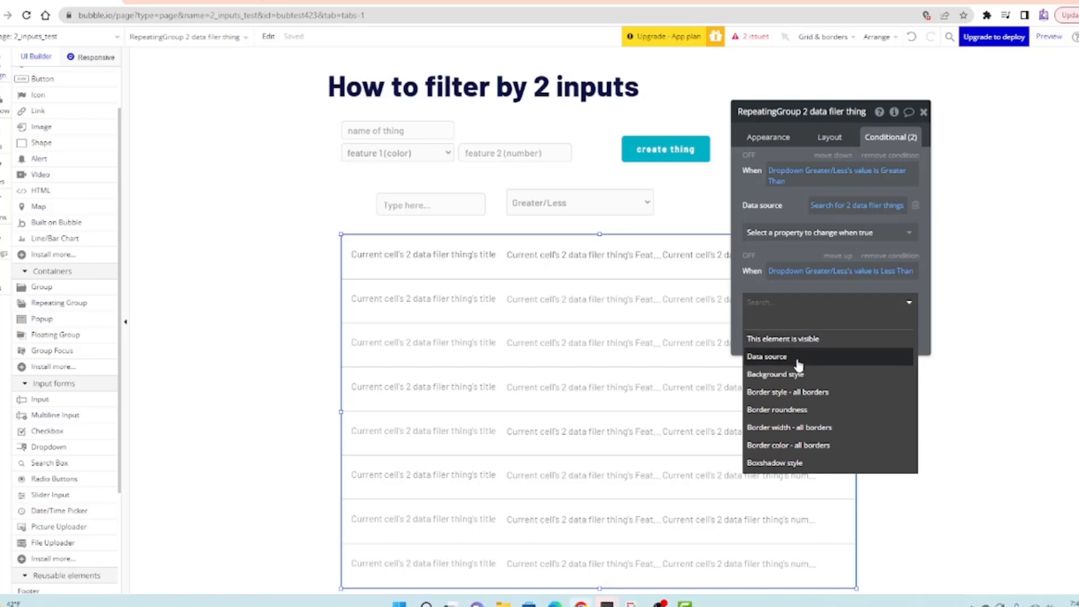
click(766, 357)
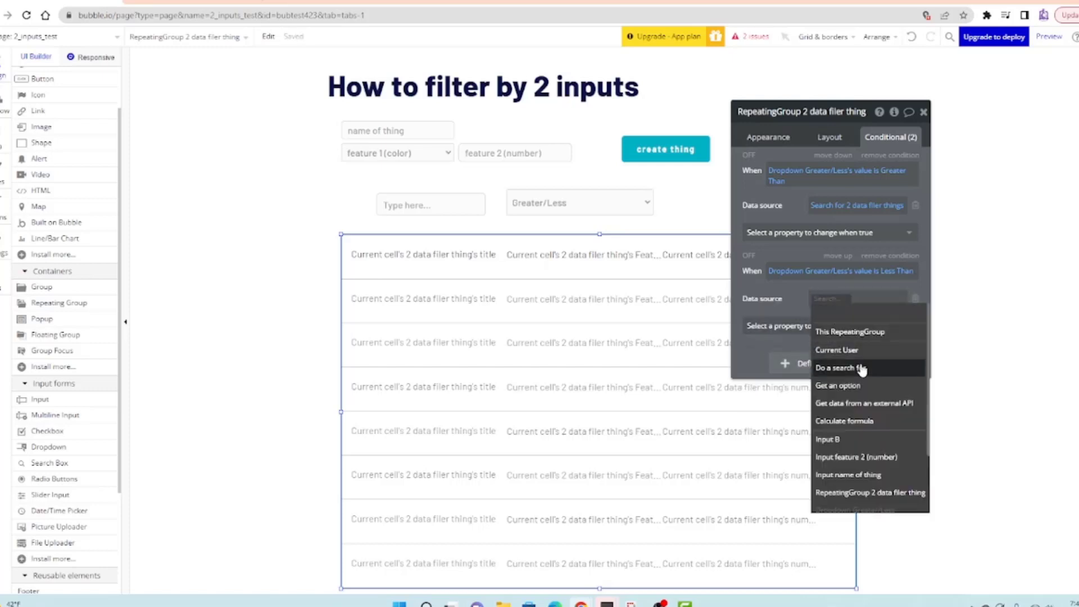
click(836, 367)
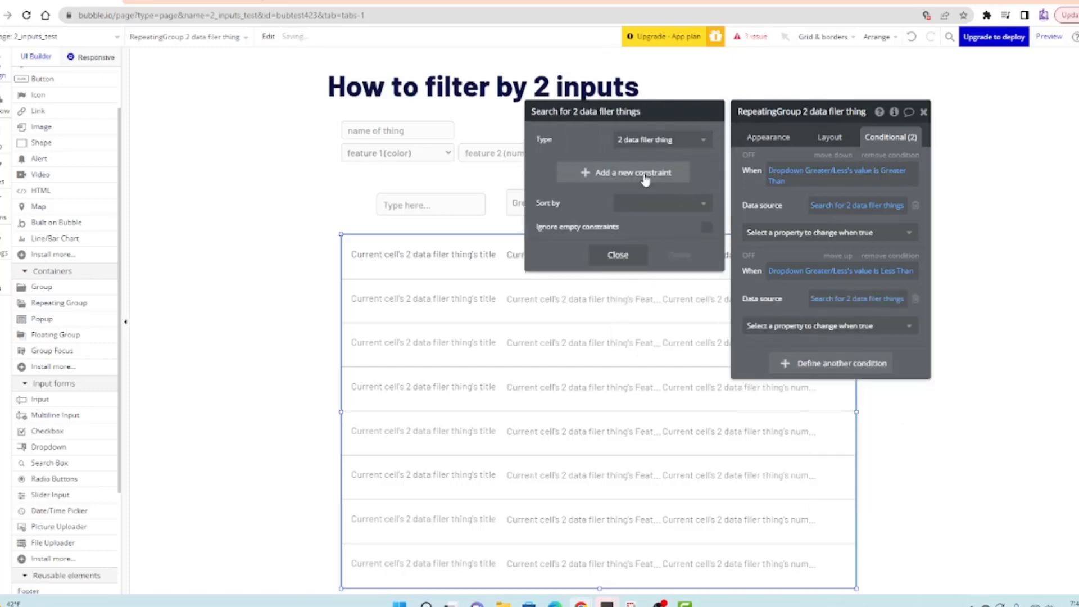
Constrain that search to number < Input B's value and finish editing
click(631, 172)
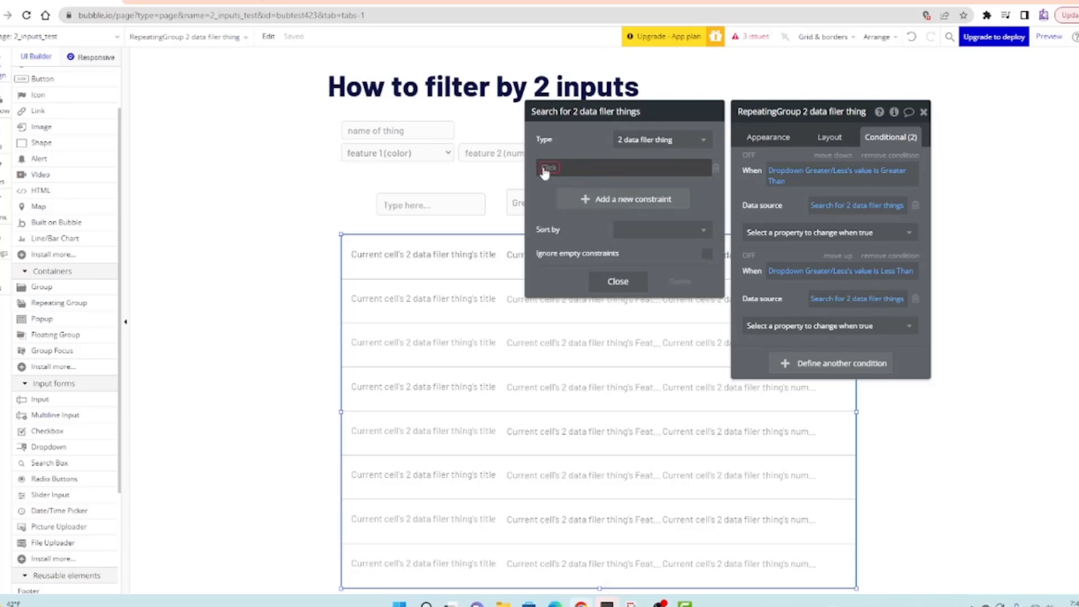
click(549, 167)
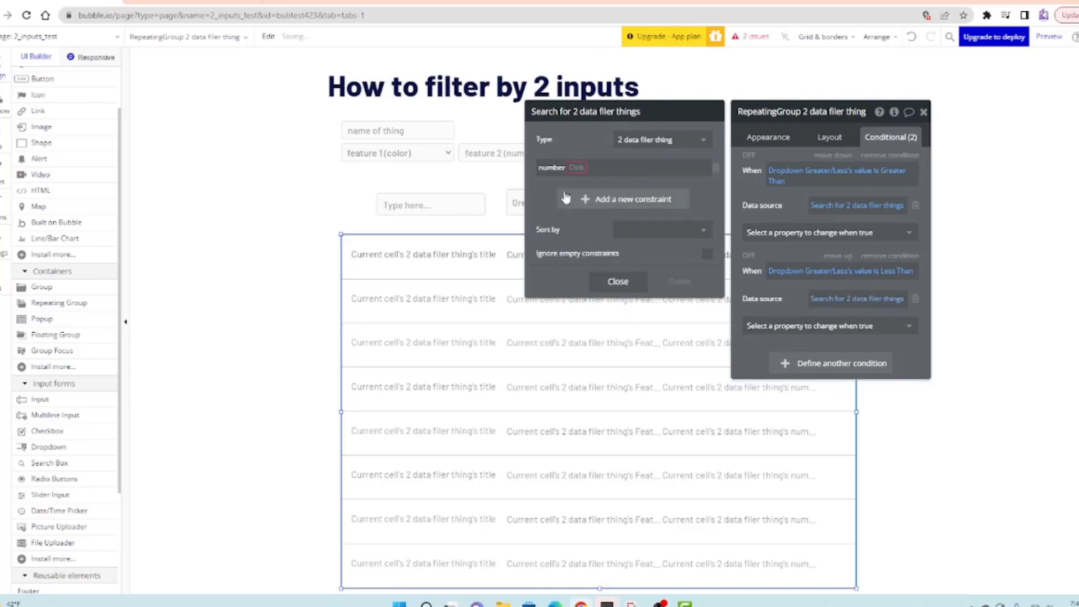
click(576, 166)
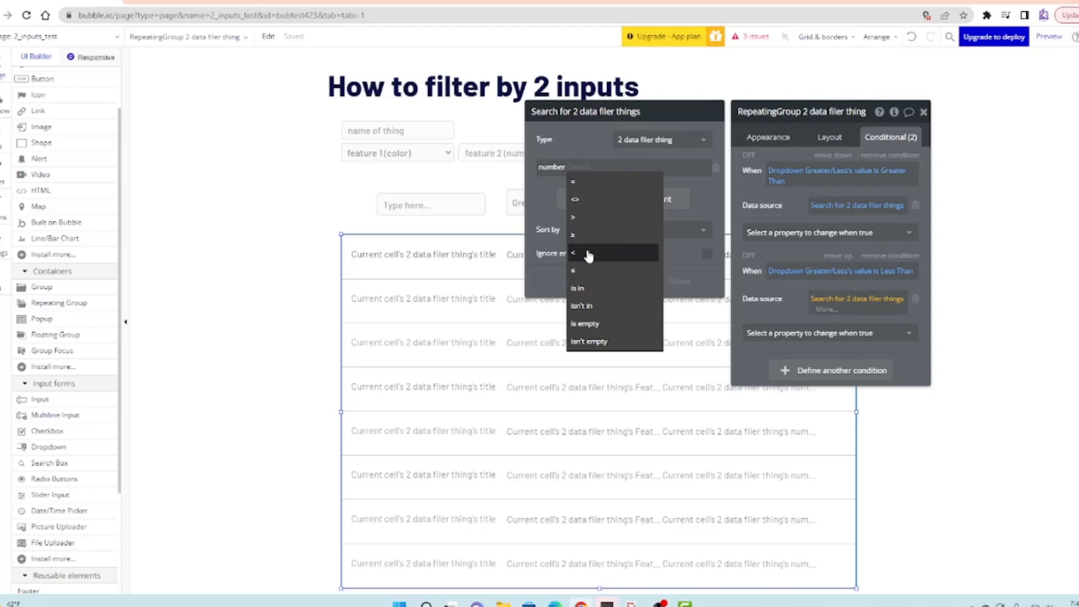
click(573, 253)
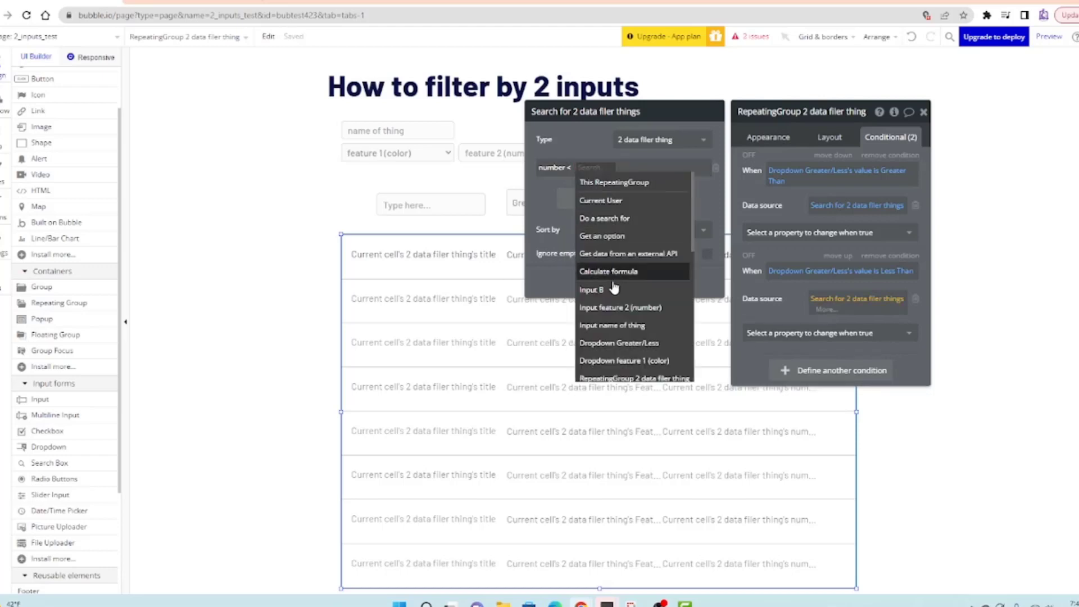
click(589, 289)
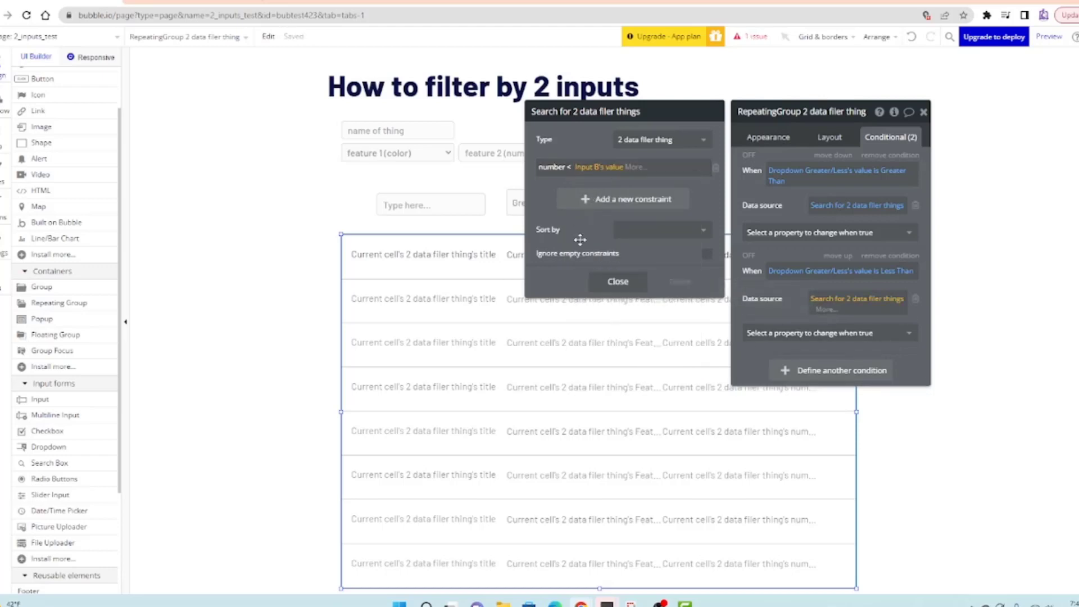
click(617, 280)
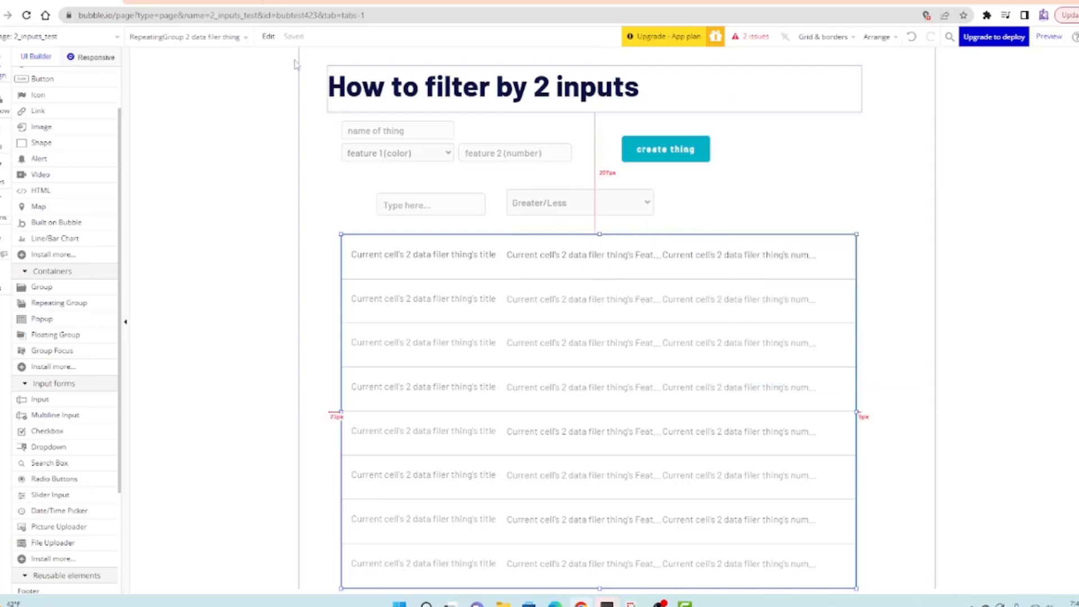
Run the page preview and enter 10 in the number filter field
click(1048, 36)
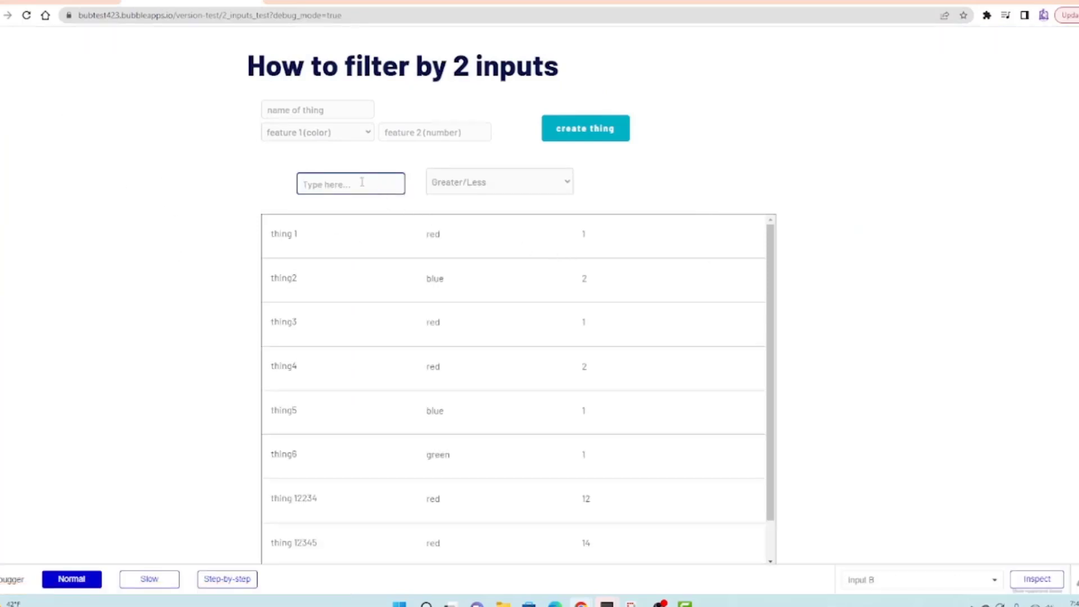
text(10)
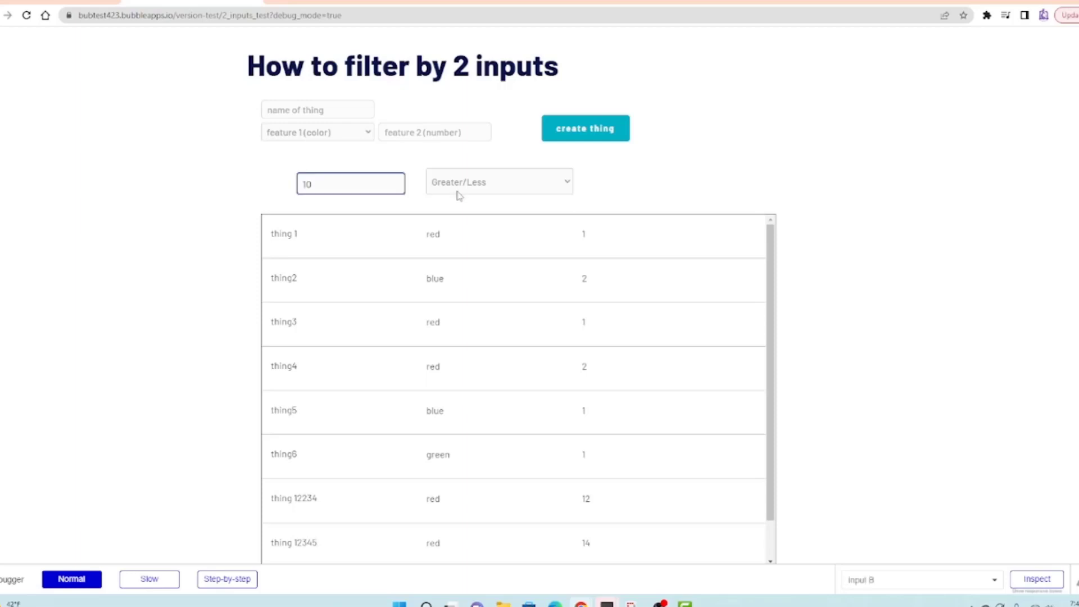
click(351, 183)
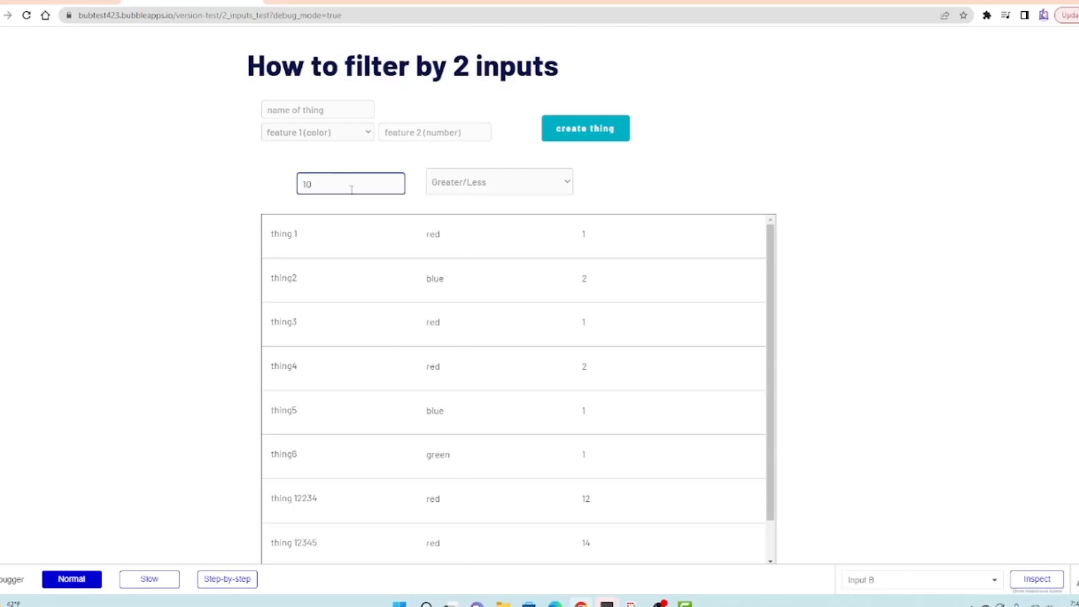
scroll(down, 3)
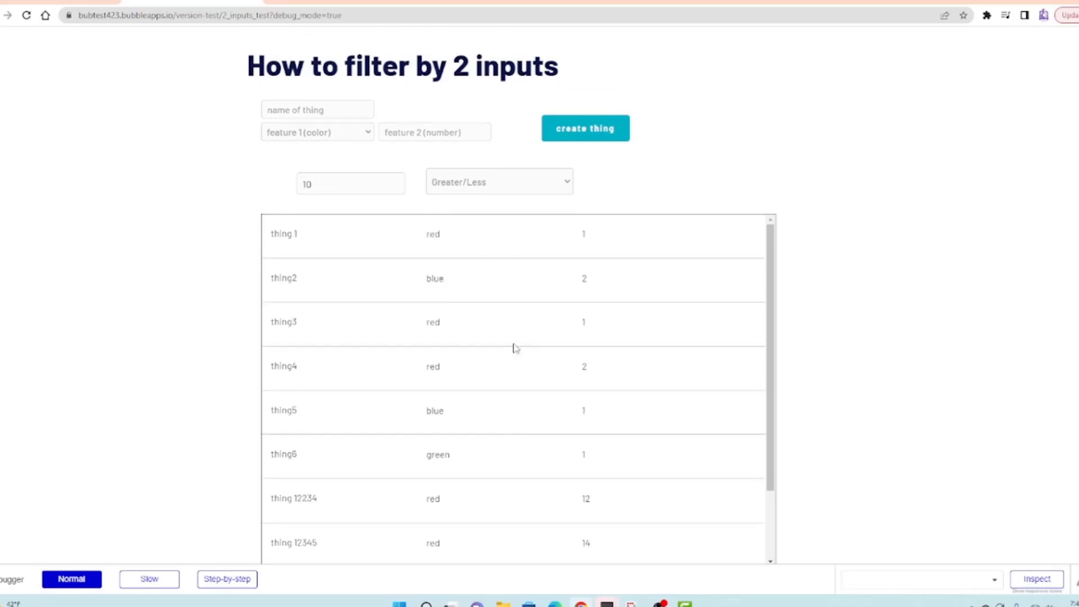
mouse_move(305, 214)
text(656540)
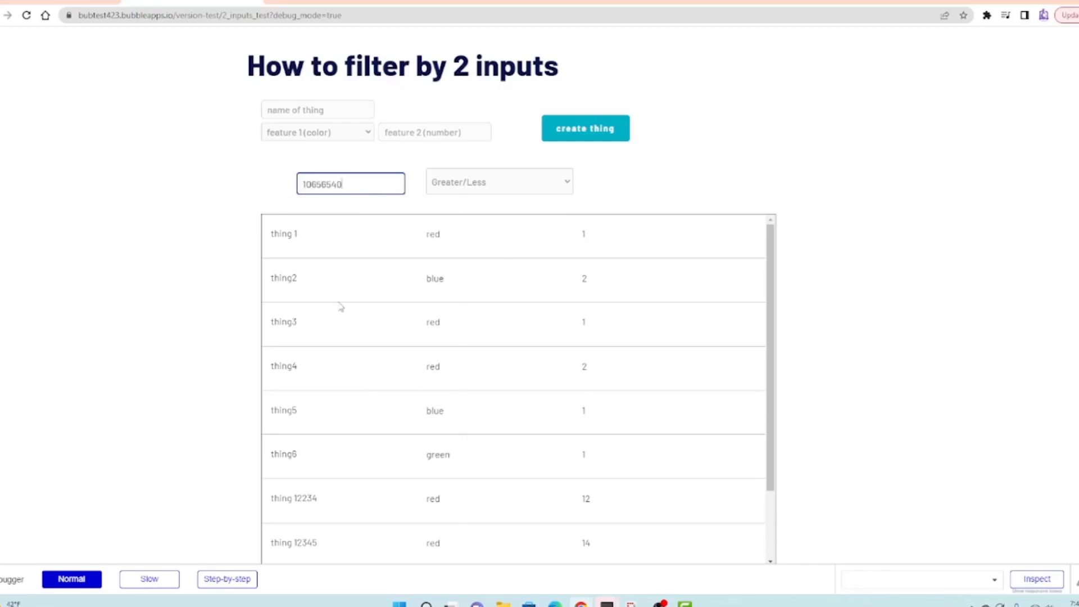
key(Backspace)
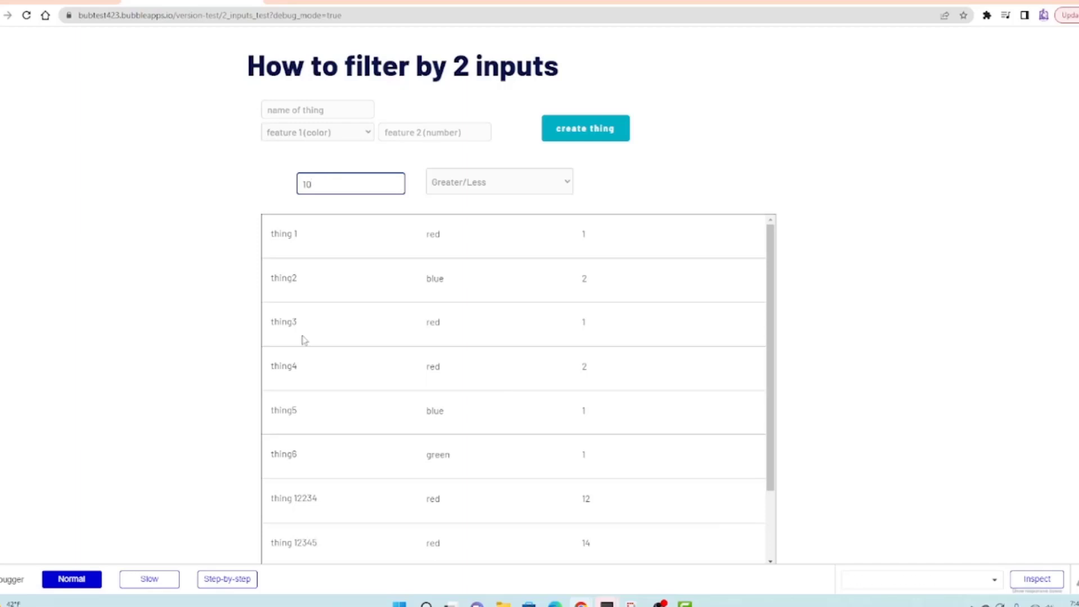
click(498, 182)
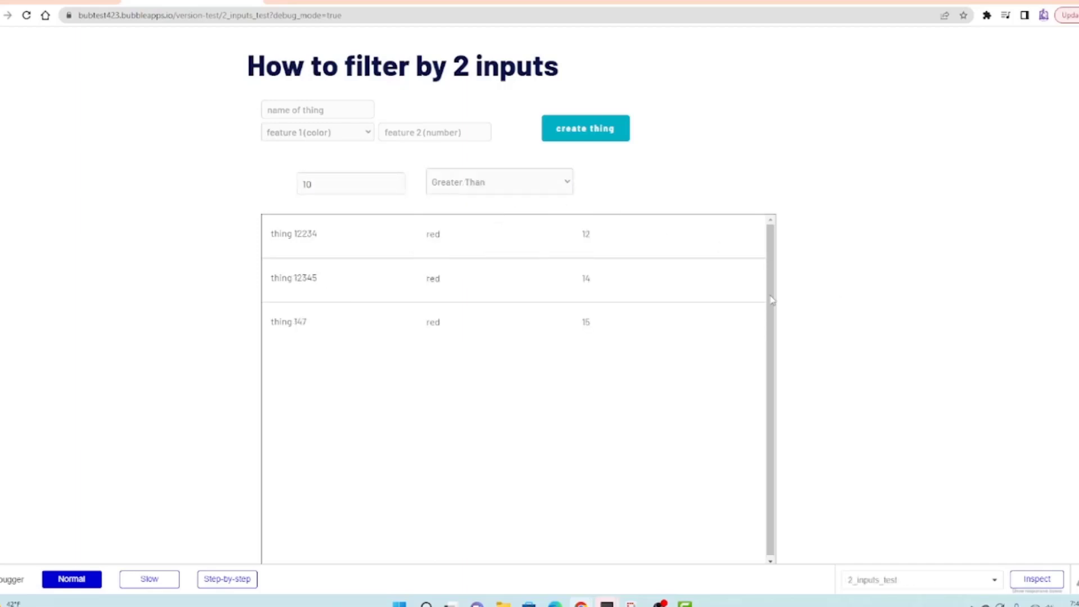
Switch the Greater/Less dropdown between Greater Than and Less Than to see the list filter to numbers above and below 10
click(498, 182)
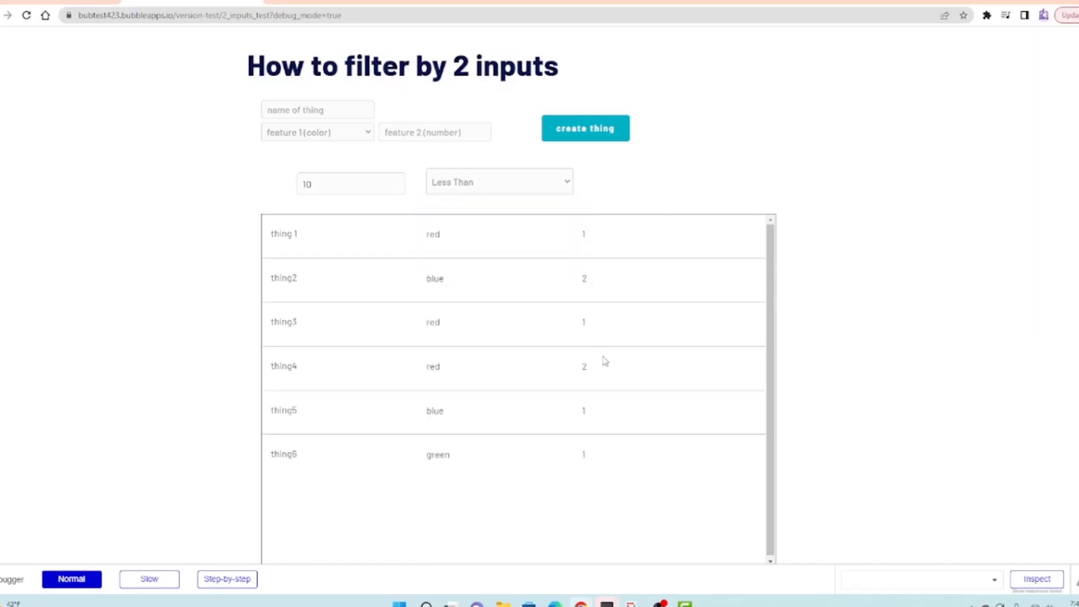
mouse_move(476, 244)
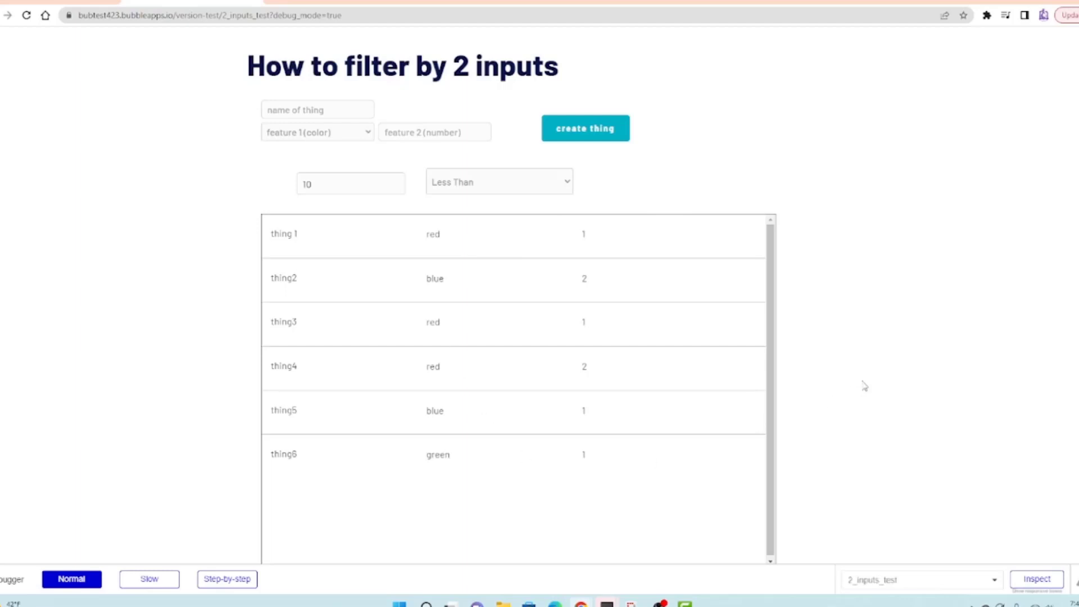
click(497, 182)
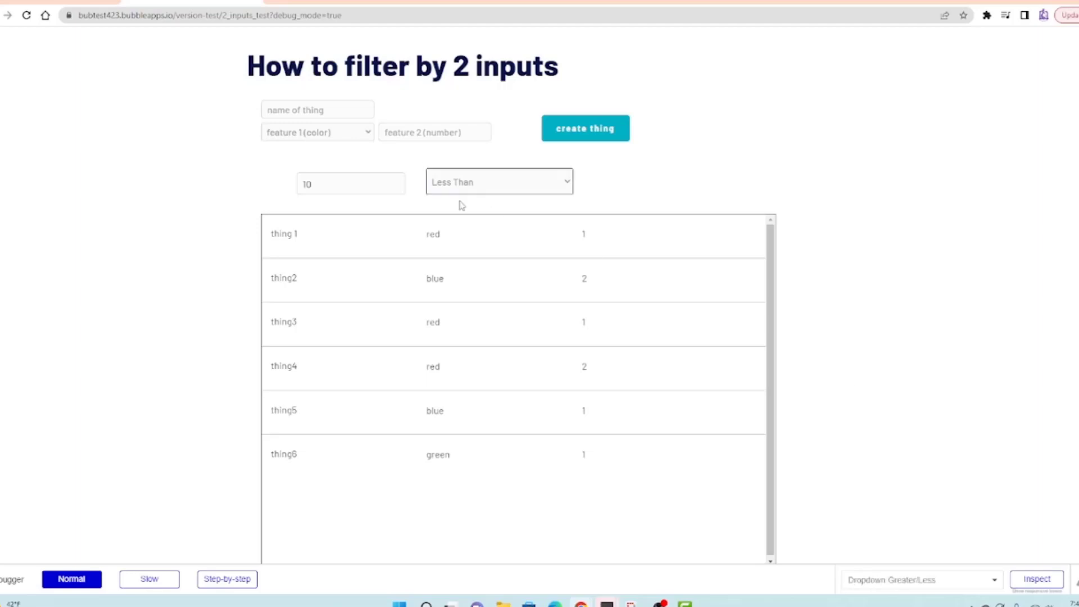
click(498, 181)
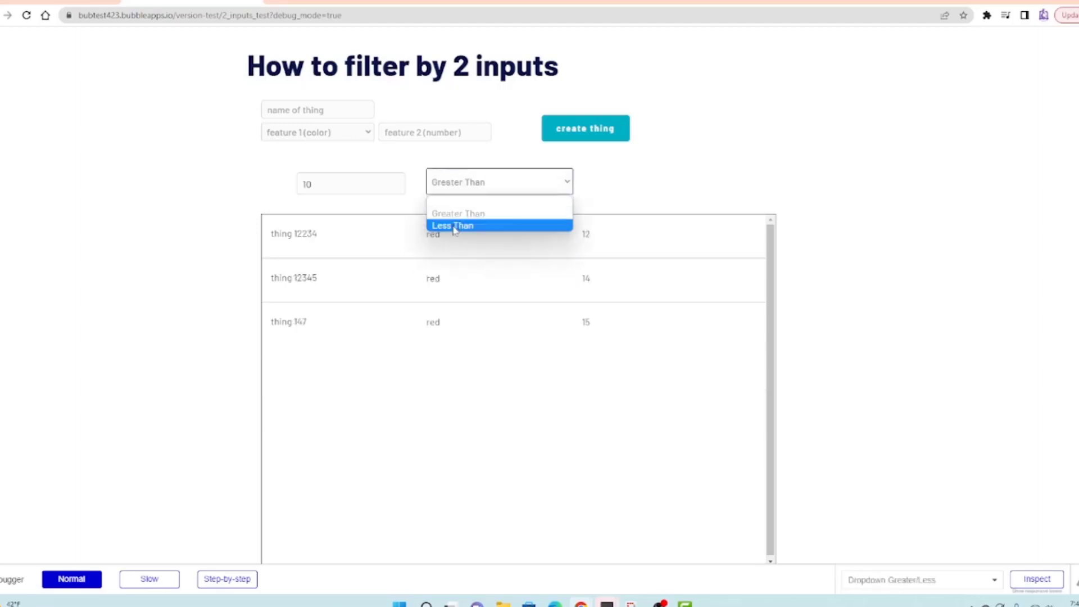
click(452, 225)
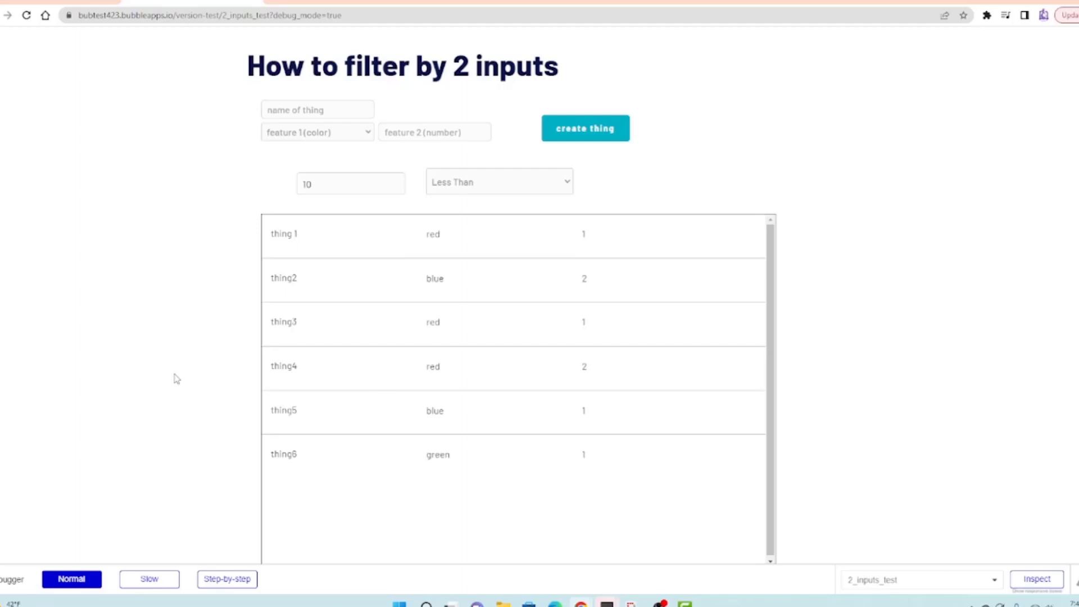
click(498, 182)
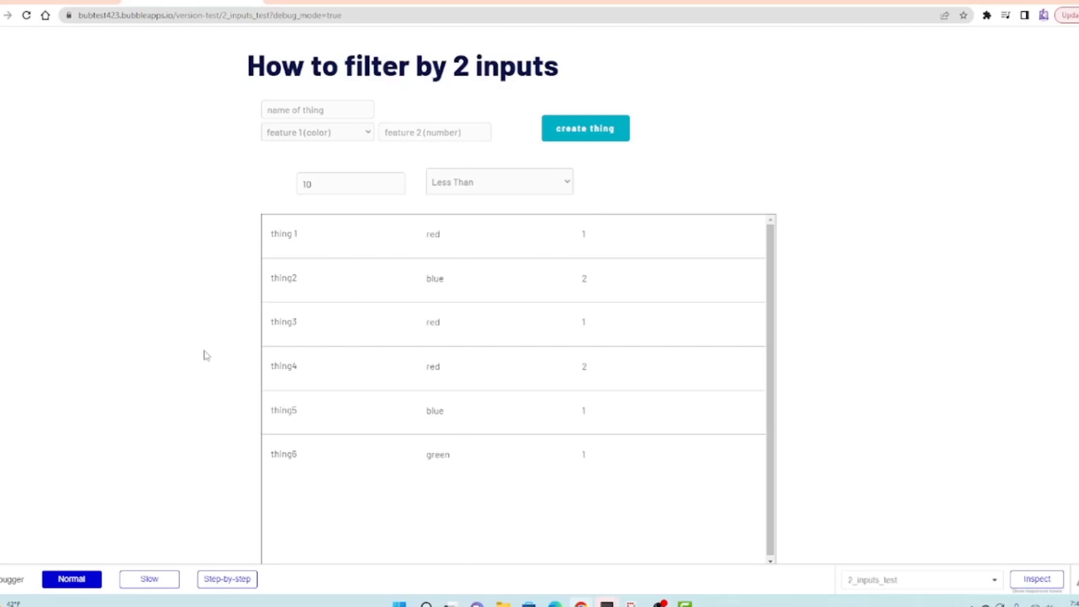
mouse_move(211, 341)
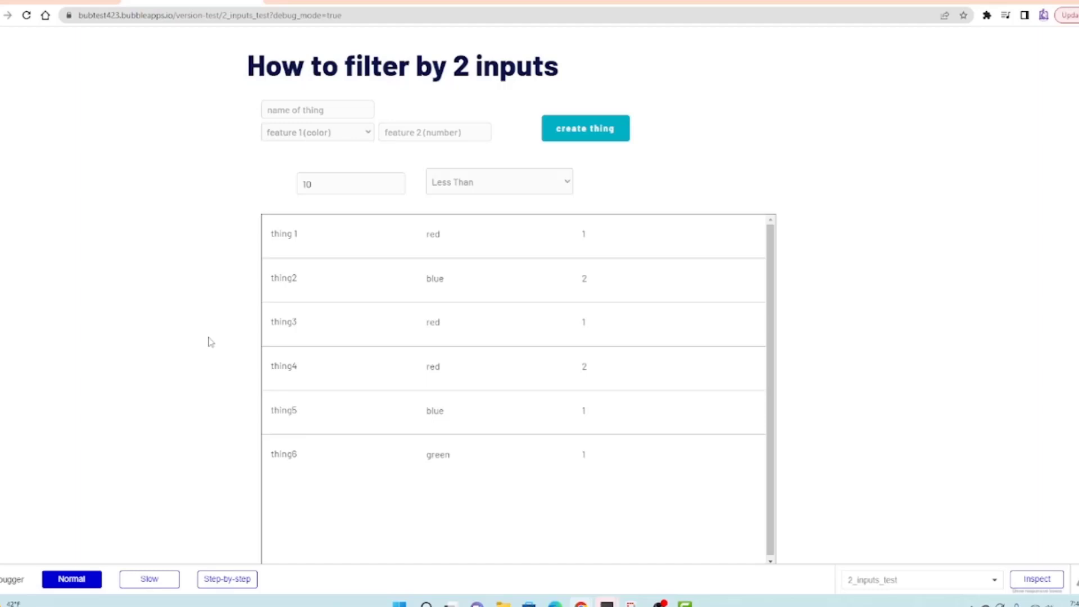
mouse_move(215, 339)
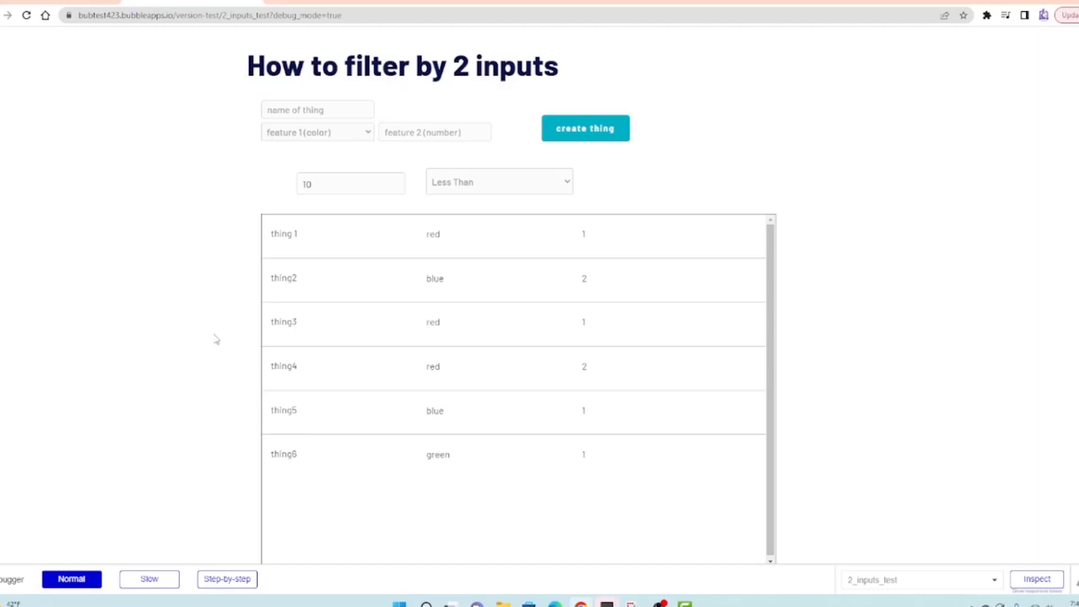